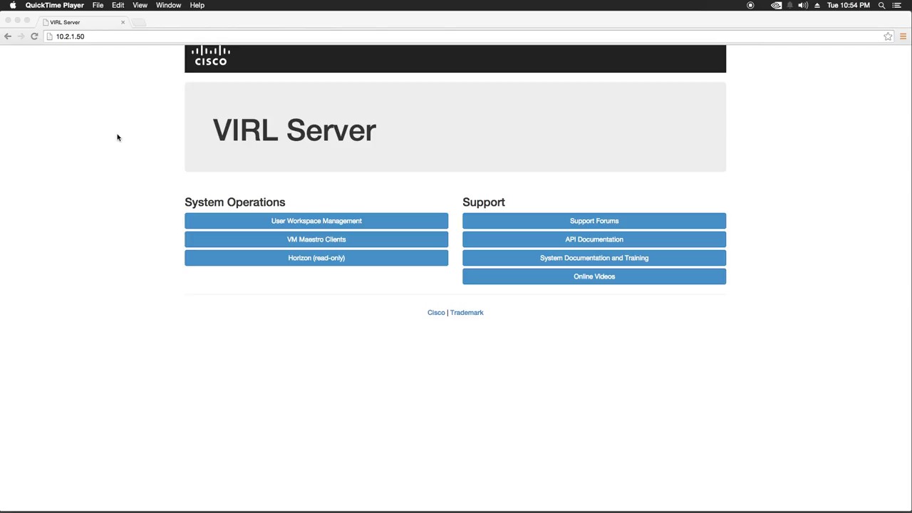
{"action": "mouse_move", "coordinate": [350, 248]}
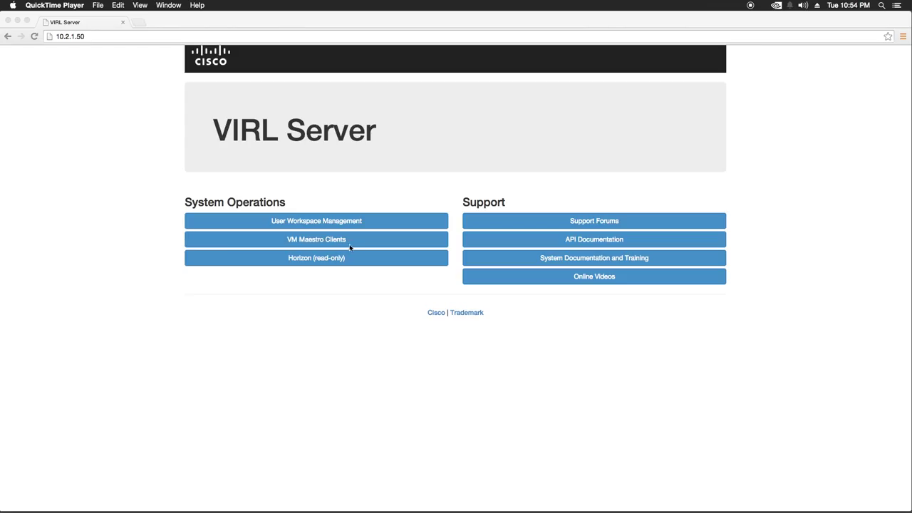
{"action": "mouse_move", "coordinate": [349, 158]}
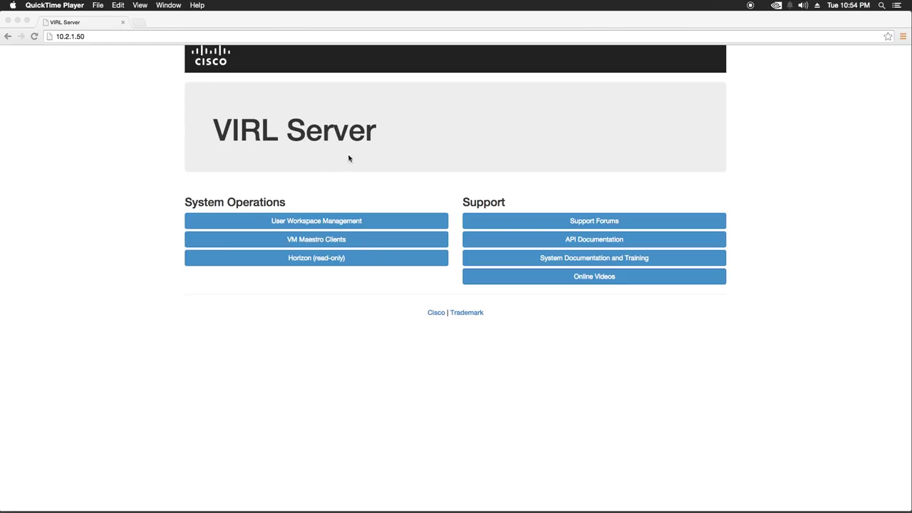
{"action": "mouse_move", "coordinate": [109, 142]}
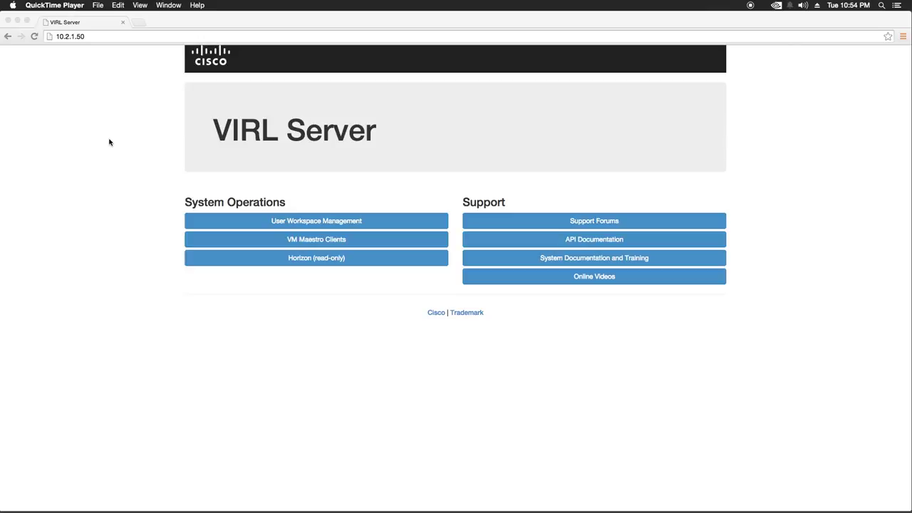
{"action": "mouse_move", "coordinate": [356, 160]}
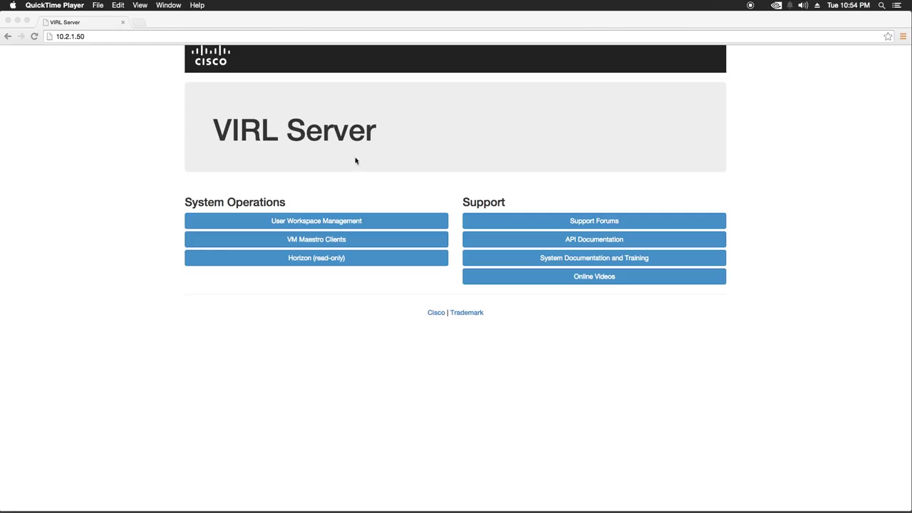
{"action": "mouse_move", "coordinate": [253, 135]}
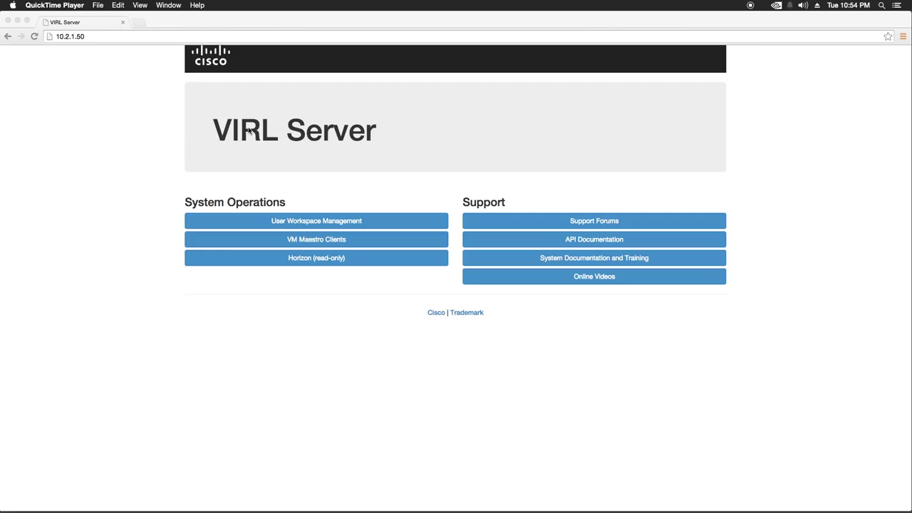
{"action": "mouse_move", "coordinate": [244, 134]}
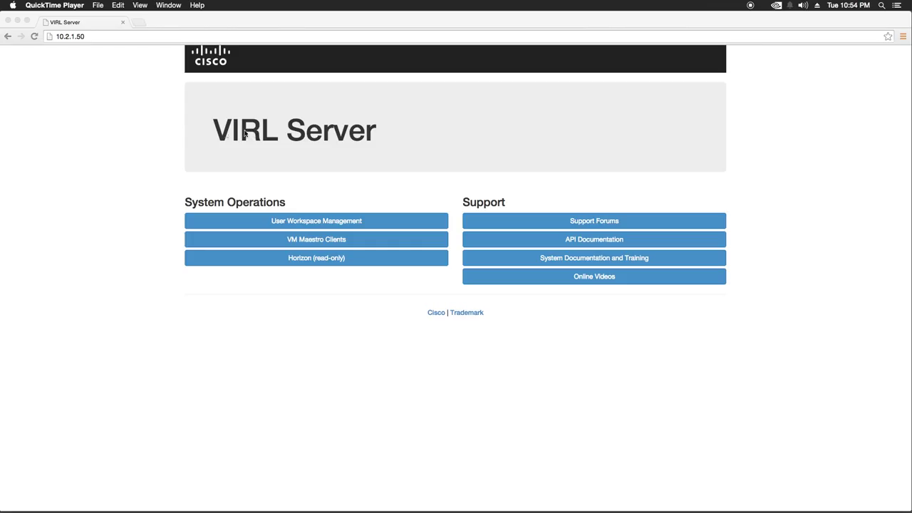
{"action": "mouse_move", "coordinate": [108, 129]}
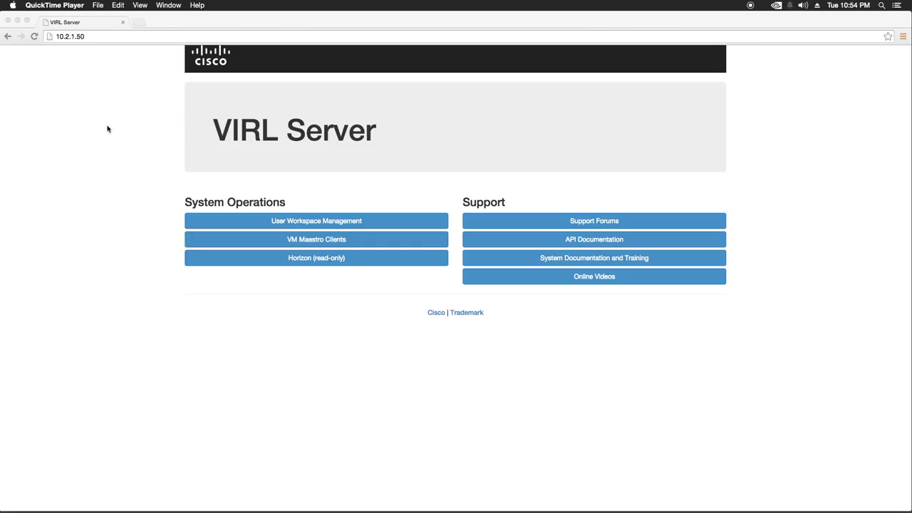
{"action": "mouse_move", "coordinate": [131, 101]}
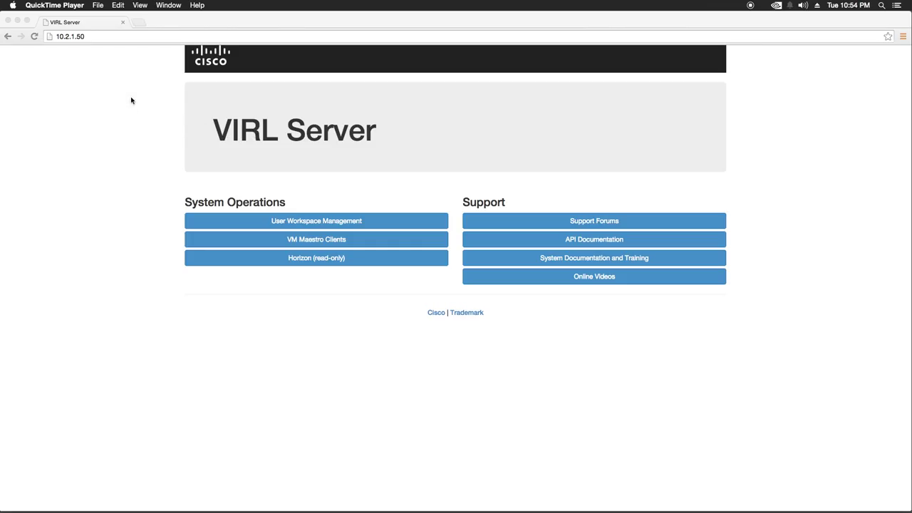
{"action": "mouse_move", "coordinate": [118, 170]}
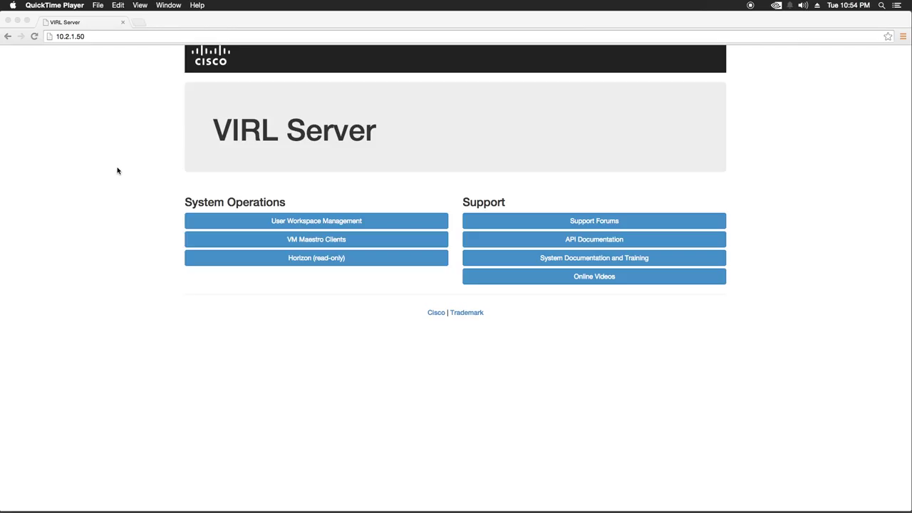
{"action": "mouse_move", "coordinate": [113, 159]}
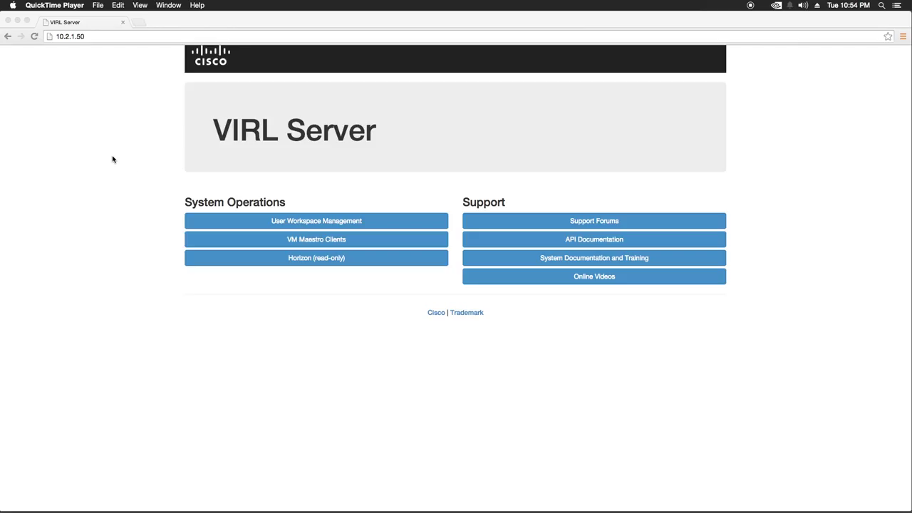
{"action": "mouse_move", "coordinate": [132, 161]}
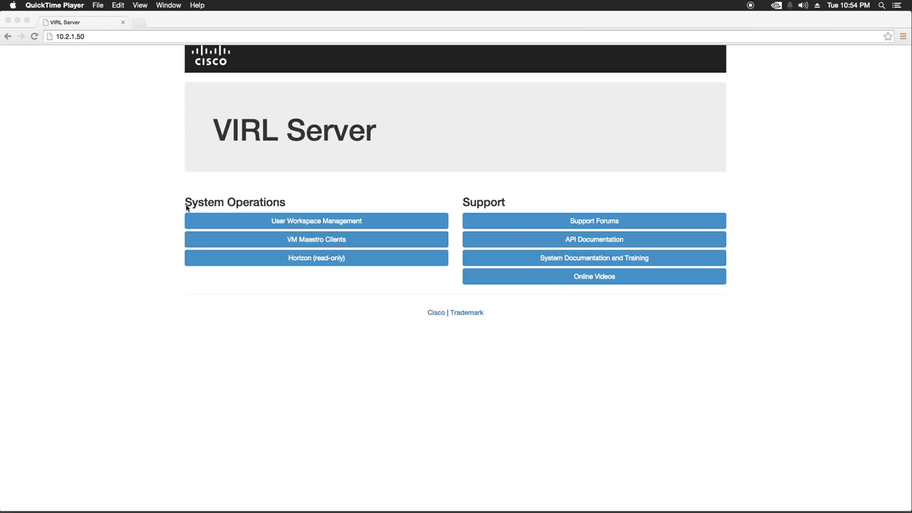
{"action": "mouse_move", "coordinate": [361, 243]}
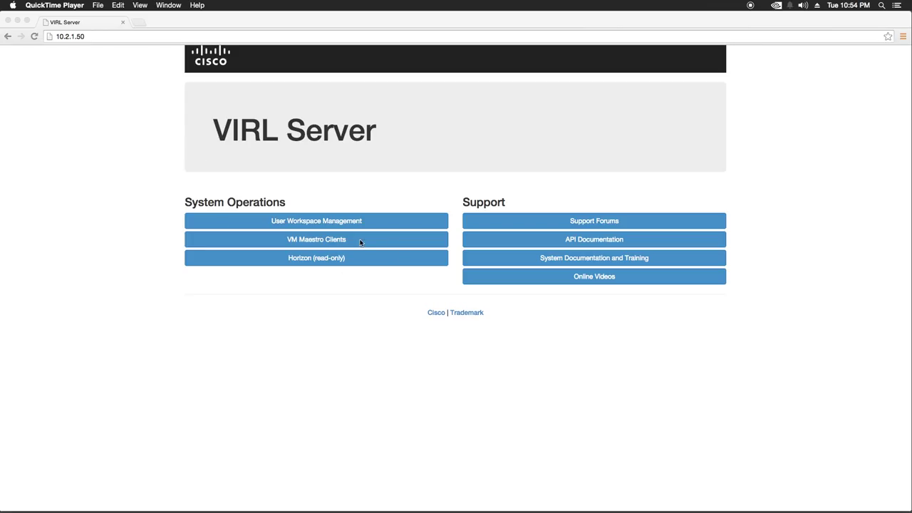
{"action": "mouse_move", "coordinate": [102, 189]}
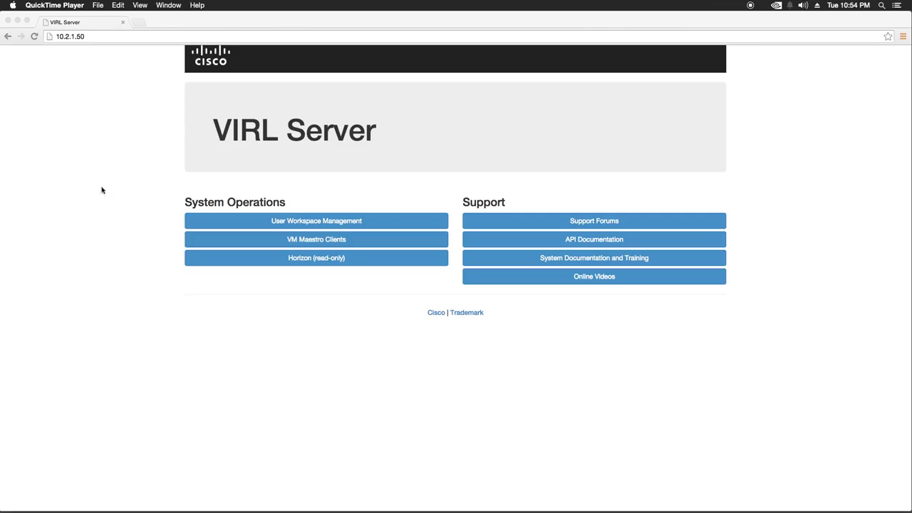
{"action": "mouse_move", "coordinate": [84, 54]}
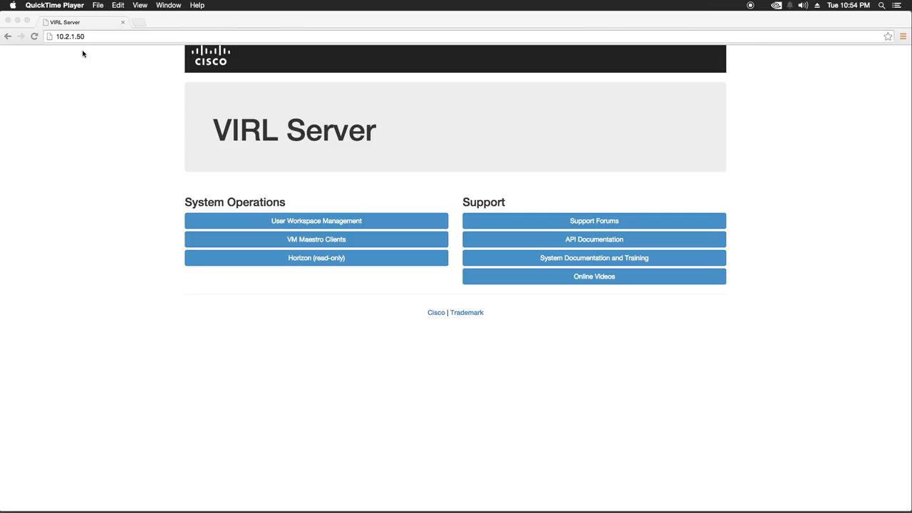
{"action": "mouse_move", "coordinate": [299, 235]}
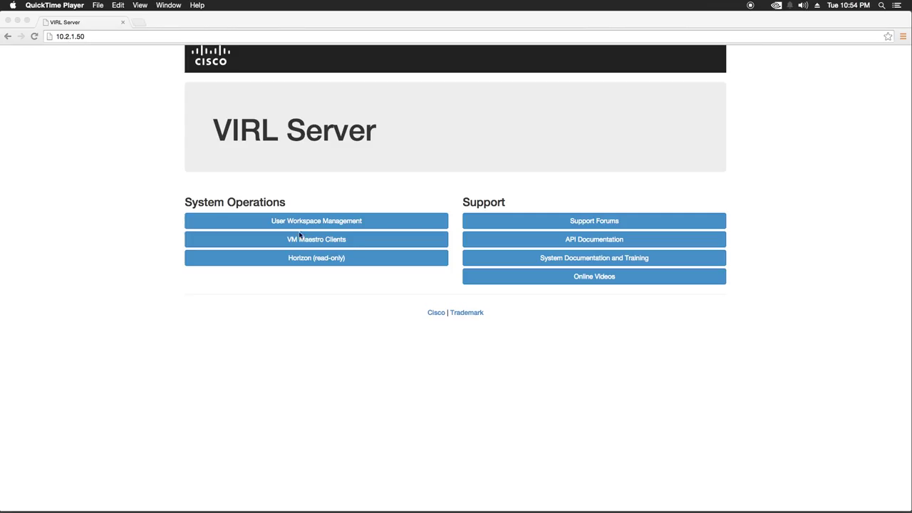
{"action": "mouse_move", "coordinate": [309, 242]}
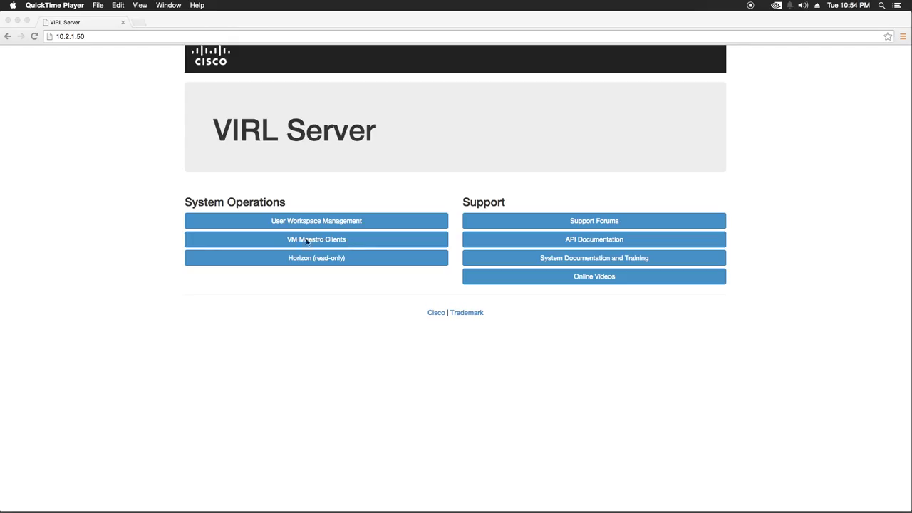
Download the VMMaestro-dev-1.2.0-91.dmg installer from VM Maestro Clients and open it
{"action": "left_click", "coordinate": [316, 238]}
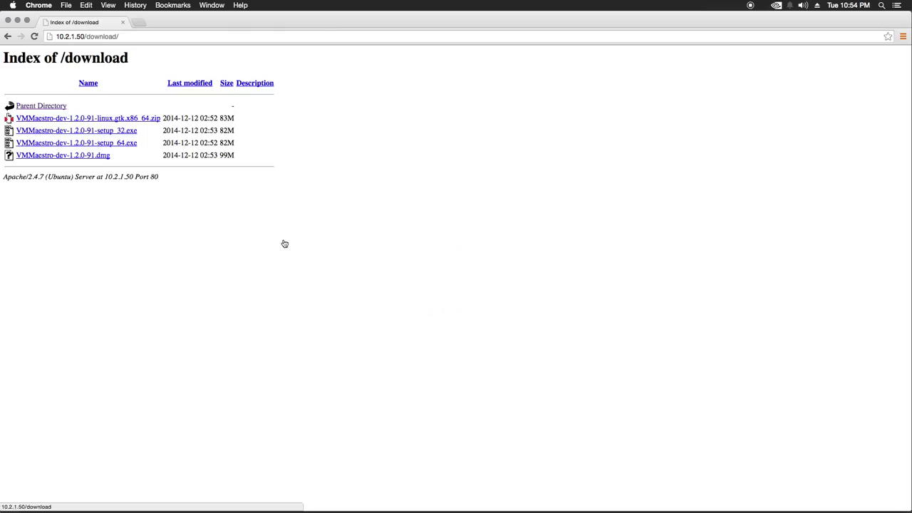
{"action": "mouse_move", "coordinate": [109, 175]}
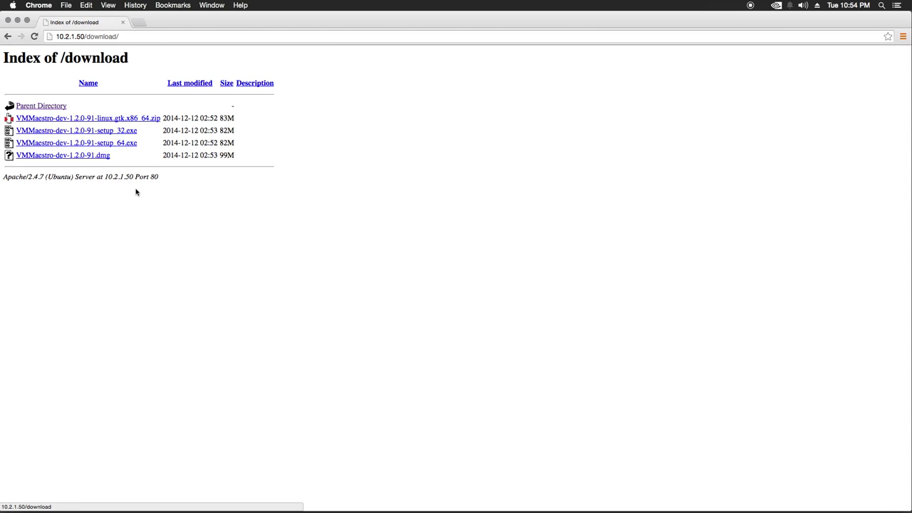
{"action": "mouse_move", "coordinate": [100, 118]}
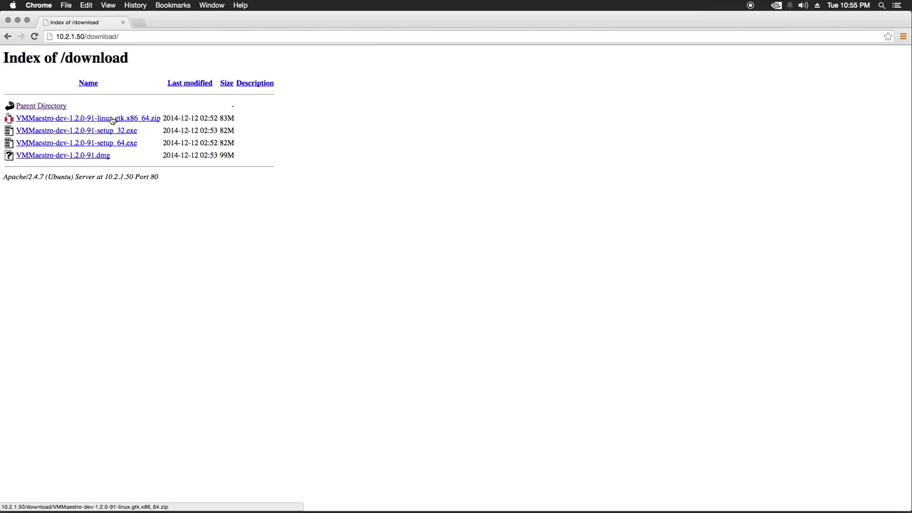
{"action": "mouse_move", "coordinate": [139, 118]}
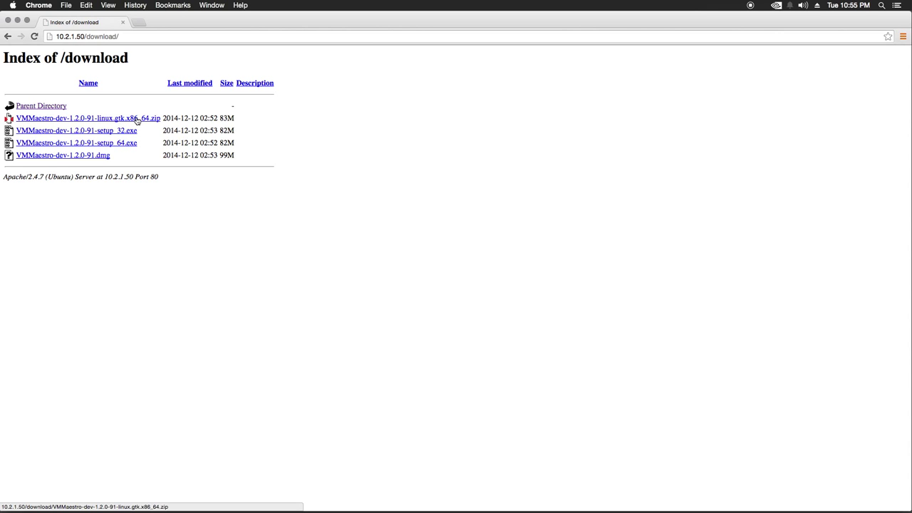
{"action": "mouse_move", "coordinate": [127, 136]}
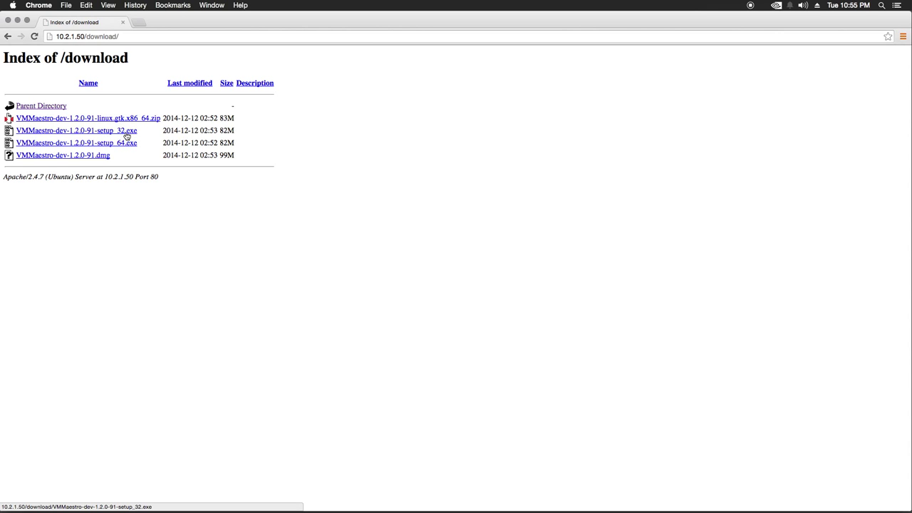
{"action": "mouse_move", "coordinate": [64, 158]}
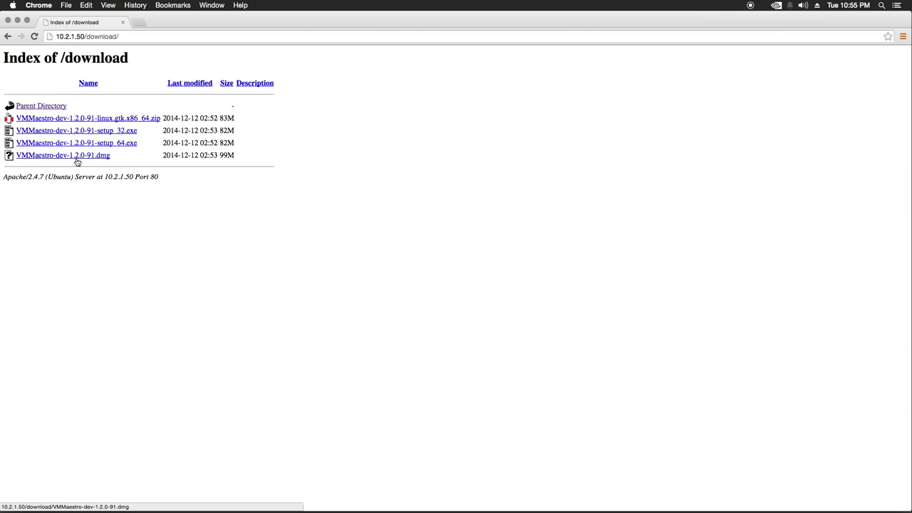
{"action": "mouse_move", "coordinate": [74, 160]}
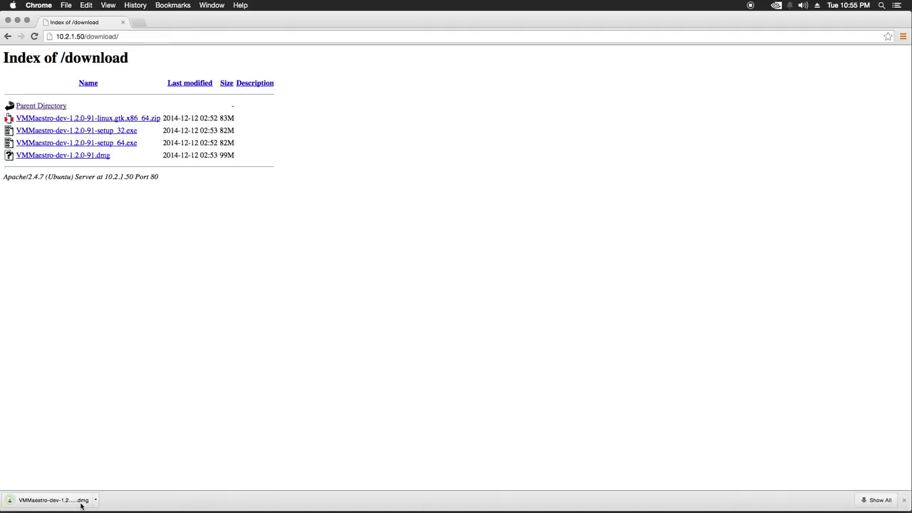
{"action": "left_click", "coordinate": [53, 498]}
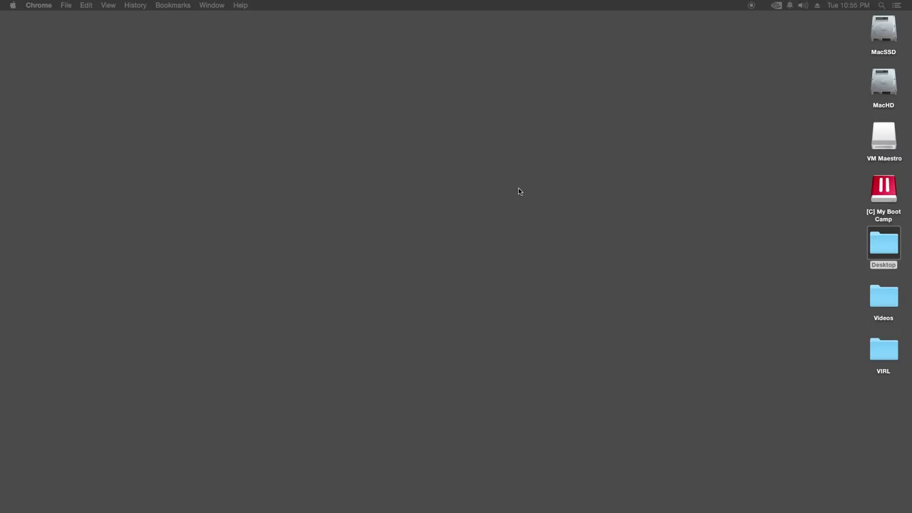
{"action": "mouse_move", "coordinate": [881, 141]}
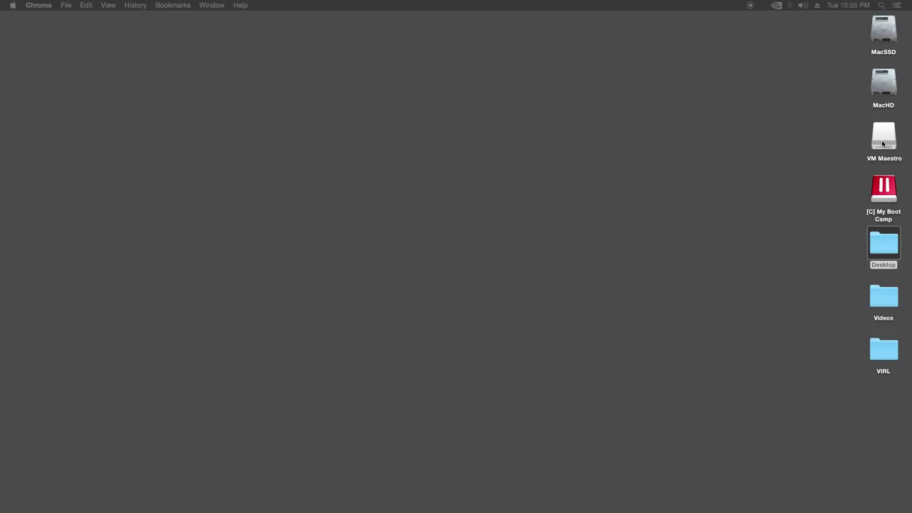
Open the mounted VM Maestro disk in Finder
{"action": "double_click", "coordinate": [882, 136]}
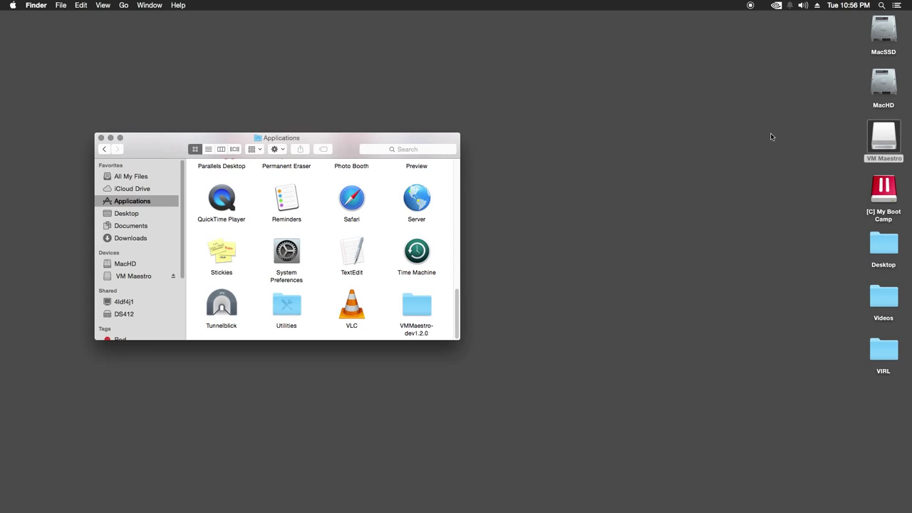
{"action": "mouse_move", "coordinate": [347, 115]}
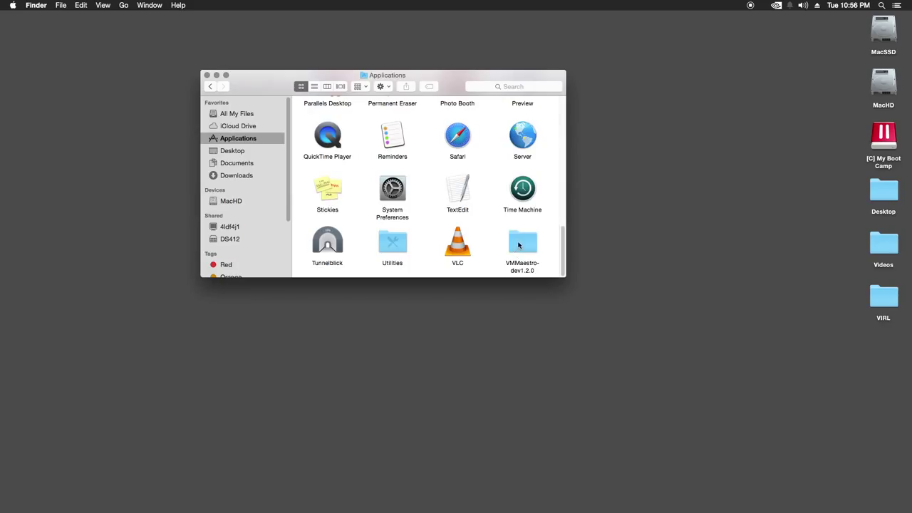
{"action": "double_click", "coordinate": [522, 242]}
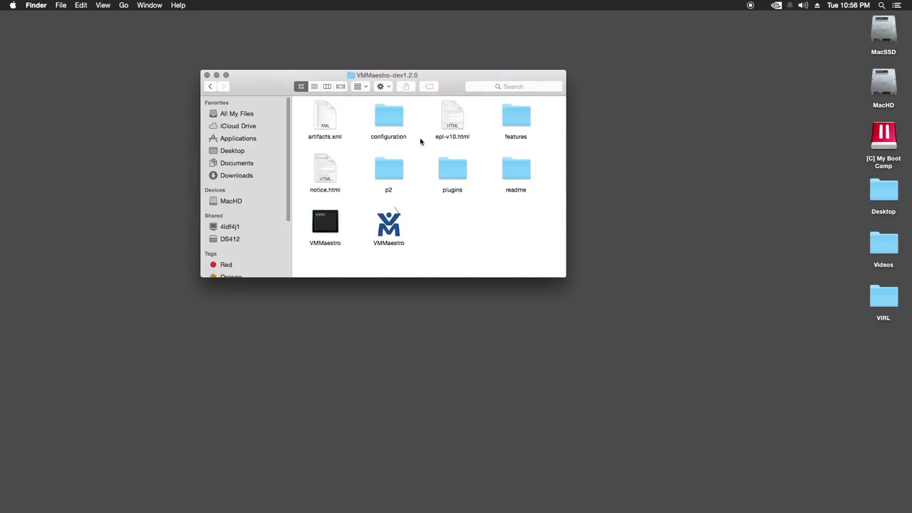
{"action": "mouse_move", "coordinate": [390, 166]}
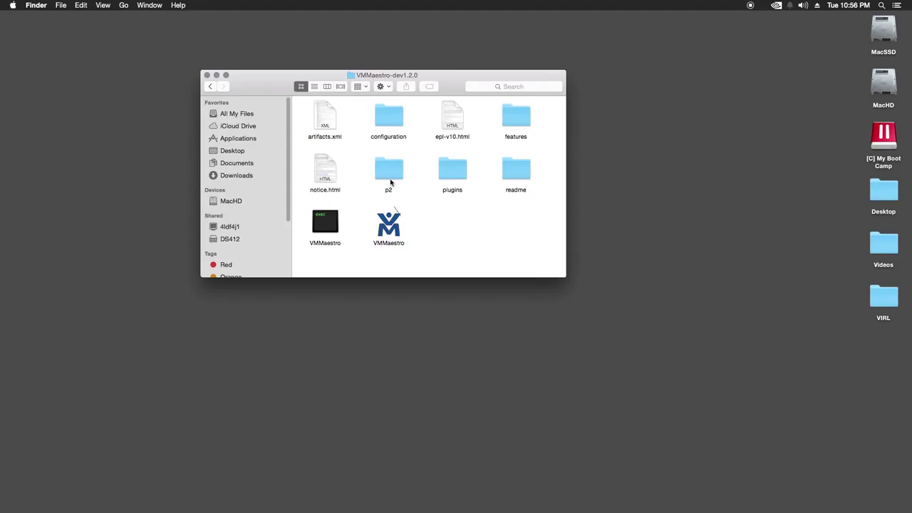
{"action": "mouse_move", "coordinate": [416, 134]}
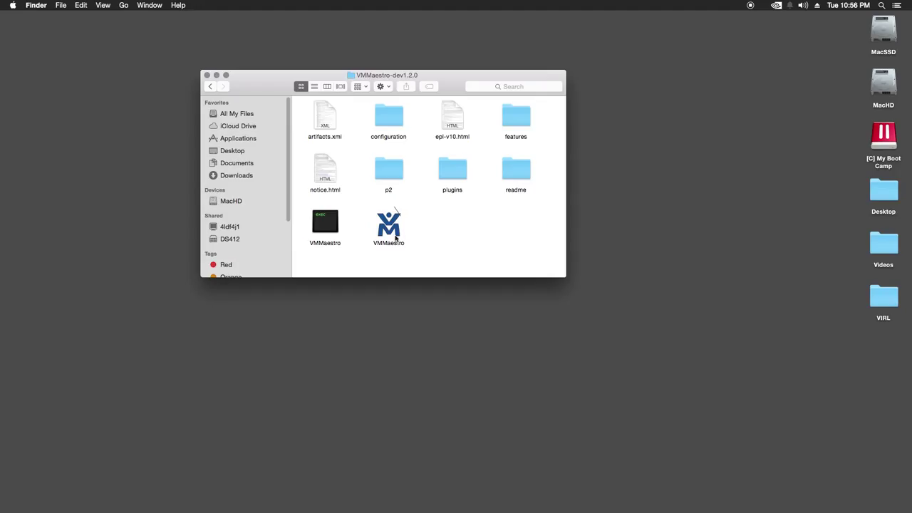
{"action": "mouse_move", "coordinate": [395, 229]}
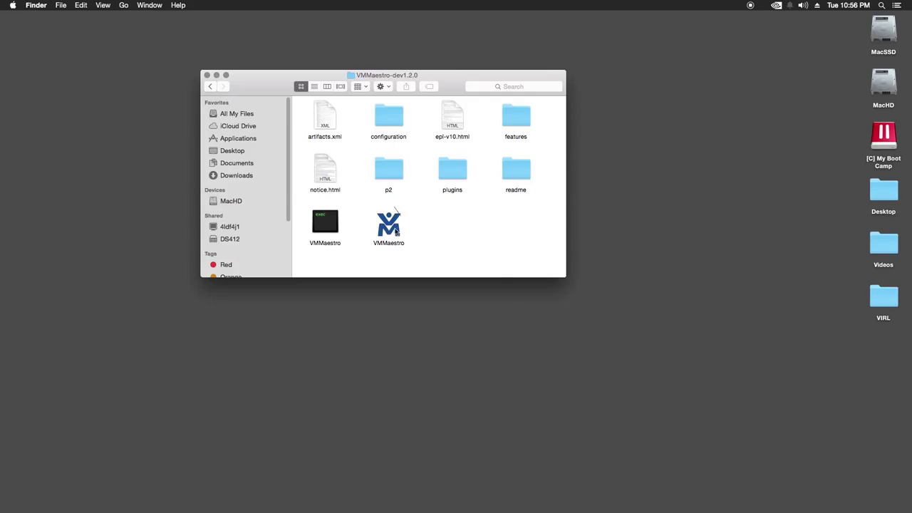
Pin the VMMaestro application to the Dock
{"action": "right_click", "coordinate": [388, 221]}
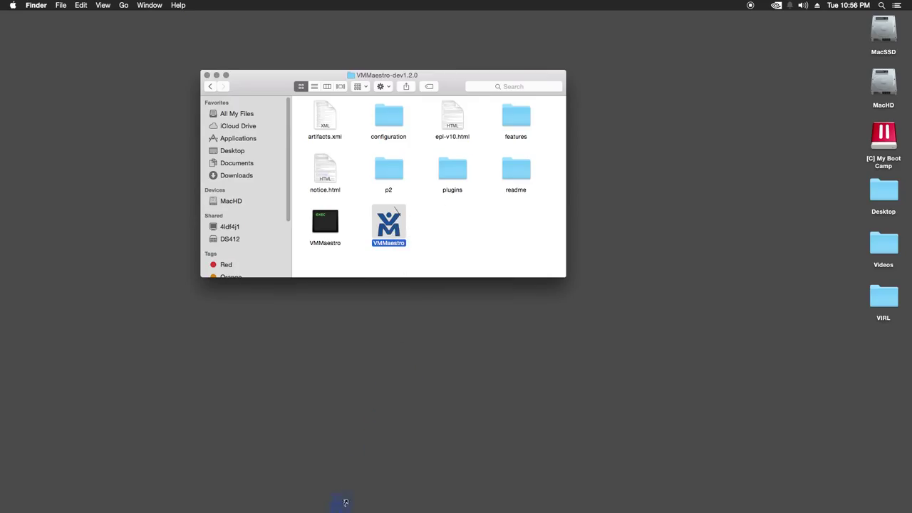
{"action": "mouse_move", "coordinate": [322, 506]}
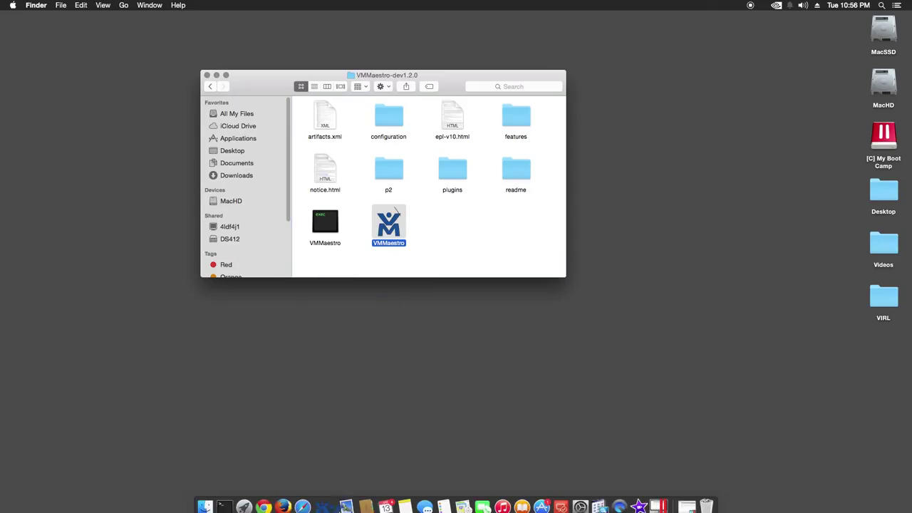
{"action": "mouse_move", "coordinate": [343, 499]}
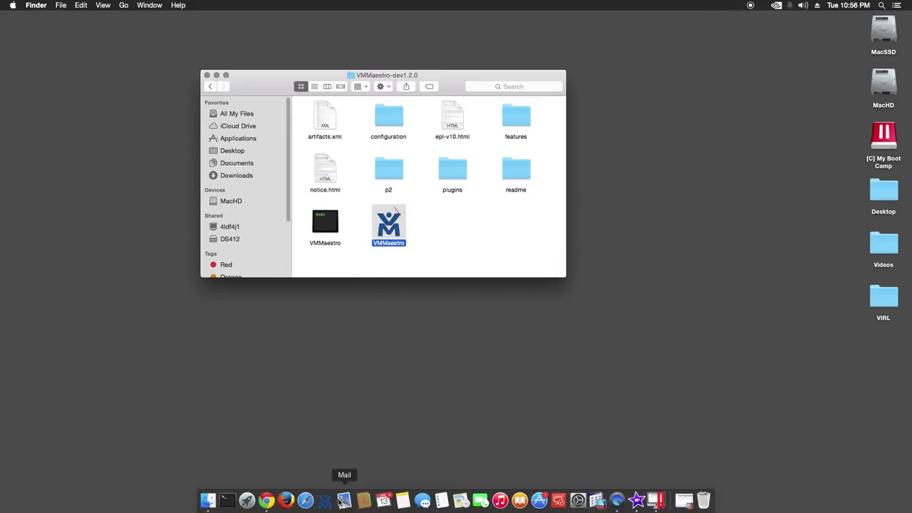
{"action": "left_click_drag", "start_coordinate": [388, 227], "coordinate": [385, 296]}
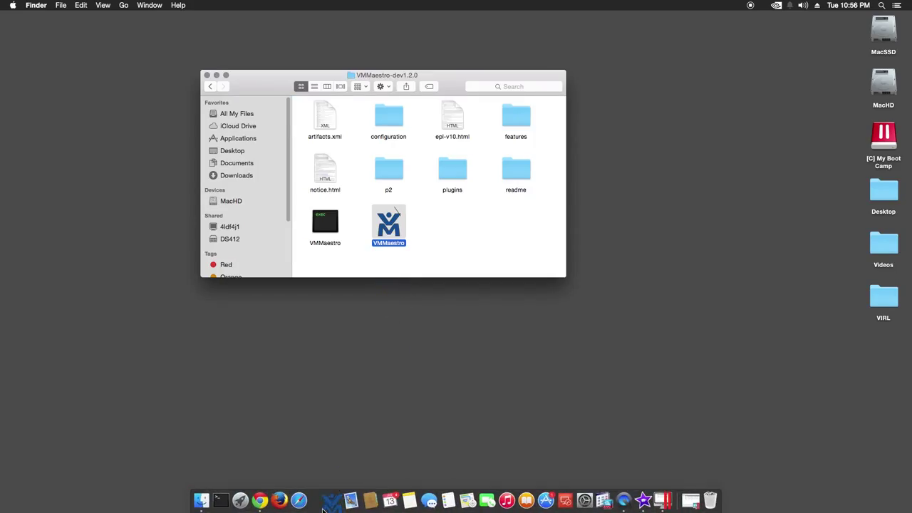
{"action": "mouse_move", "coordinate": [349, 500]}
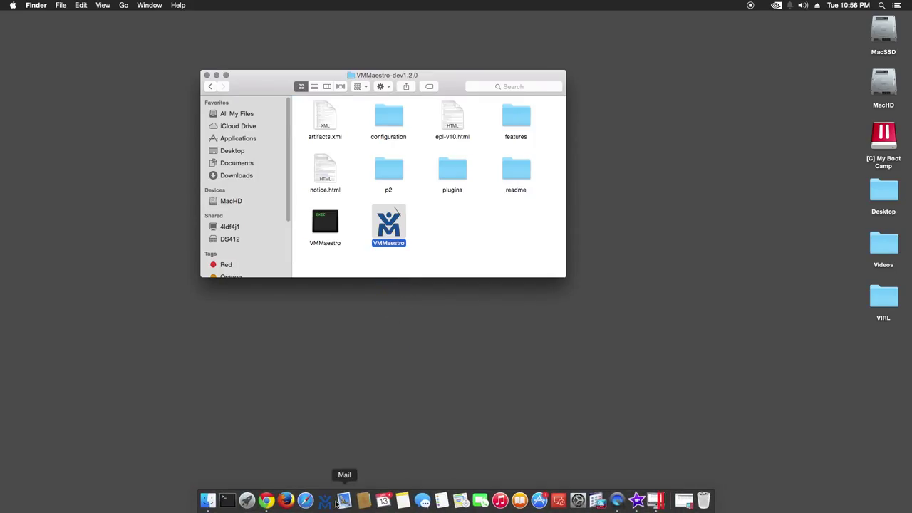
{"action": "right_click", "coordinate": [344, 501]}
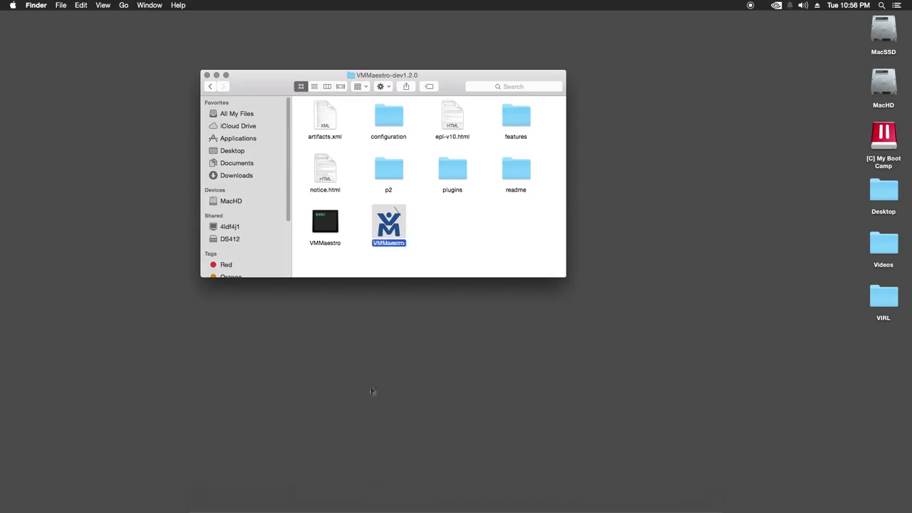
{"action": "mouse_move", "coordinate": [477, 105]}
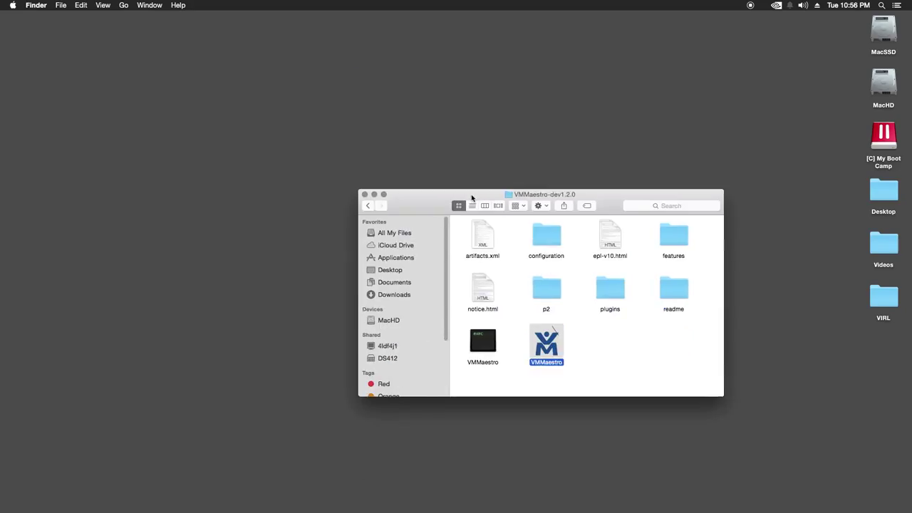
{"action": "mouse_move", "coordinate": [324, 500]}
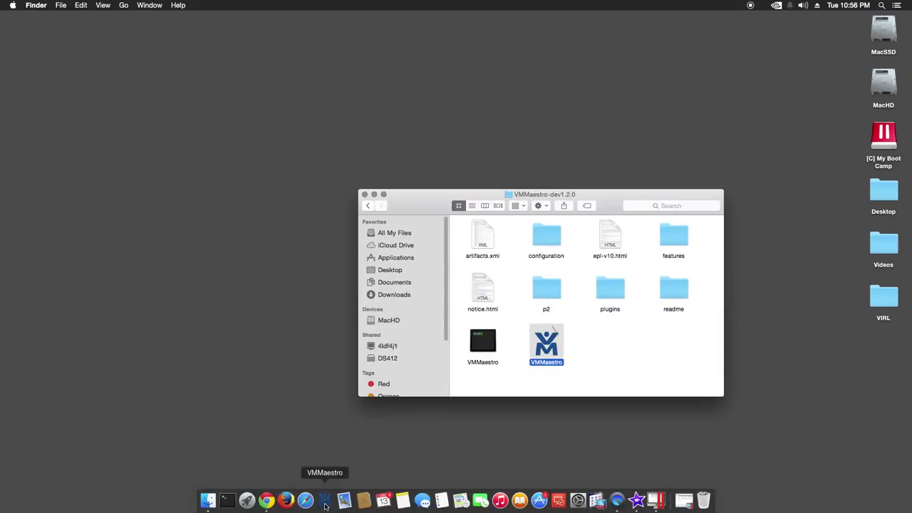
Launch VMMaestro, accept the downloaded-app security warning, and close the folder window
{"action": "double_click", "coordinate": [545, 341]}
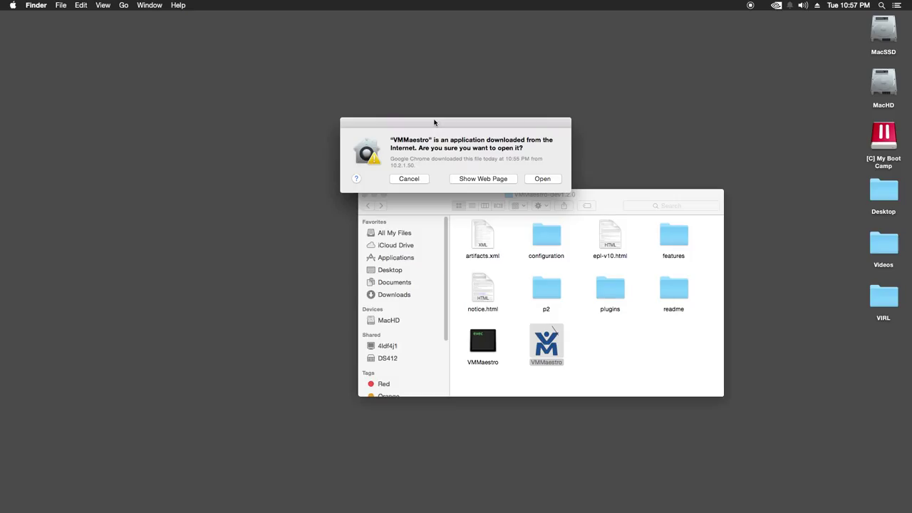
{"action": "mouse_move", "coordinate": [460, 154]}
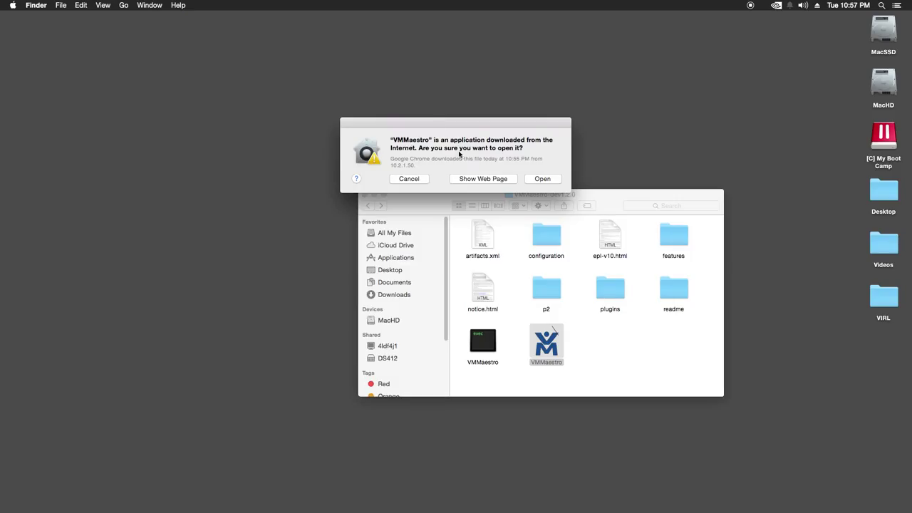
{"action": "mouse_move", "coordinate": [517, 158]}
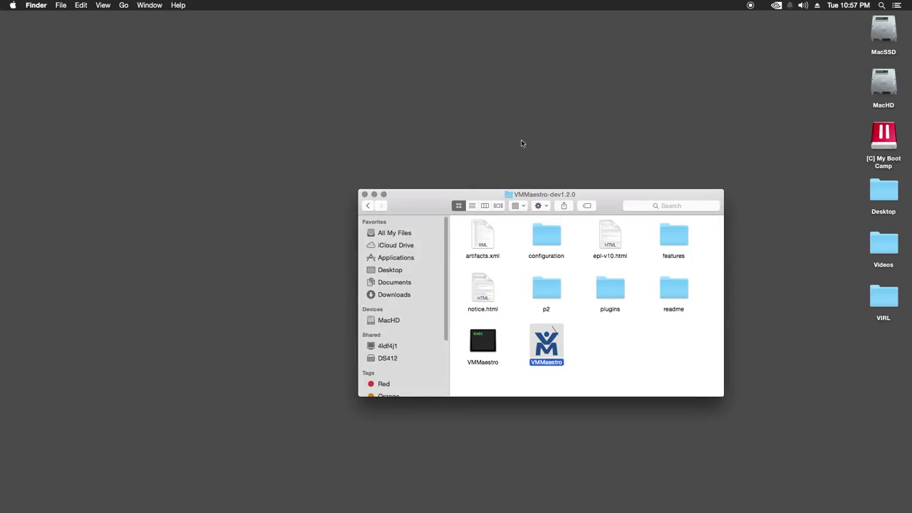
{"action": "double_click", "coordinate": [546, 345]}
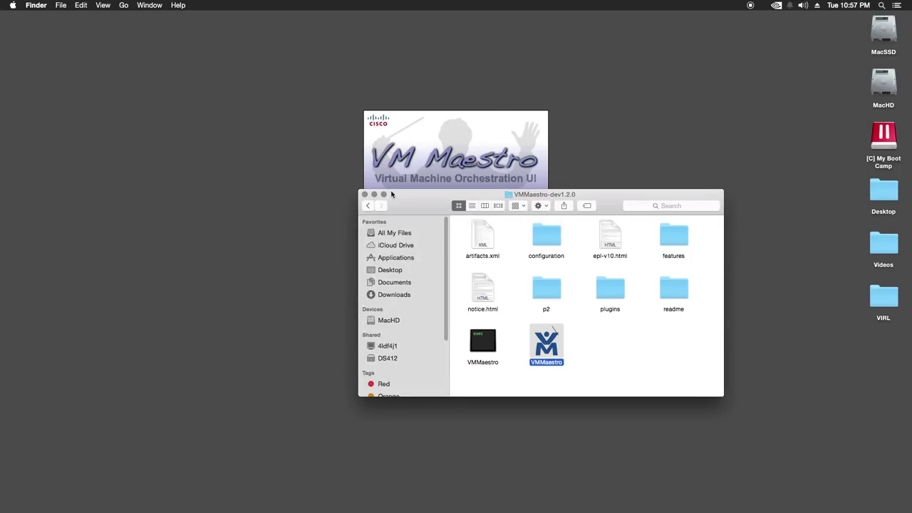
{"action": "double_click", "coordinate": [547, 340]}
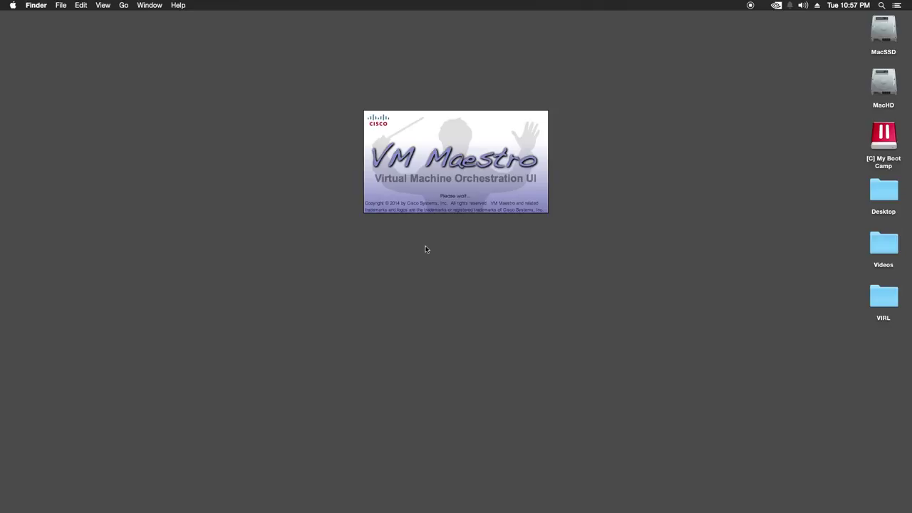
{"action": "mouse_move", "coordinate": [281, 144]}
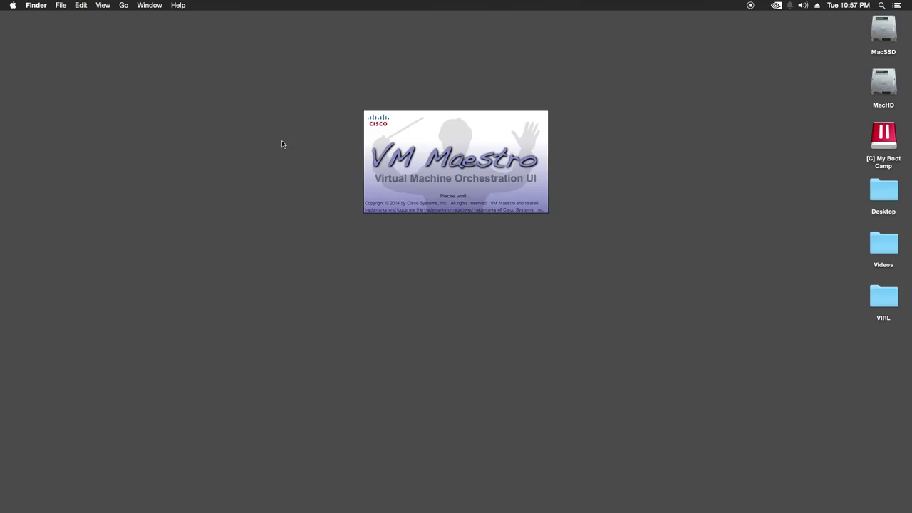
{"action": "mouse_move", "coordinate": [290, 143]}
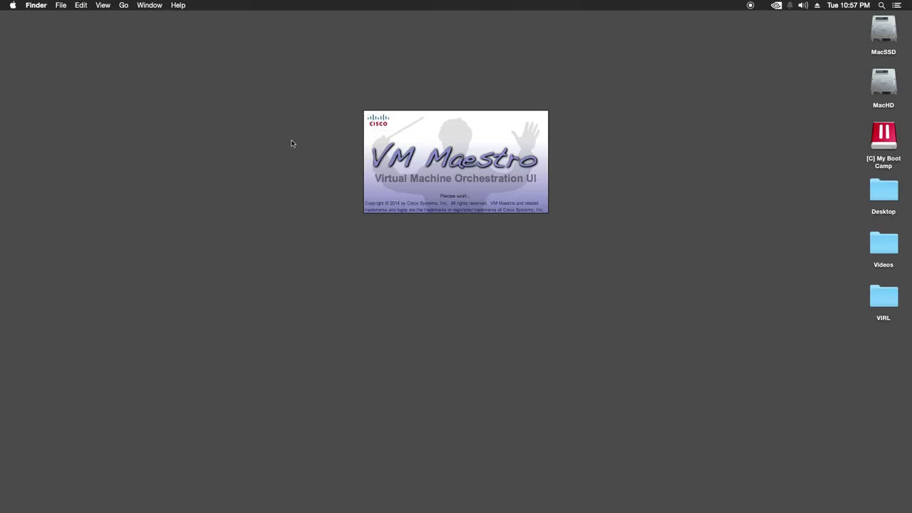
{"action": "mouse_move", "coordinate": [324, 131]}
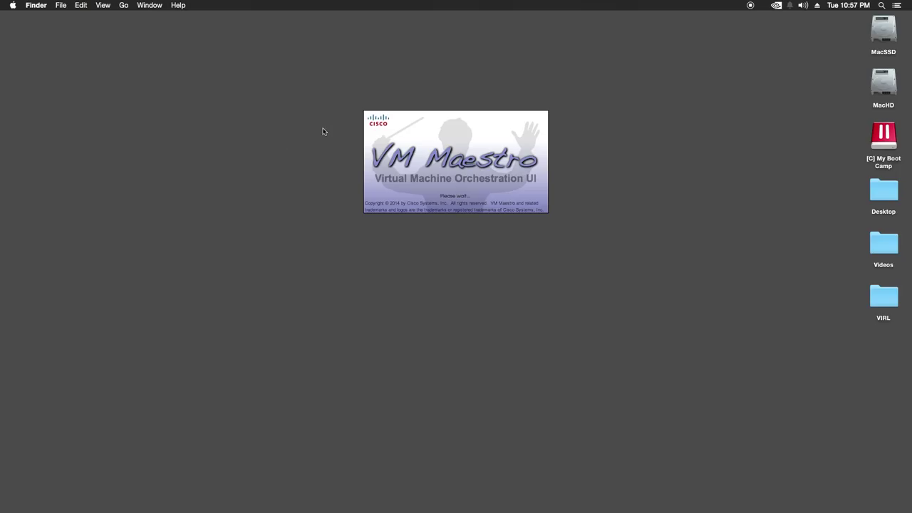
{"action": "mouse_move", "coordinate": [327, 128]}
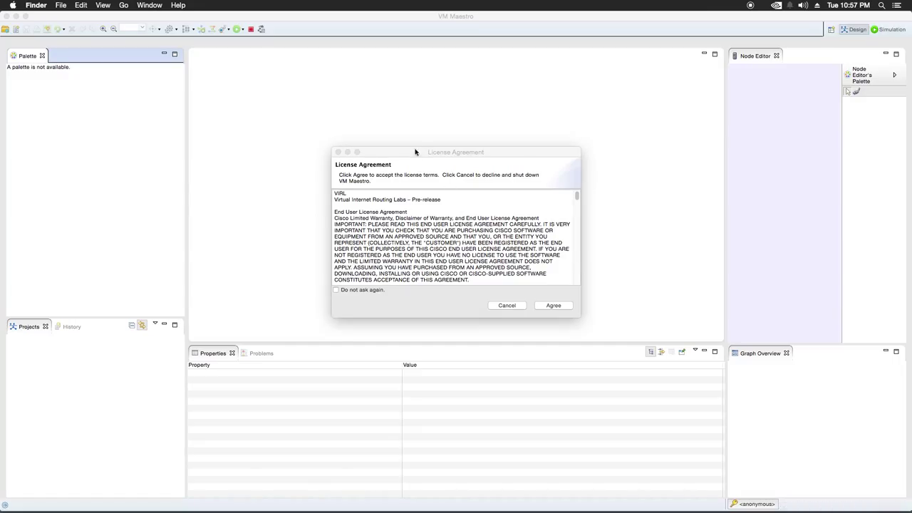
{"action": "mouse_move", "coordinate": [362, 297]}
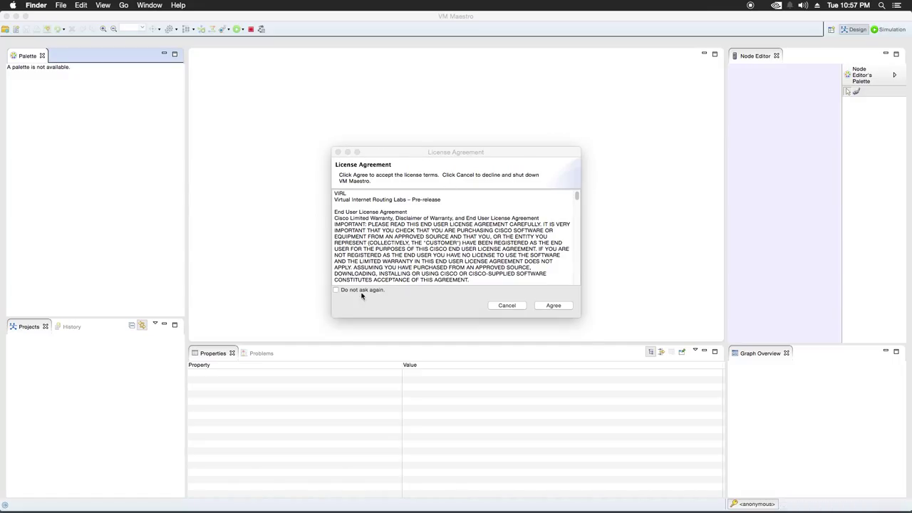
Agree to the license with 'Do not ask again' ticked, then dismiss the usage notice
{"action": "left_click", "coordinate": [336, 290]}
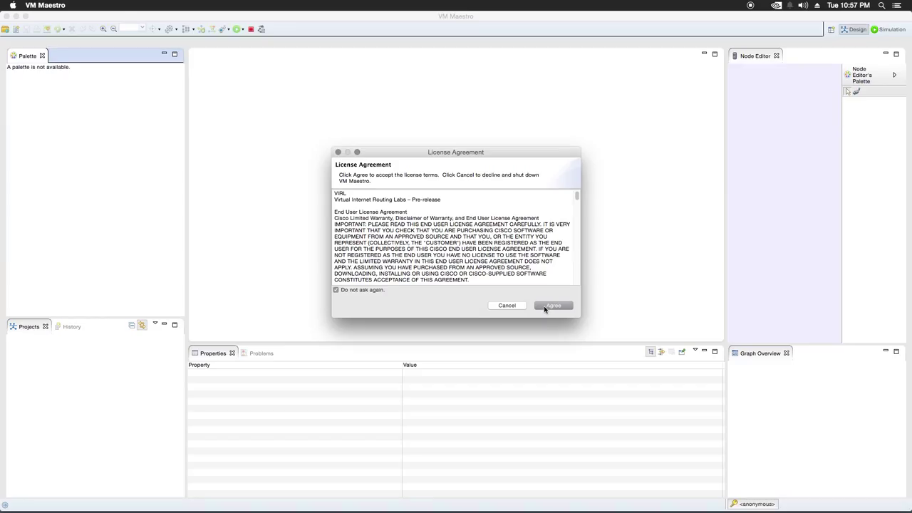
{"action": "left_click", "coordinate": [553, 306]}
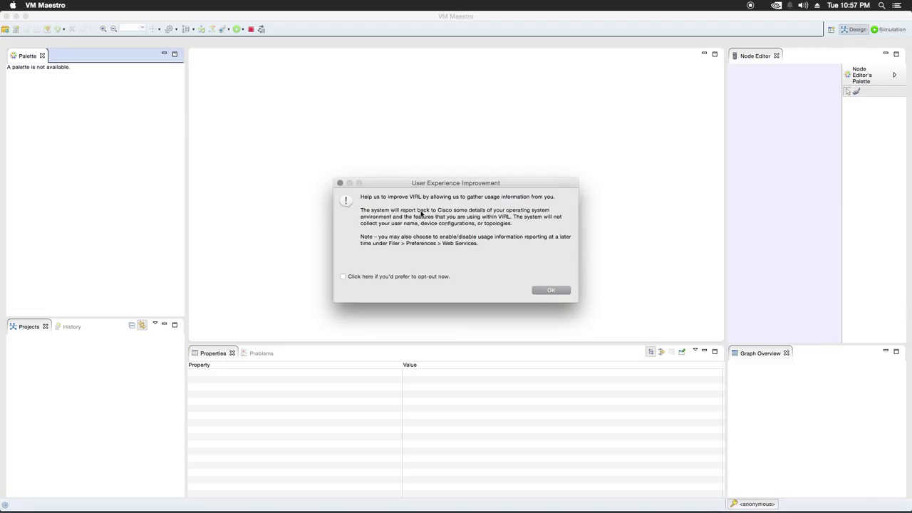
{"action": "mouse_move", "coordinate": [518, 197]}
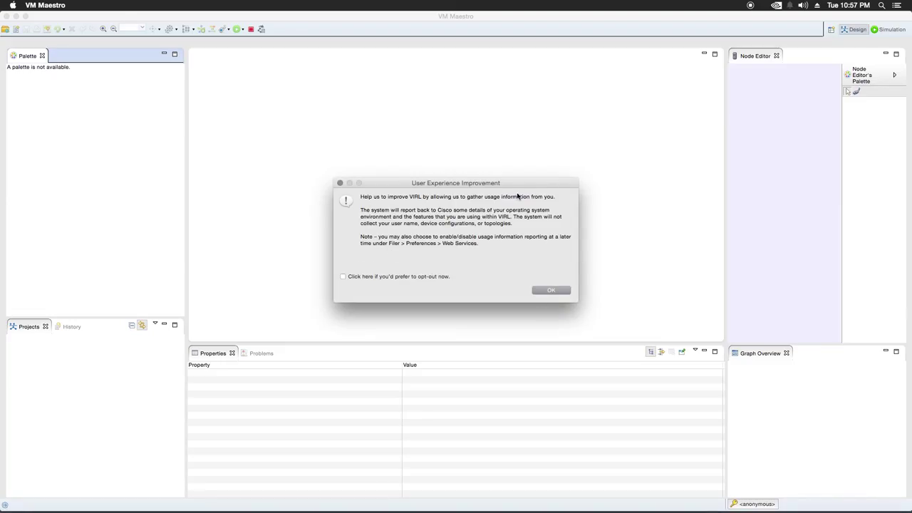
{"action": "mouse_move", "coordinate": [404, 244]}
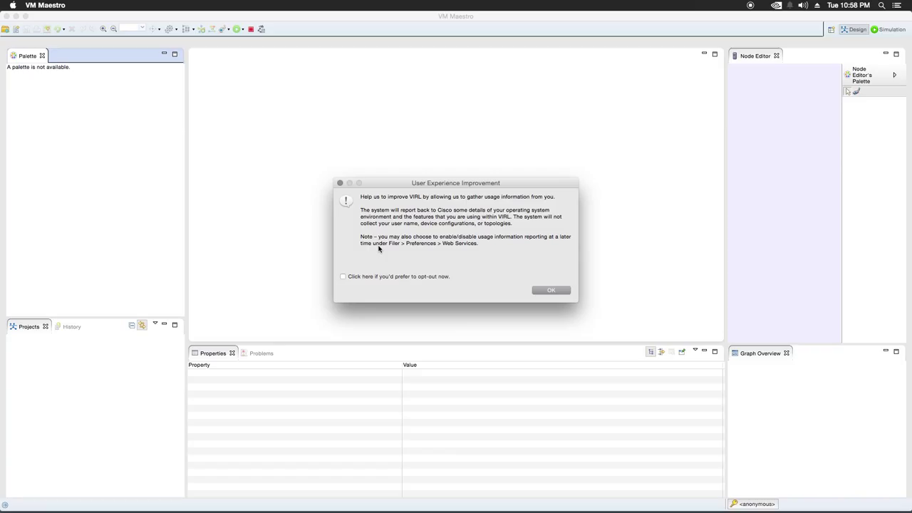
{"action": "left_click", "coordinate": [551, 289]}
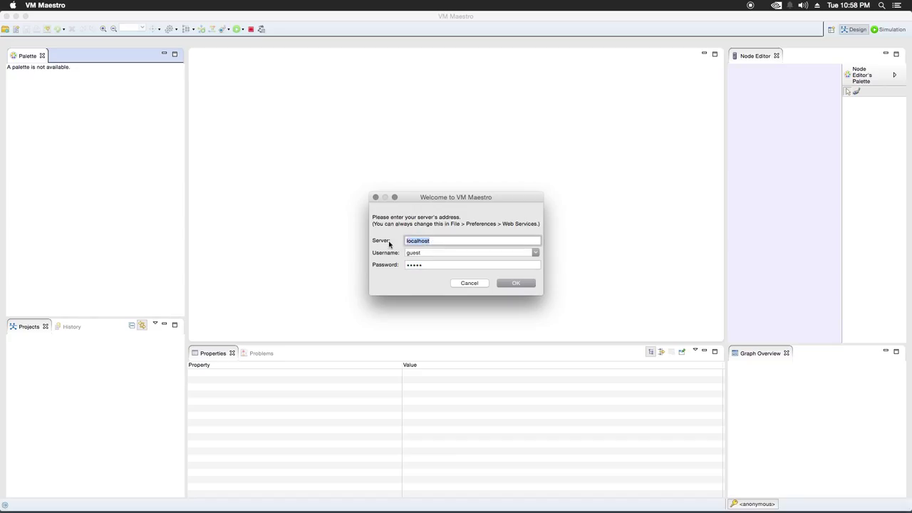
{"action": "mouse_move", "coordinate": [424, 223]}
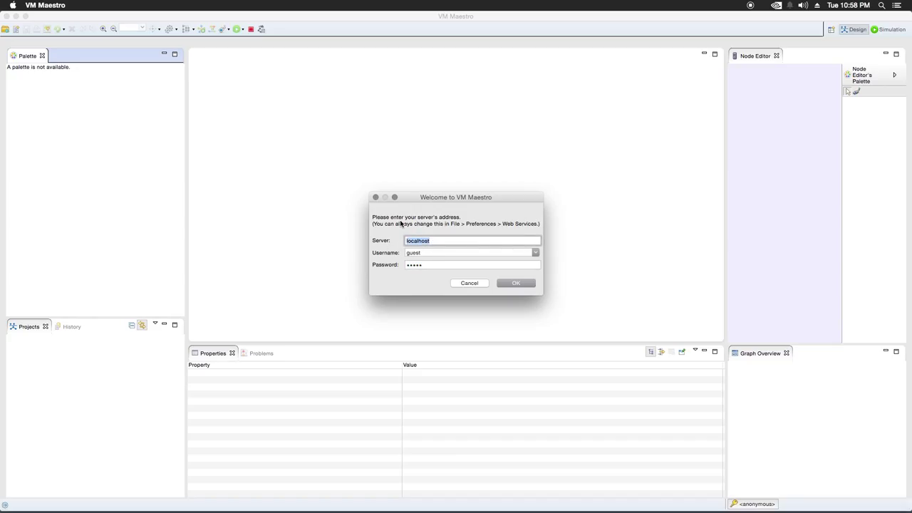
Log in to the VIRL server at 10.2.1.50 as guest
{"action": "type", "text": "10.2.1.50"}
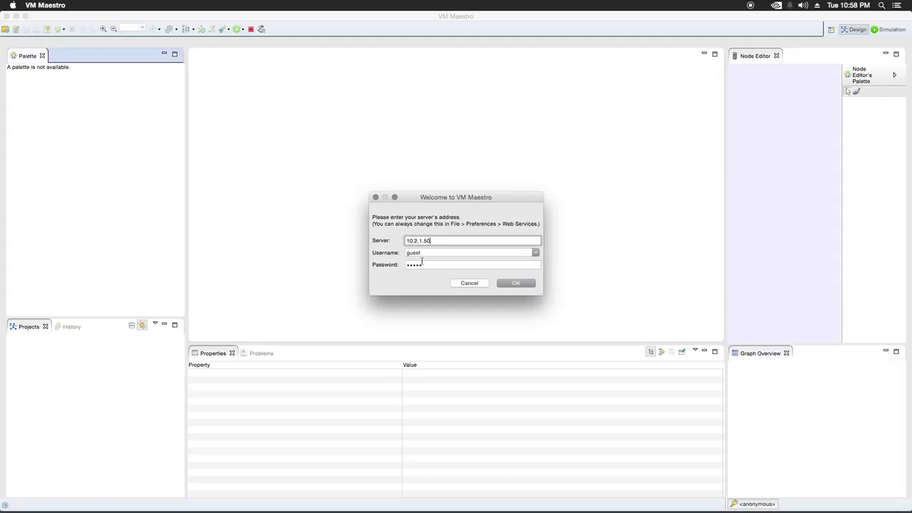
{"action": "left_click", "coordinate": [515, 282]}
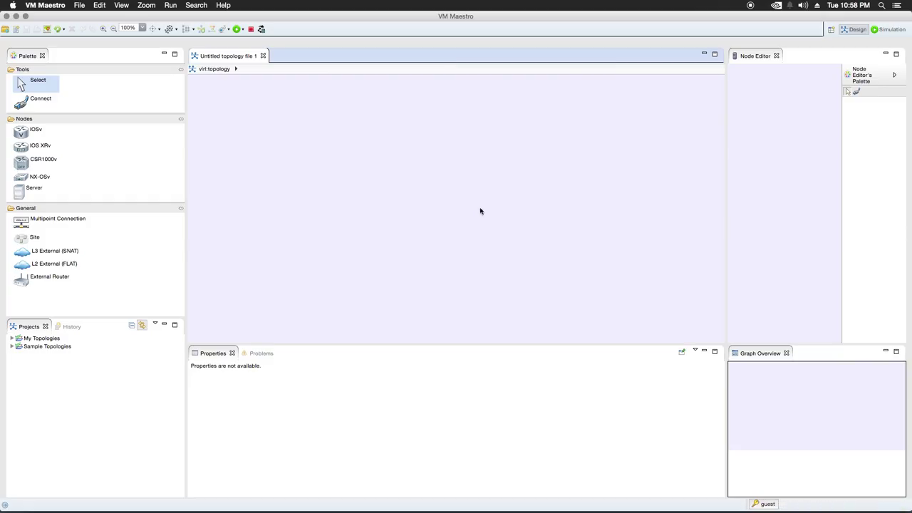
{"action": "mouse_move", "coordinate": [690, 457]}
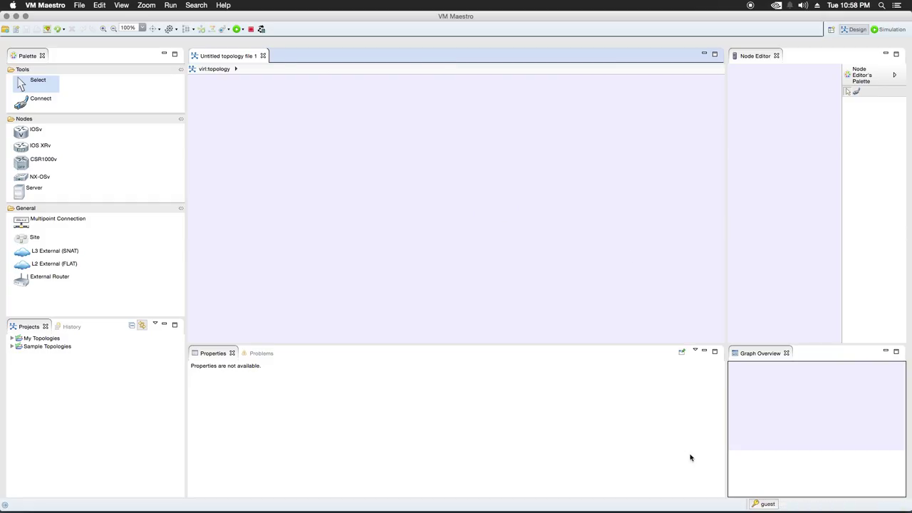
{"action": "mouse_move", "coordinate": [483, 162]}
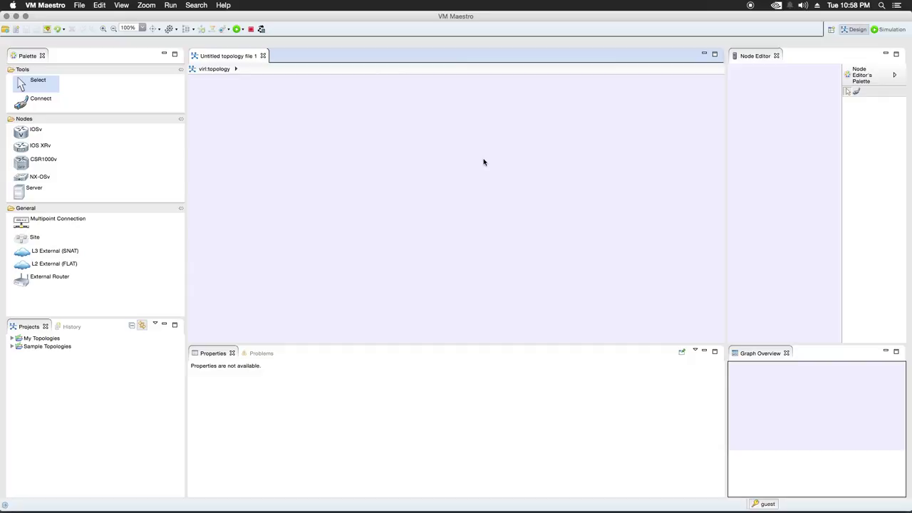
{"action": "mouse_move", "coordinate": [506, 307]}
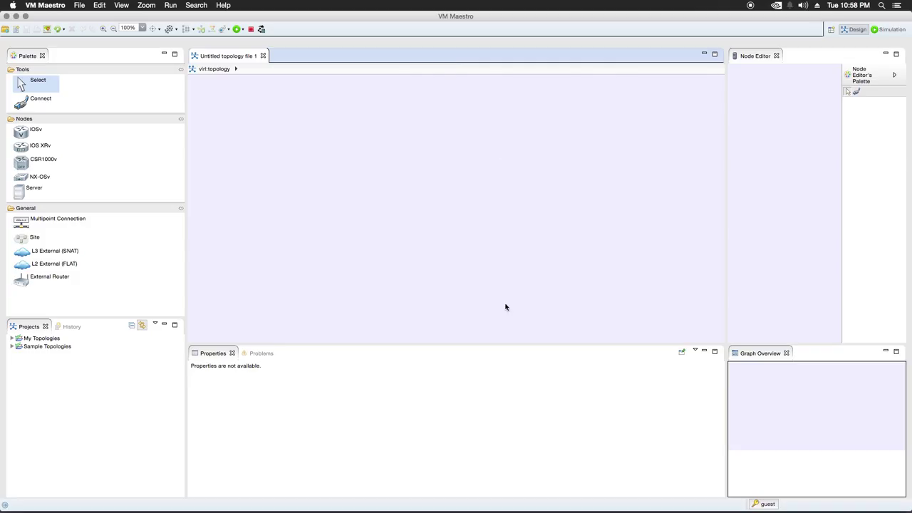
{"action": "mouse_move", "coordinate": [548, 268]}
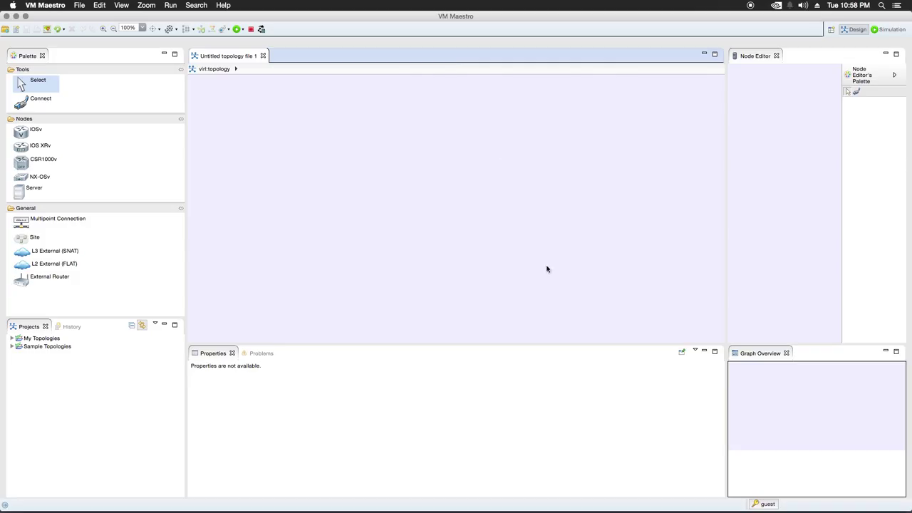
{"action": "mouse_move", "coordinate": [601, 386]}
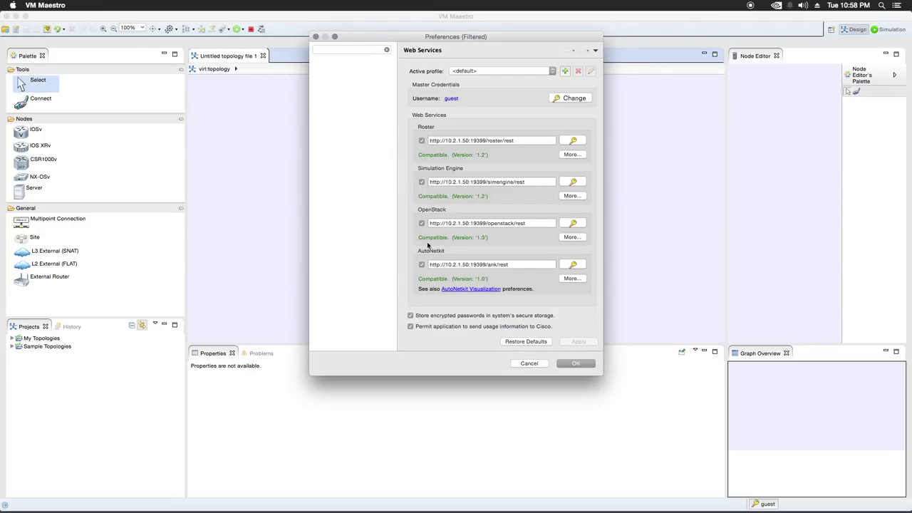
{"action": "mouse_move", "coordinate": [444, 288]}
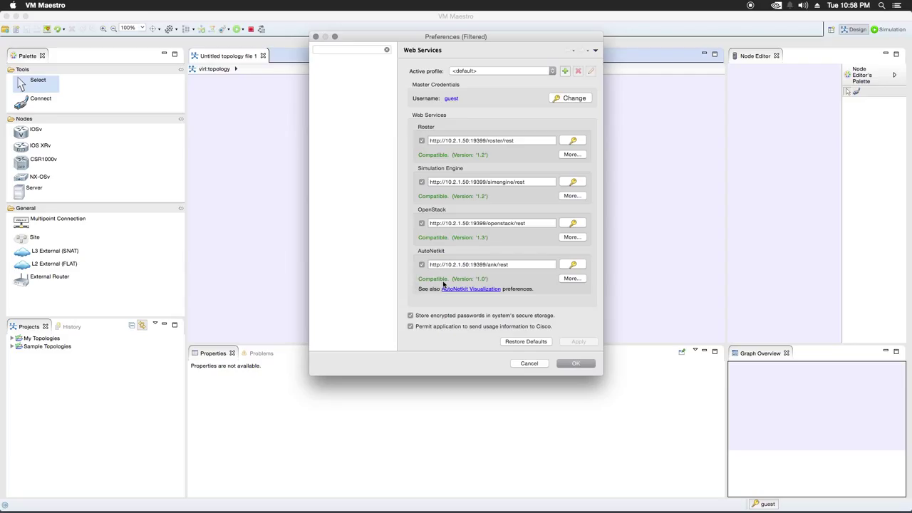
{"action": "mouse_move", "coordinate": [575, 364]}
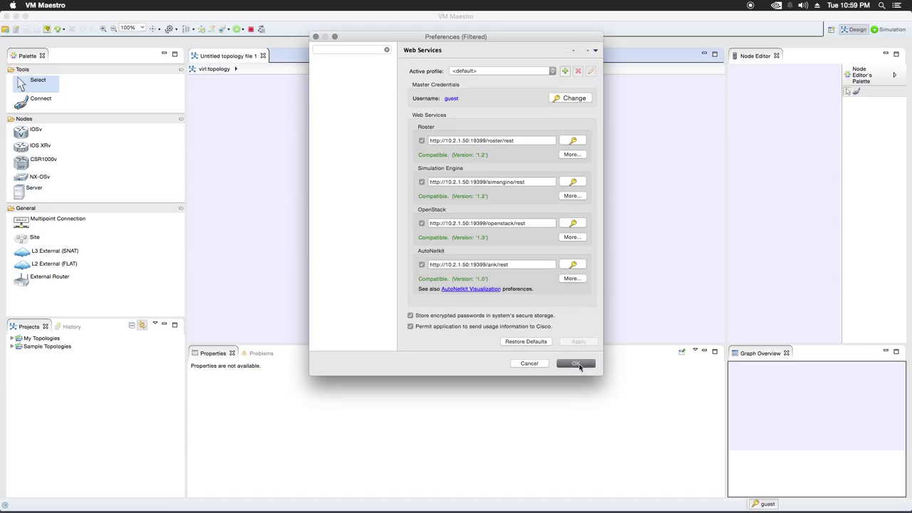
{"action": "left_click", "coordinate": [576, 364]}
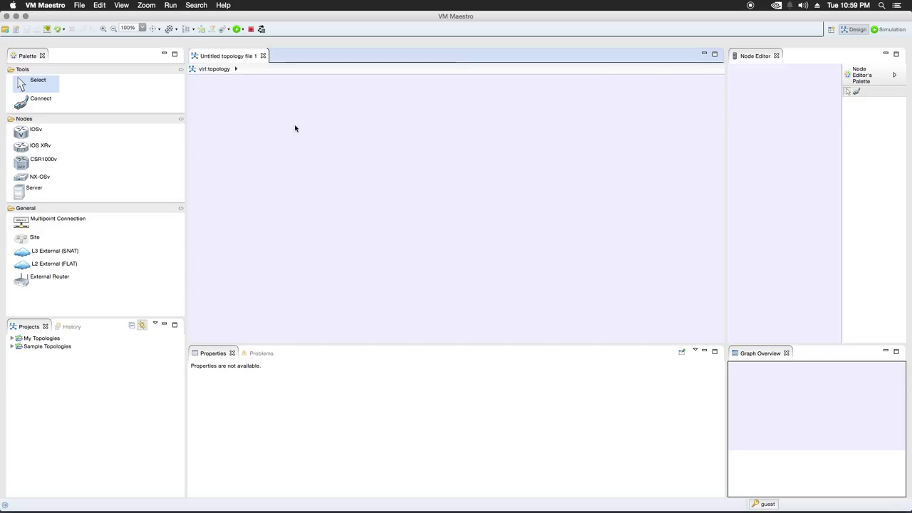
{"action": "mouse_move", "coordinate": [444, 156]}
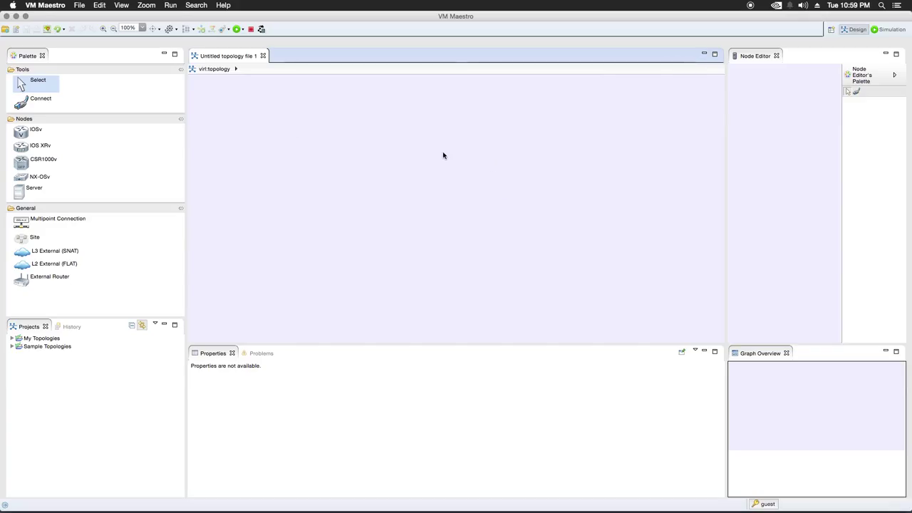
{"action": "mouse_move", "coordinate": [442, 158]}
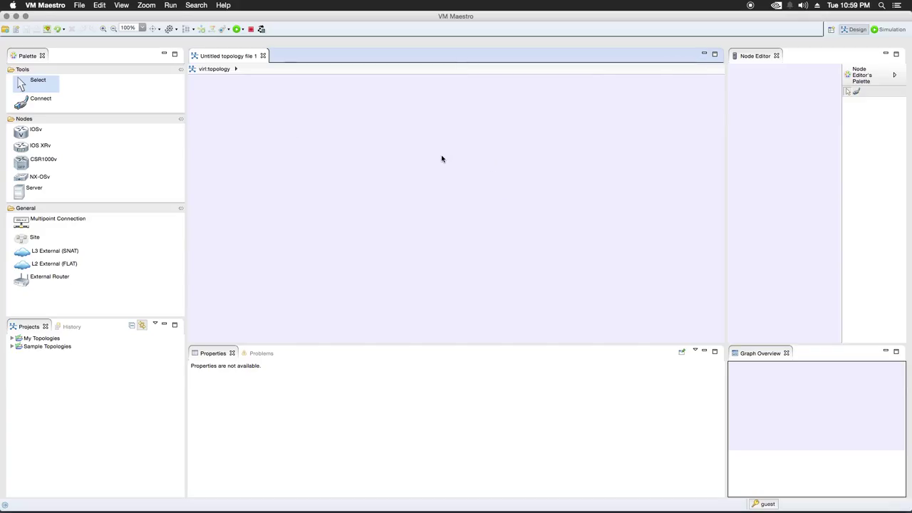
{"action": "mouse_move", "coordinate": [434, 163]}
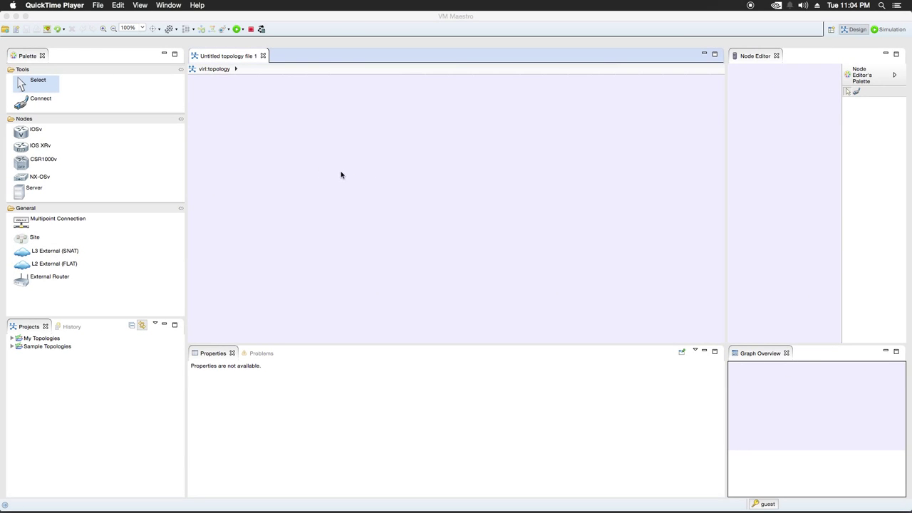
{"action": "mouse_move", "coordinate": [313, 442]}
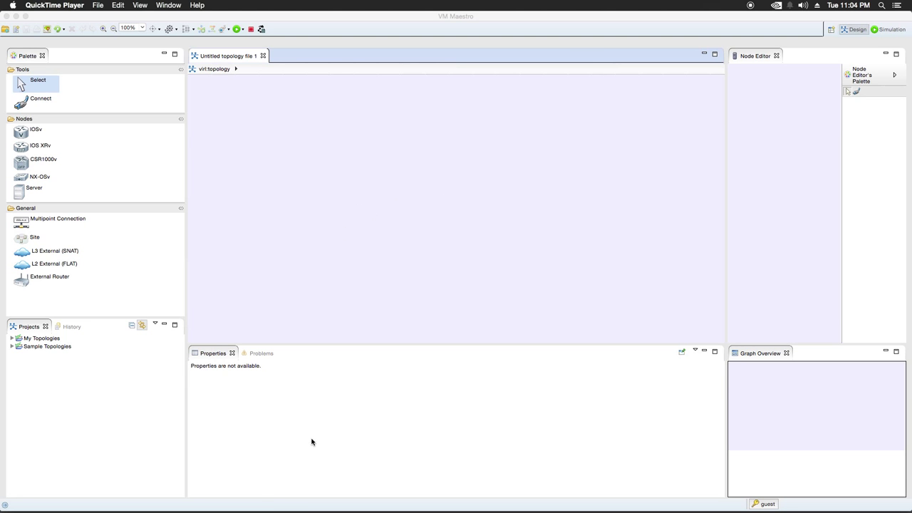
{"action": "mouse_move", "coordinate": [265, 502]}
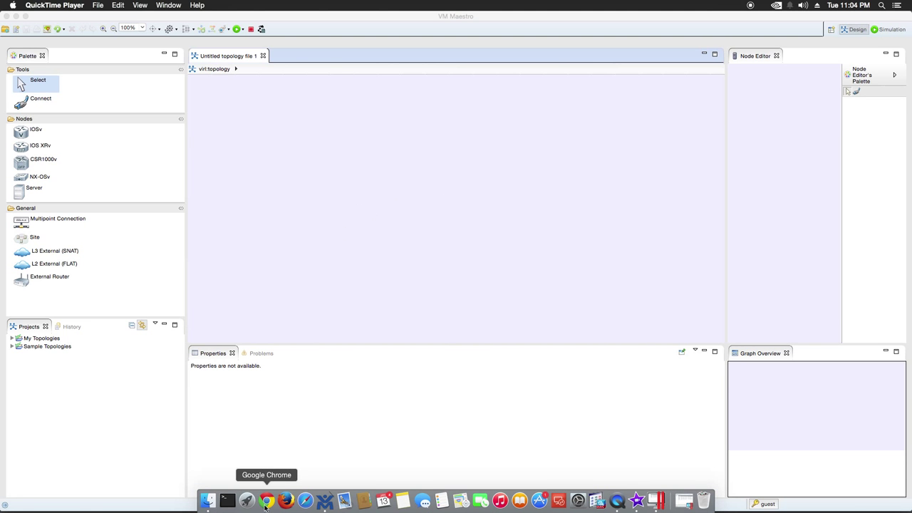
Return to Chrome and scroll INE's VIRL blog post to the initial configs download link
{"action": "left_click", "coordinate": [265, 500]}
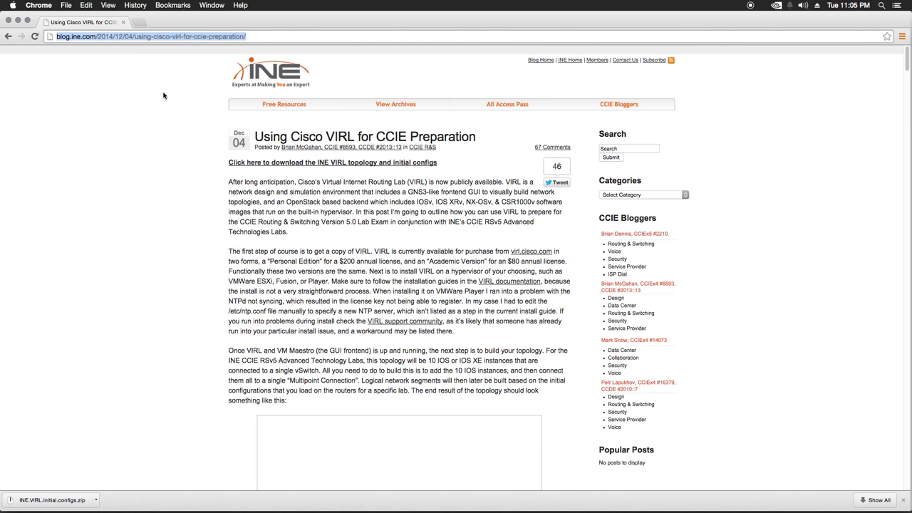
{"action": "mouse_move", "coordinate": [349, 144]}
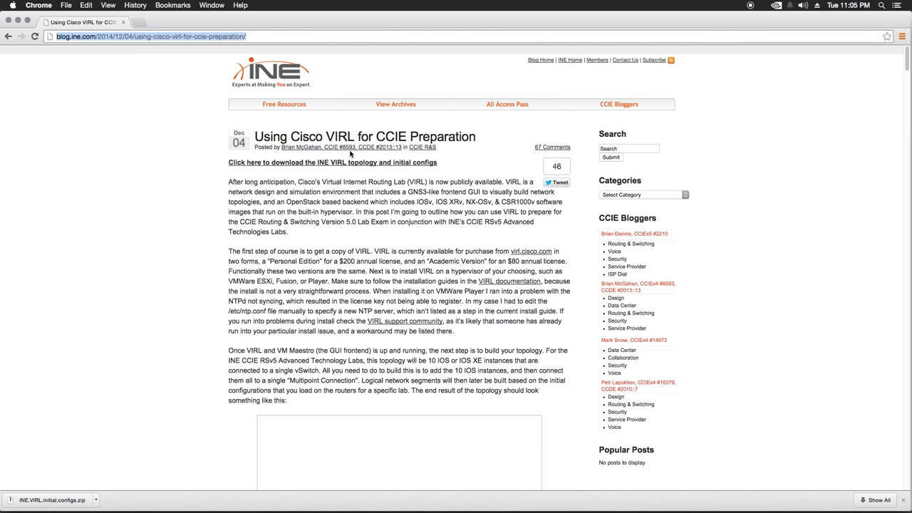
{"action": "scroll", "scroll_direction": "down", "scroll_amount": 3}
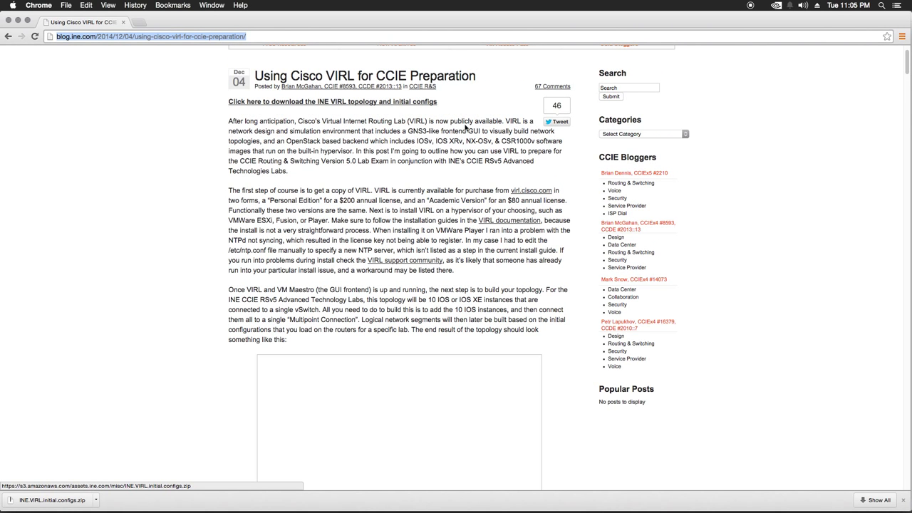
{"action": "scroll", "scroll_direction": "down", "scroll_amount": 3}
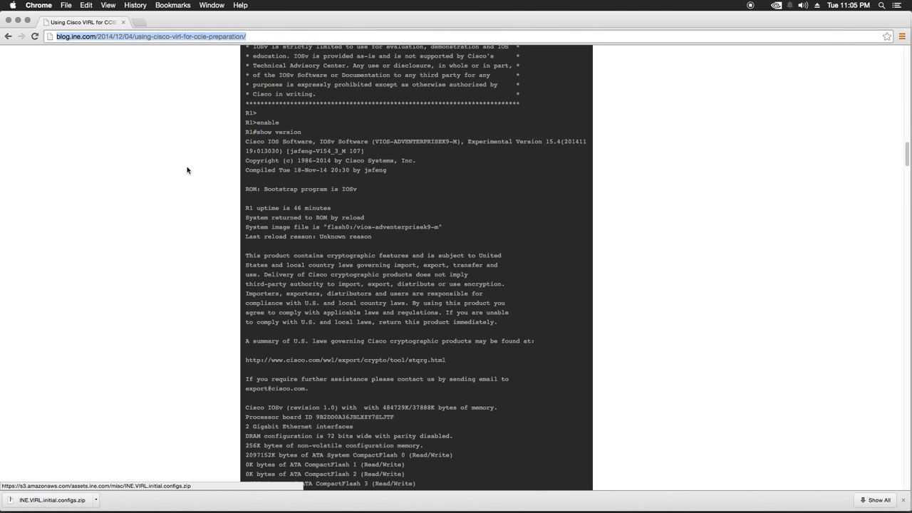
{"action": "scroll", "scroll_direction": "down", "scroll_amount": 3}
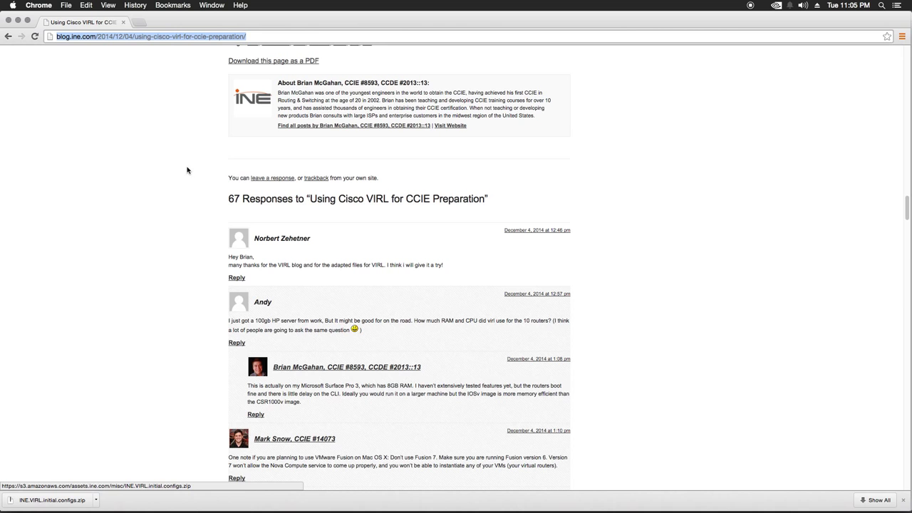
{"action": "scroll", "scroll_direction": "up", "scroll_amount": 3}
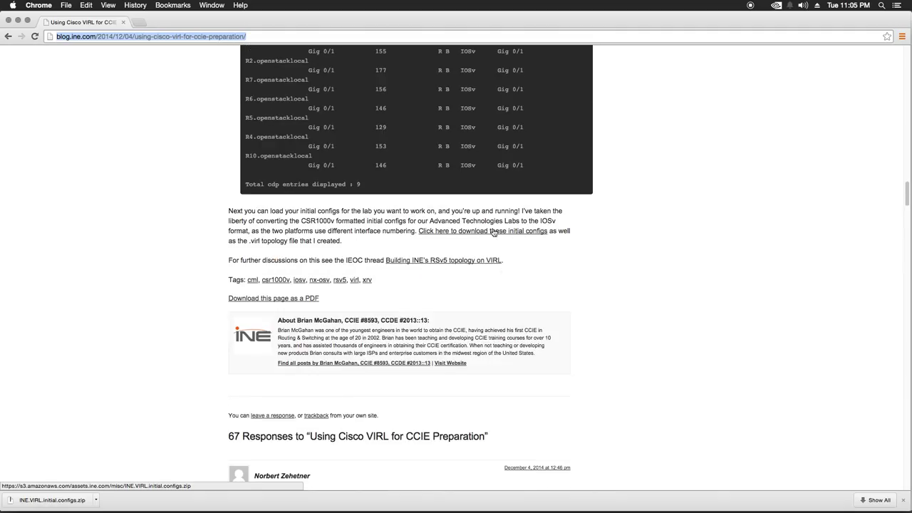
{"action": "mouse_move", "coordinate": [495, 242]}
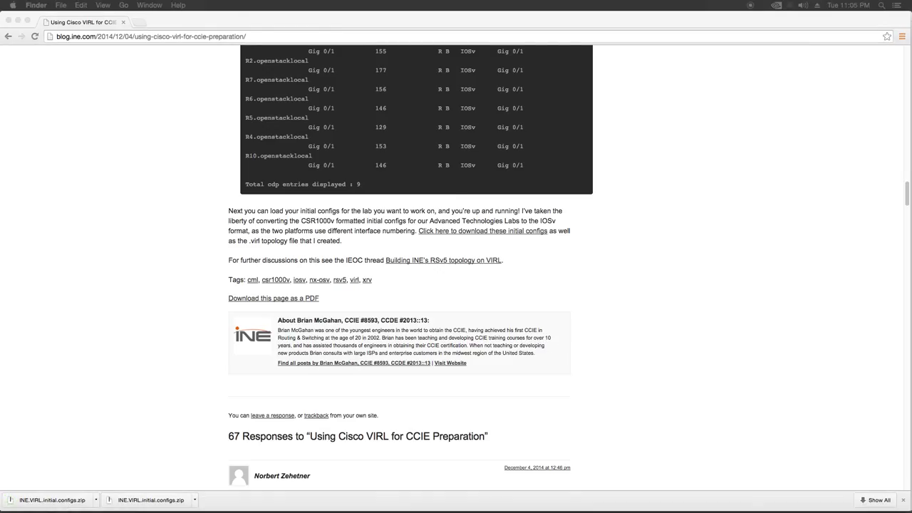
Browse the extracted INE.VIRL.initial.configs folders and lab router configs in Finder
{"action": "left_click", "coordinate": [50, 495]}
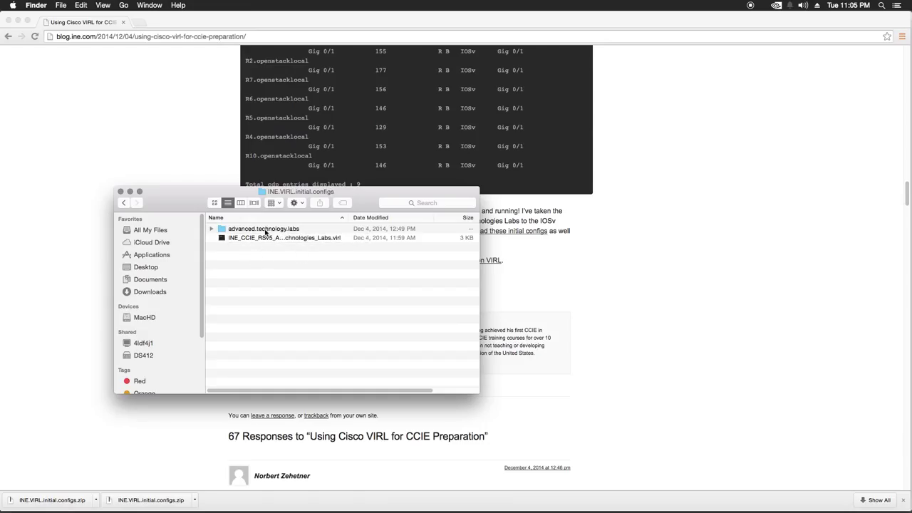
{"action": "double_click", "coordinate": [264, 228]}
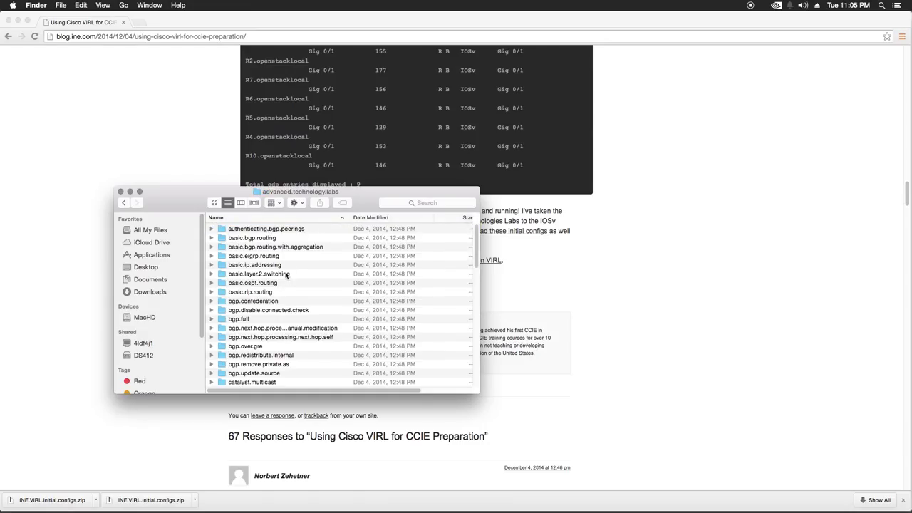
{"action": "scroll", "scroll_direction": "down", "scroll_amount": 3}
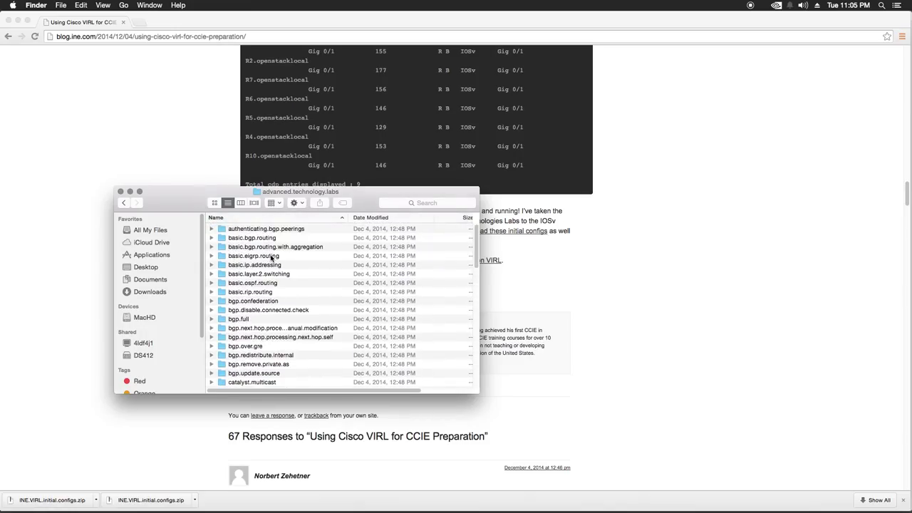
{"action": "double_click", "coordinate": [266, 229]}
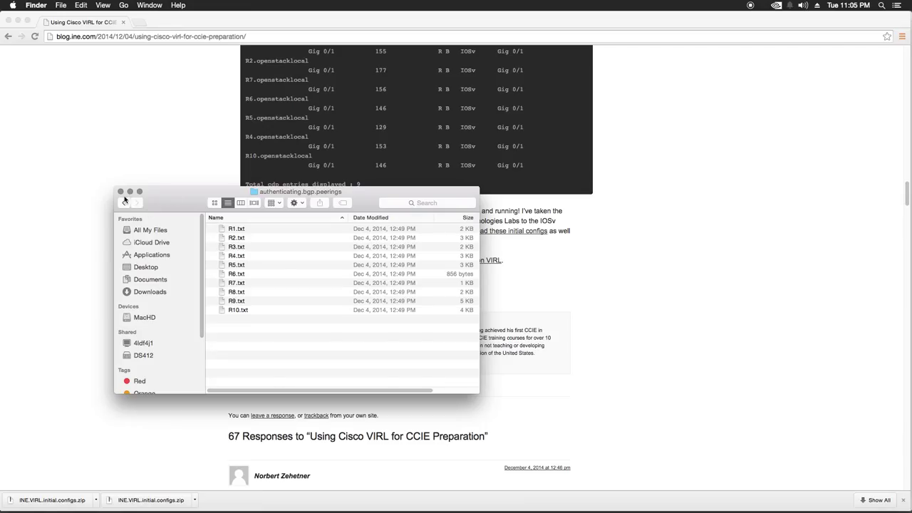
{"action": "left_click", "coordinate": [123, 202]}
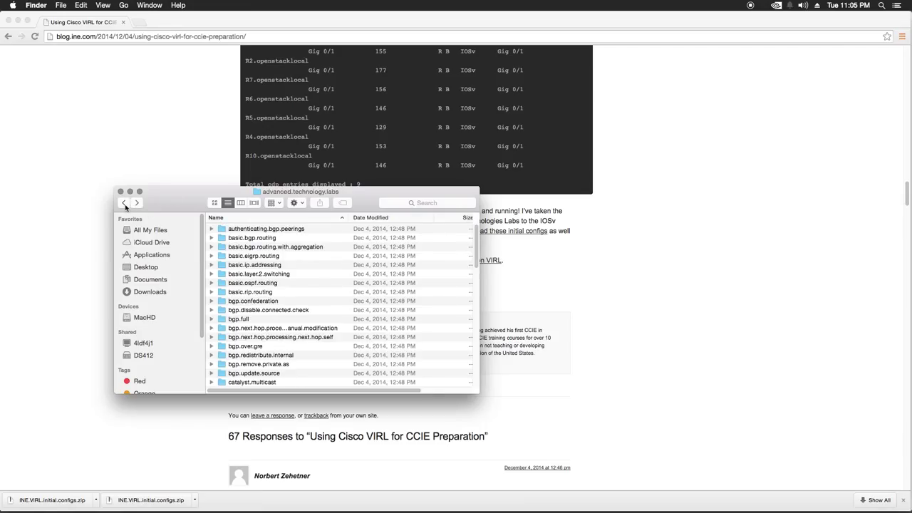
{"action": "left_click", "coordinate": [124, 203]}
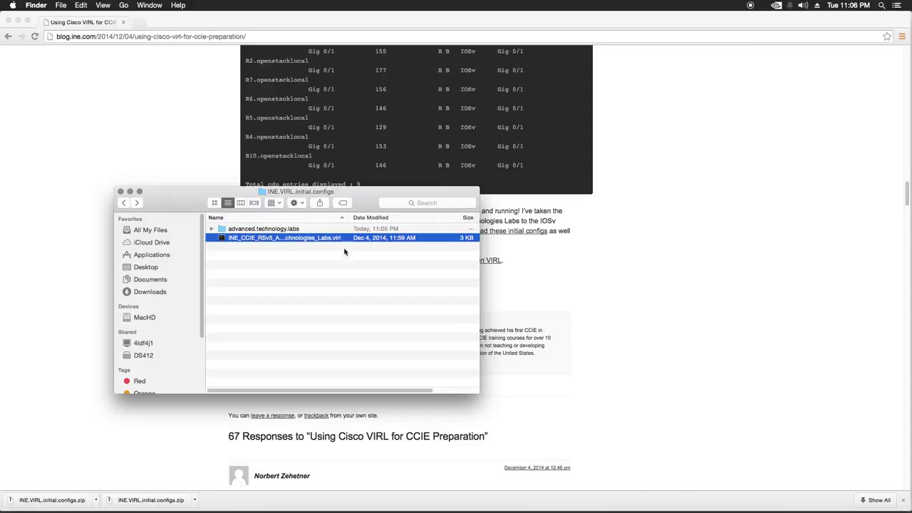
{"action": "mouse_move", "coordinate": [165, 179]}
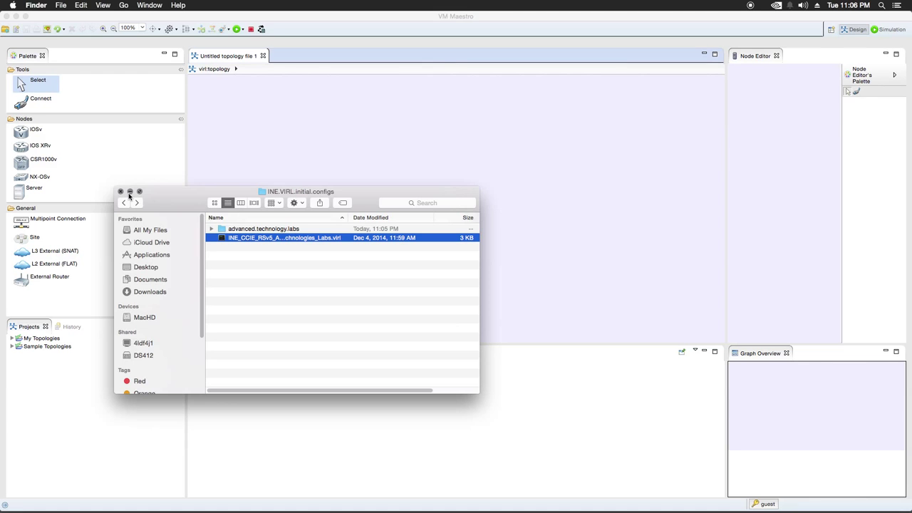
{"action": "mouse_move", "coordinate": [149, 194]}
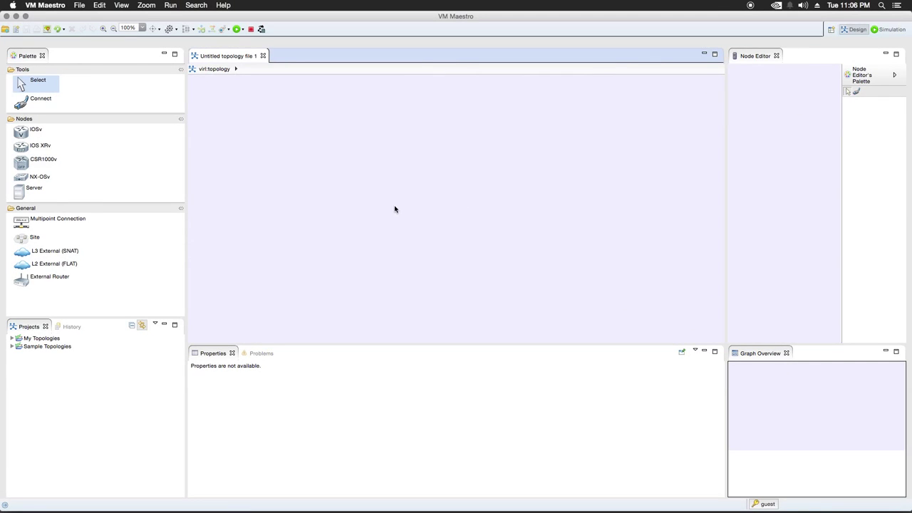
{"action": "mouse_move", "coordinate": [264, 128]}
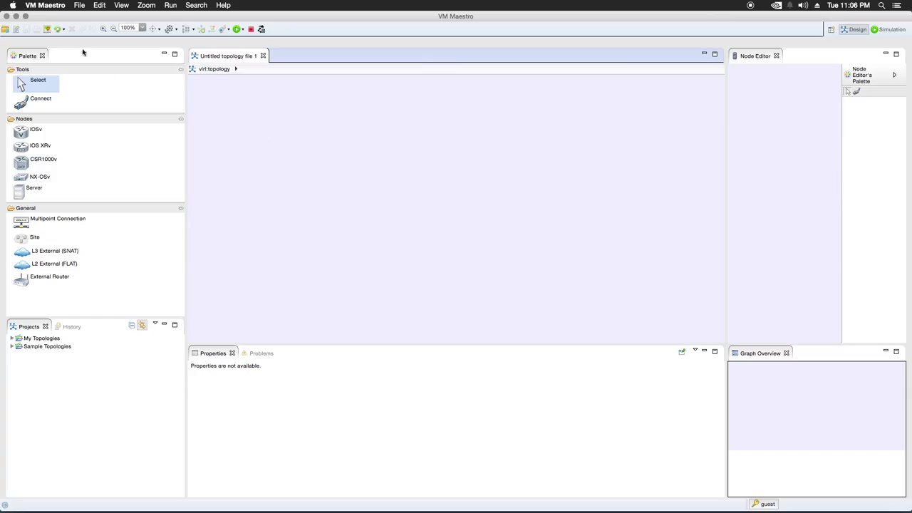
{"action": "left_click", "coordinate": [83, 6]}
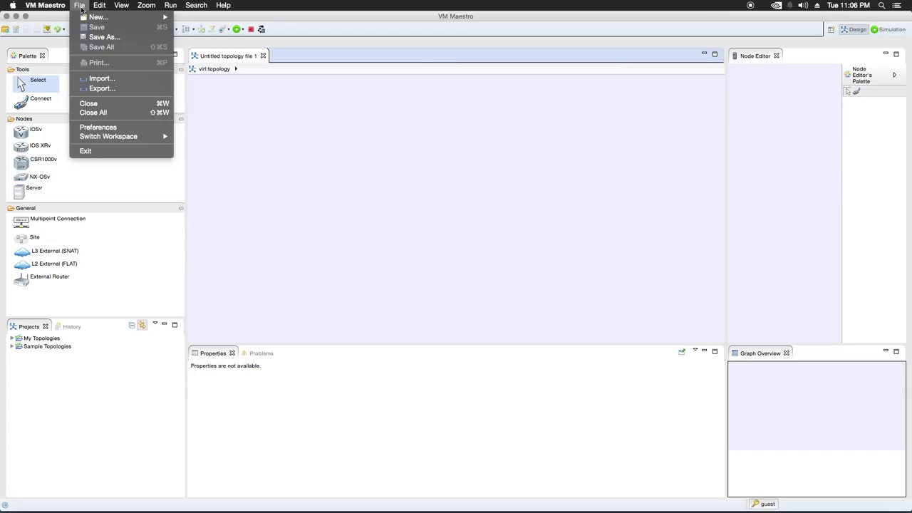
Import INE_CCIE_RSv5_Advanced_Technologies_Labs.virl from Downloads/INE.VIRL.initial.configs into My Topologies
{"action": "left_click", "coordinate": [102, 79]}
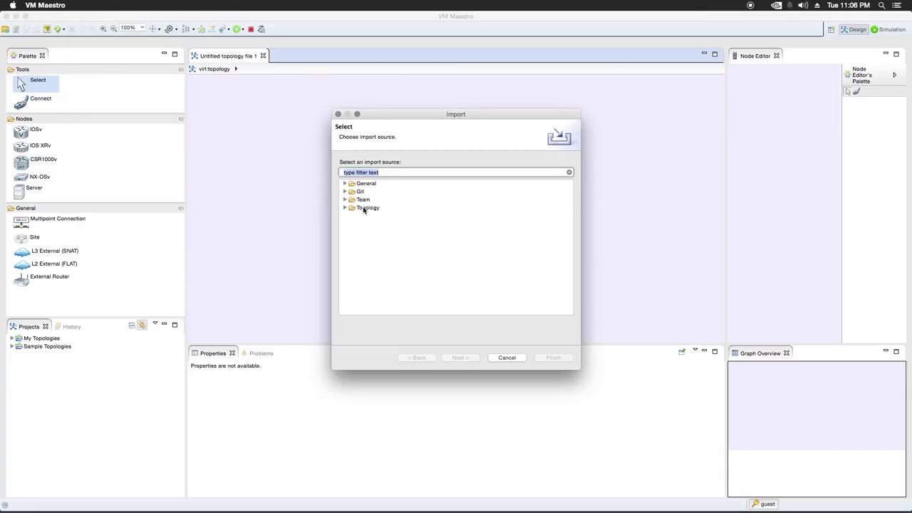
{"action": "left_click", "coordinate": [345, 207]}
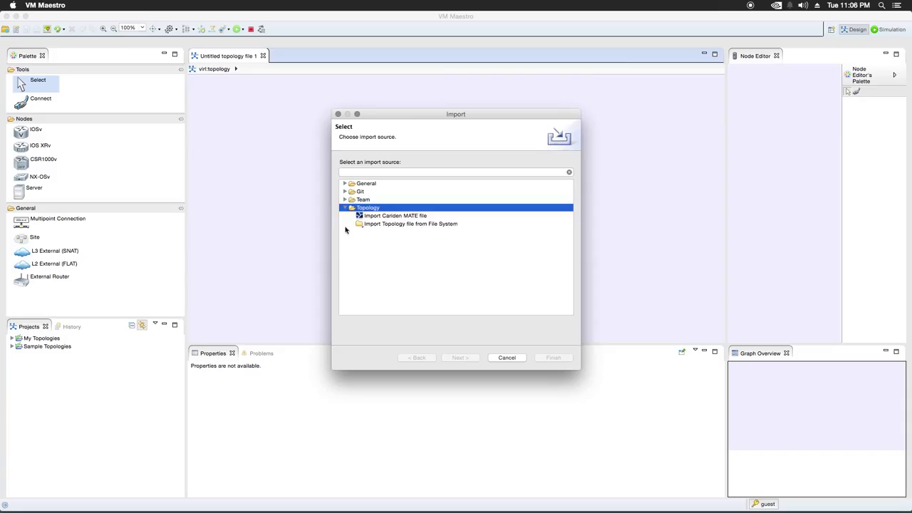
{"action": "left_click", "coordinate": [410, 224]}
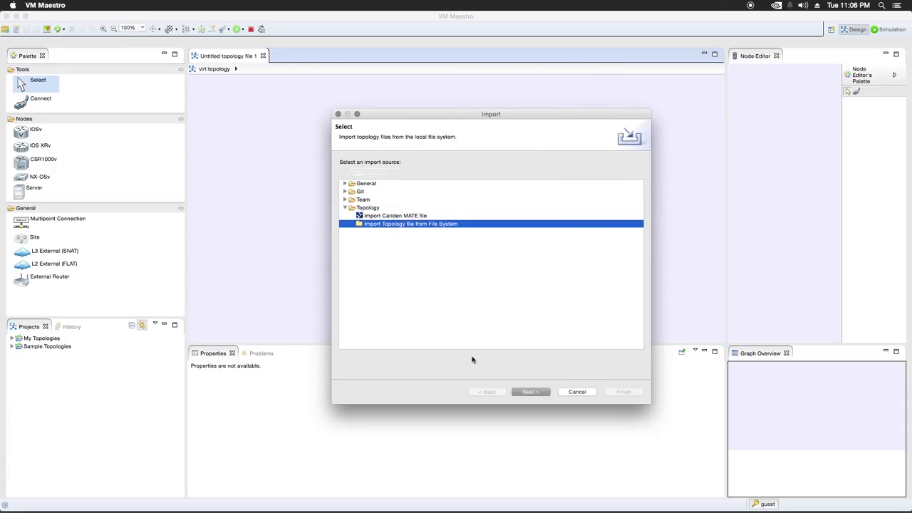
{"action": "left_click", "coordinate": [530, 391]}
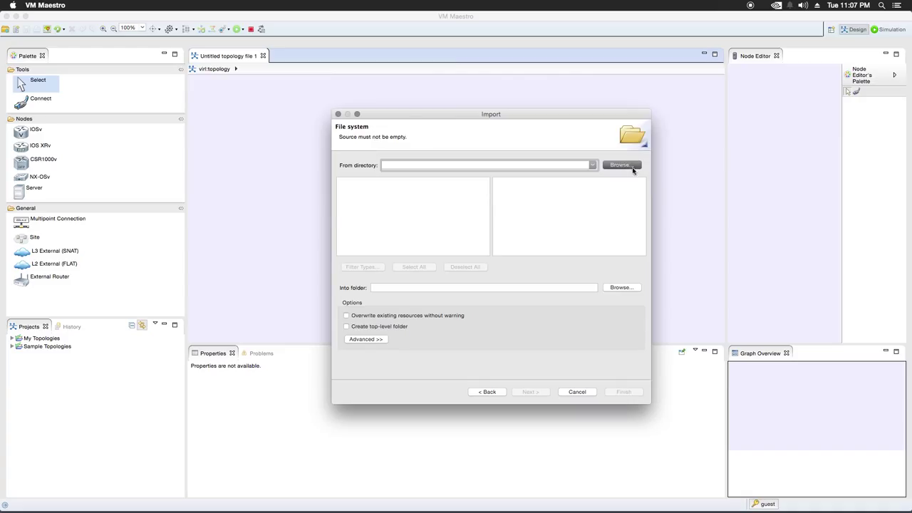
{"action": "left_click", "coordinate": [621, 165]}
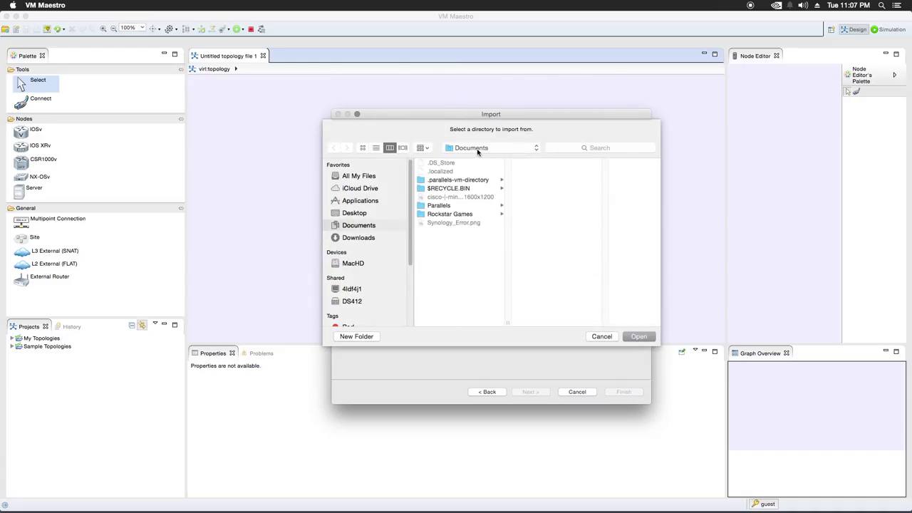
{"action": "left_click", "coordinate": [488, 147]}
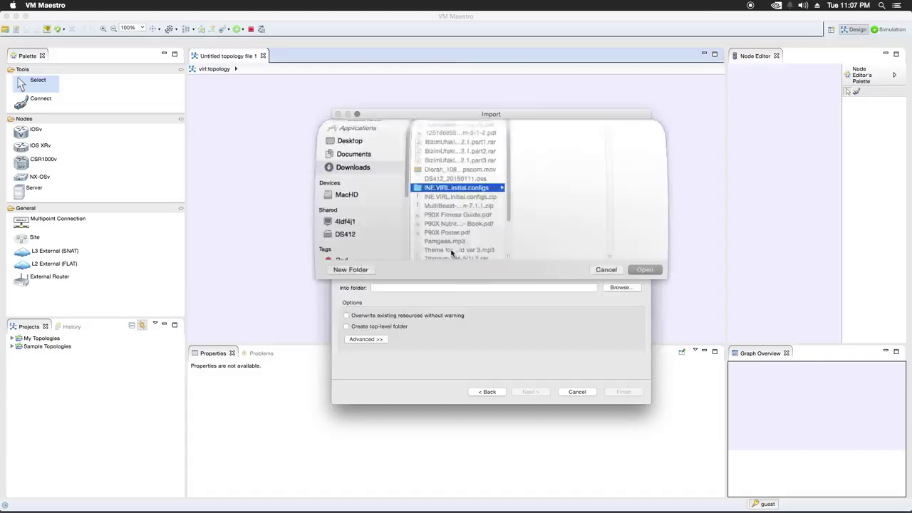
{"action": "left_click", "coordinate": [644, 270]}
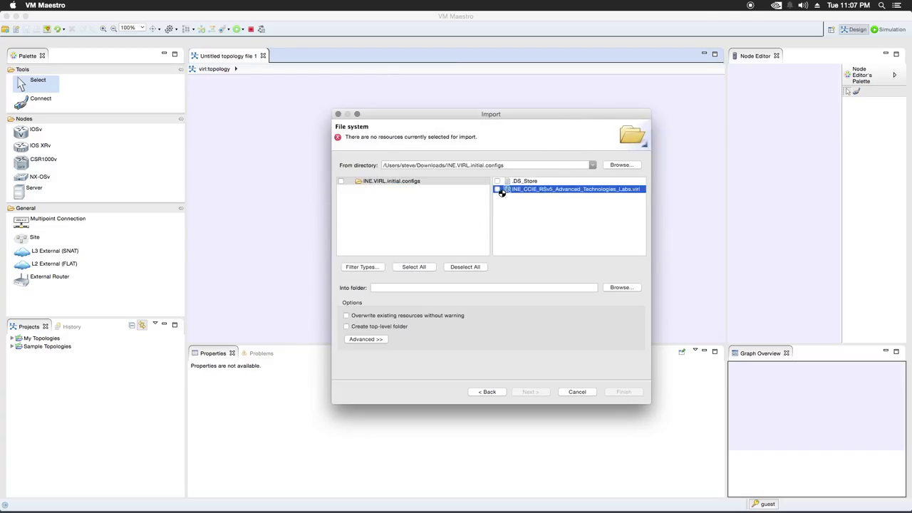
{"action": "left_click", "coordinate": [498, 190]}
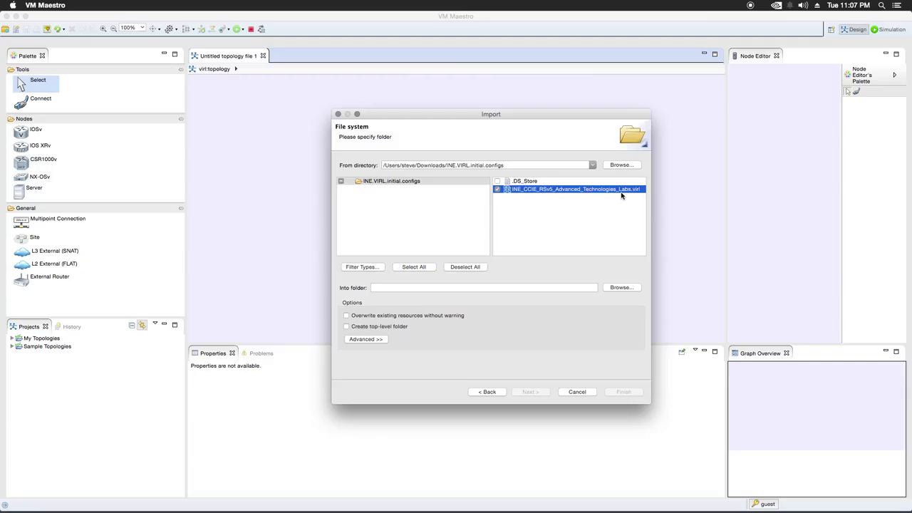
{"action": "mouse_move", "coordinate": [585, 222]}
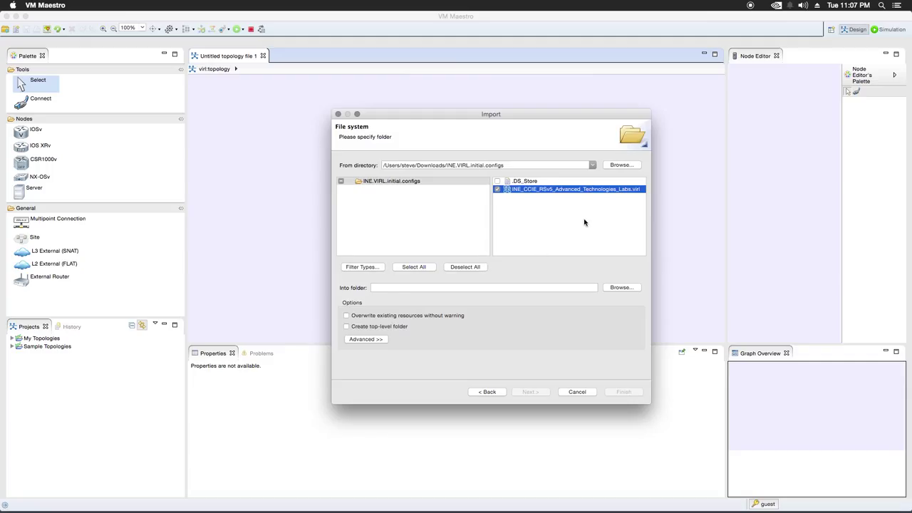
{"action": "mouse_move", "coordinate": [562, 295]}
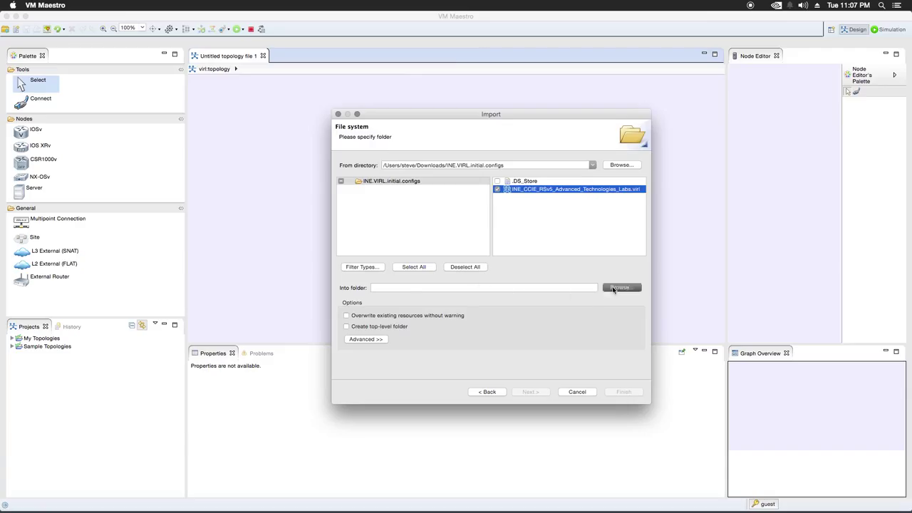
{"action": "left_click", "coordinate": [621, 288]}
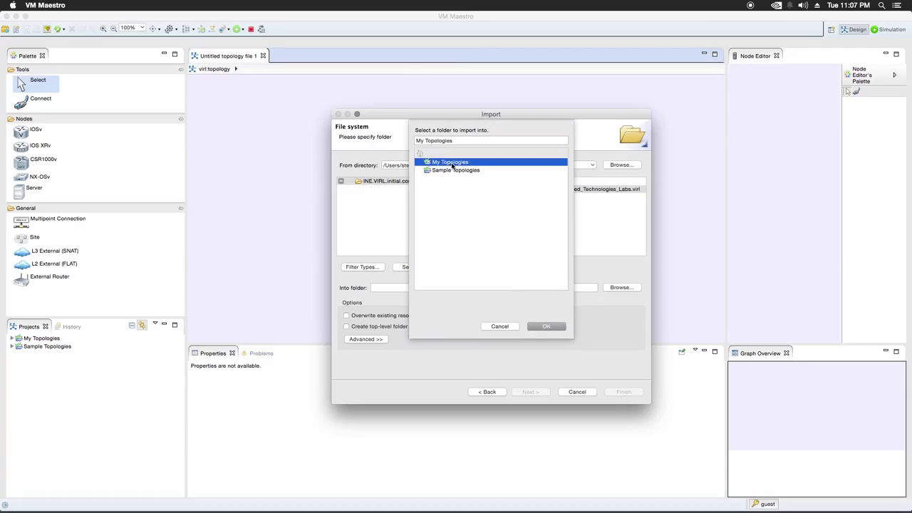
{"action": "left_click", "coordinate": [547, 327]}
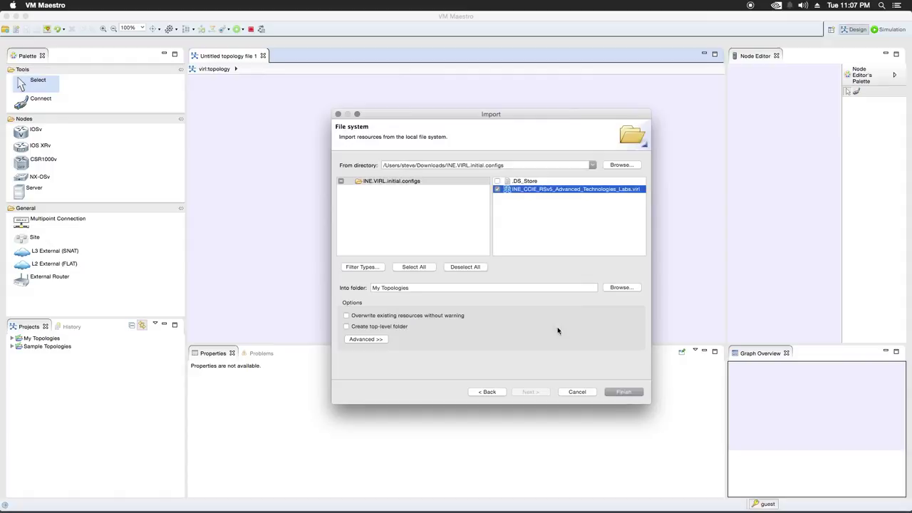
{"action": "mouse_move", "coordinate": [608, 402]}
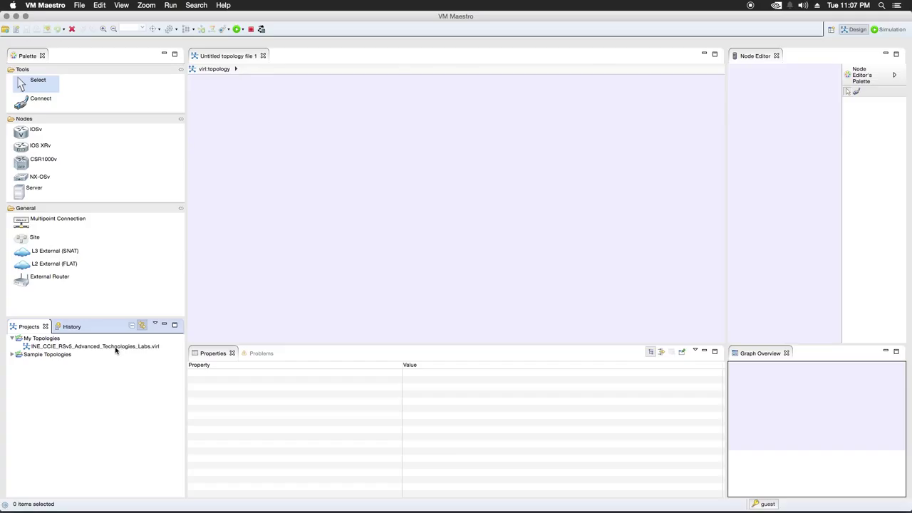
Open the imported INE_CCIE_RSv5 .virl topology and select router R1
{"action": "left_click", "coordinate": [95, 346]}
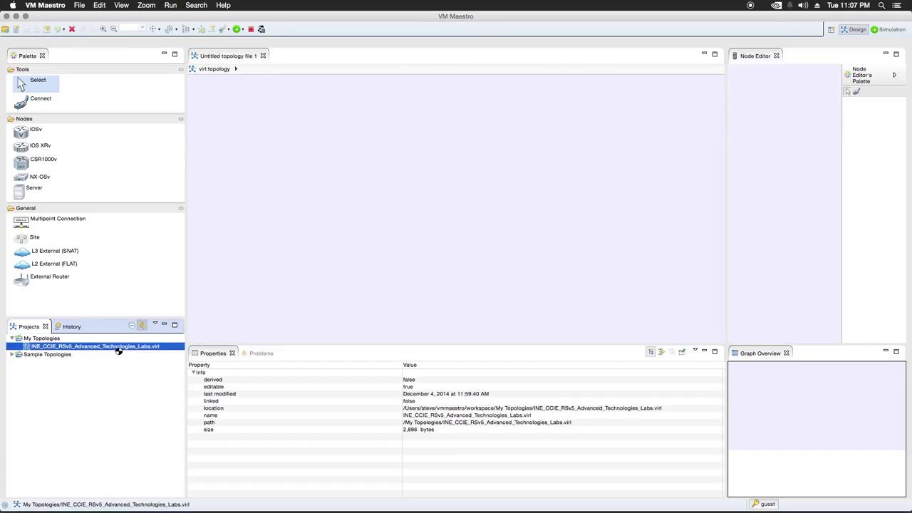
{"action": "double_click", "coordinate": [95, 344]}
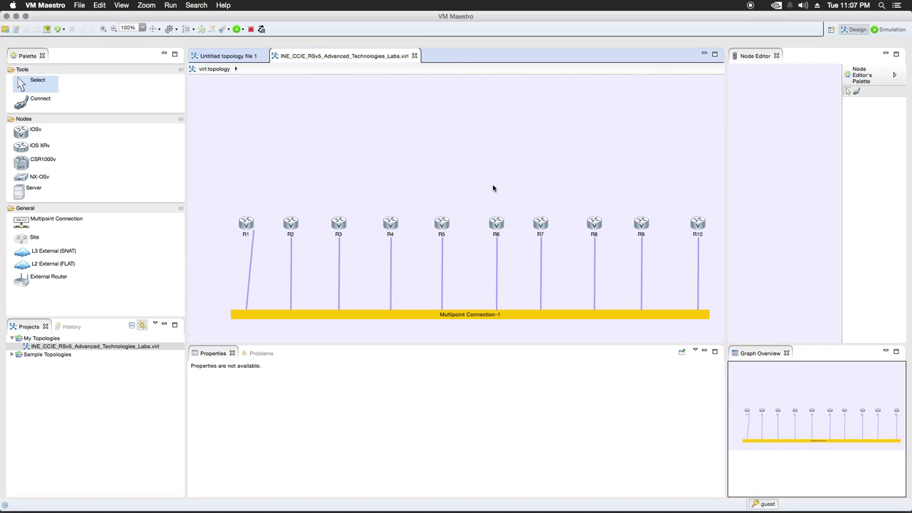
{"action": "left_click", "coordinate": [245, 218]}
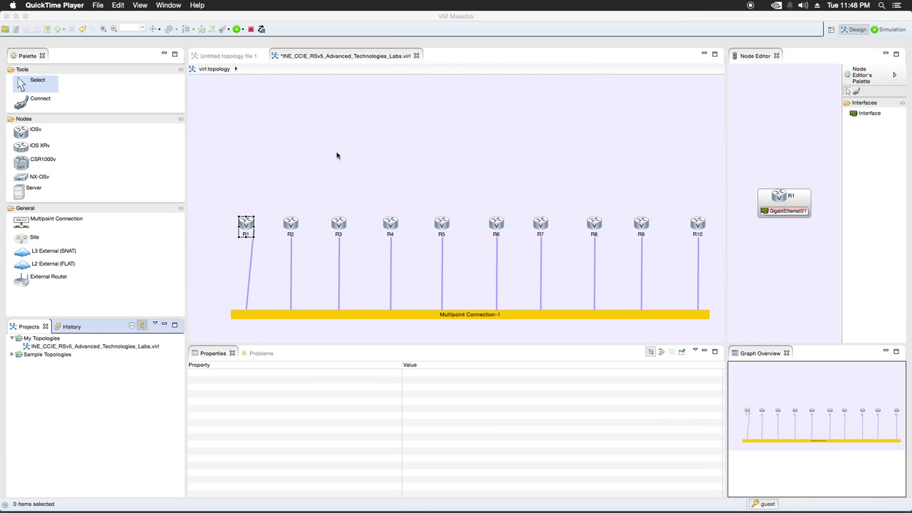
{"action": "mouse_move", "coordinate": [494, 153]}
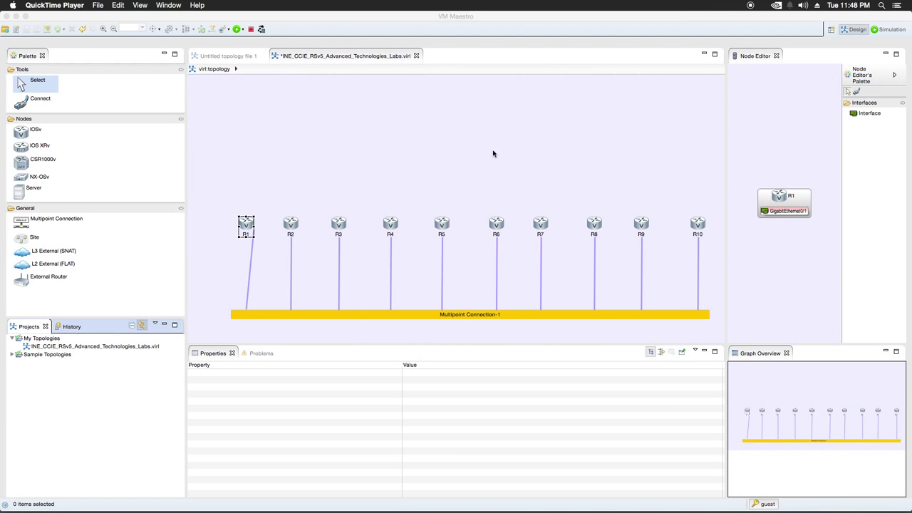
{"action": "mouse_move", "coordinate": [239, 201]}
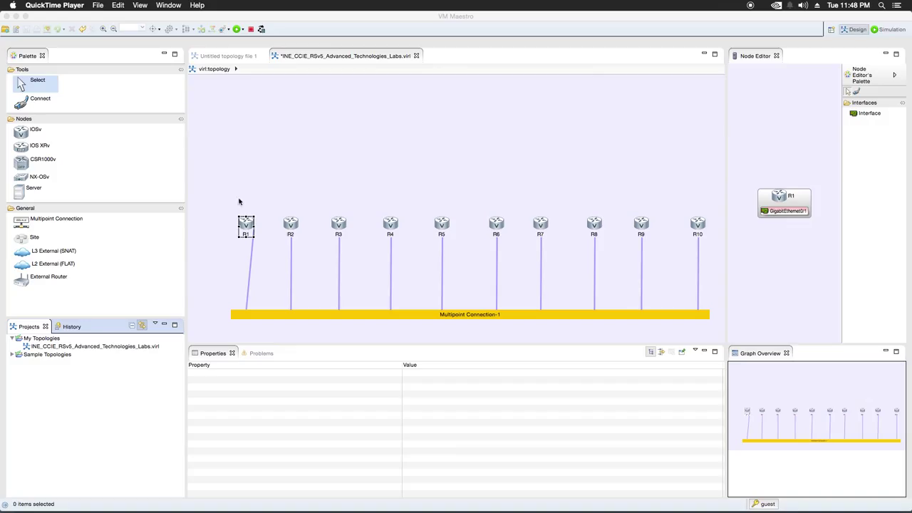
{"action": "mouse_move", "coordinate": [272, 318]}
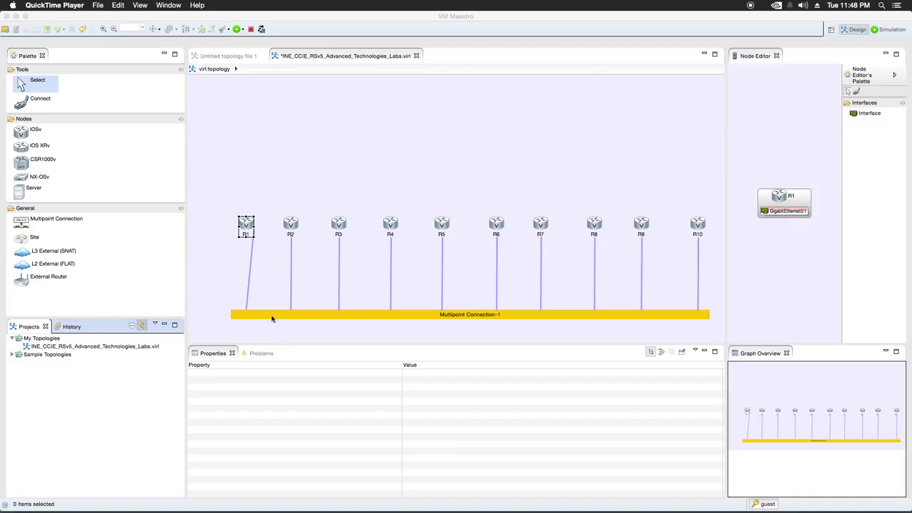
{"action": "mouse_move", "coordinate": [474, 318]}
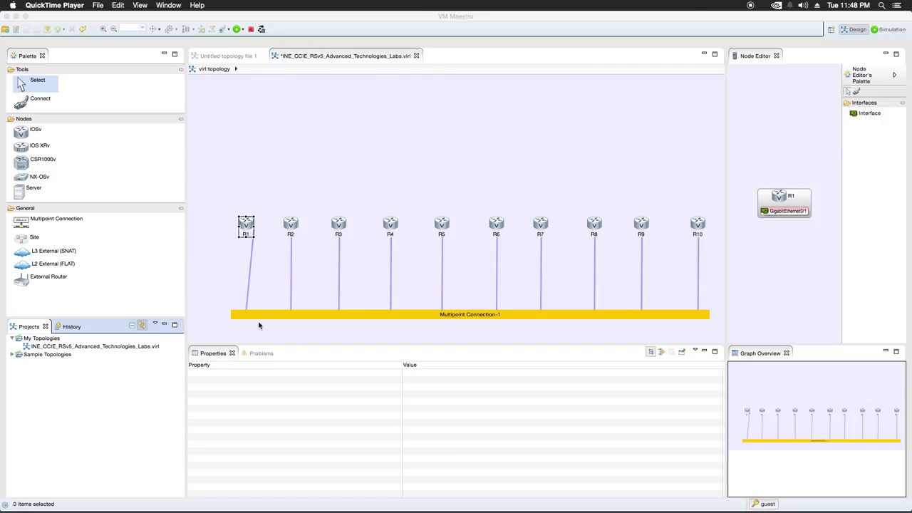
{"action": "mouse_move", "coordinate": [318, 128]}
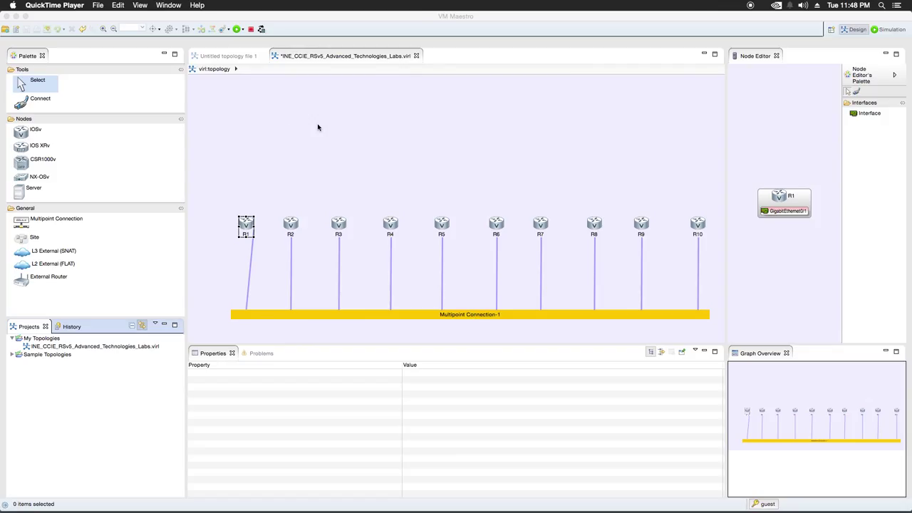
{"action": "mouse_move", "coordinate": [281, 202]}
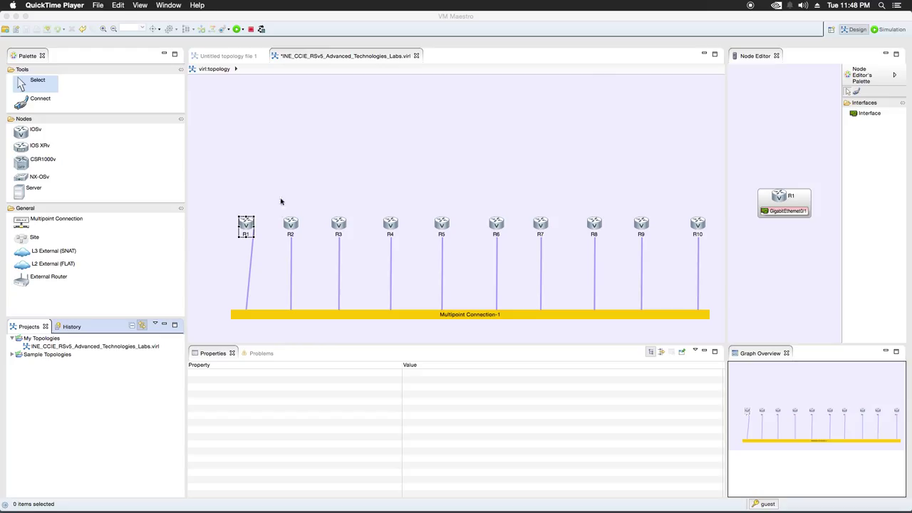
{"action": "mouse_move", "coordinate": [329, 233]}
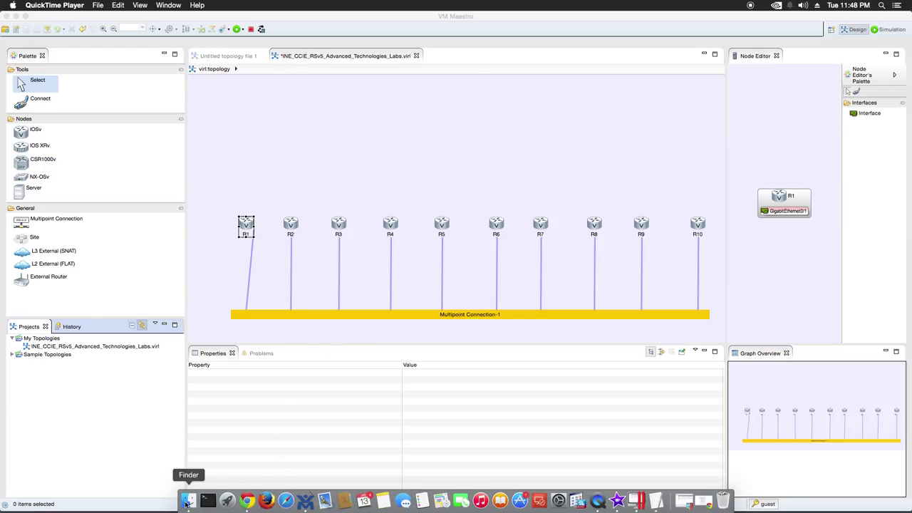
In Finder, browse Downloads > INE.VIRL.initial.configs > advanced.technology.labs and open R1.txt in TextEdit
{"action": "left_click", "coordinate": [188, 497]}
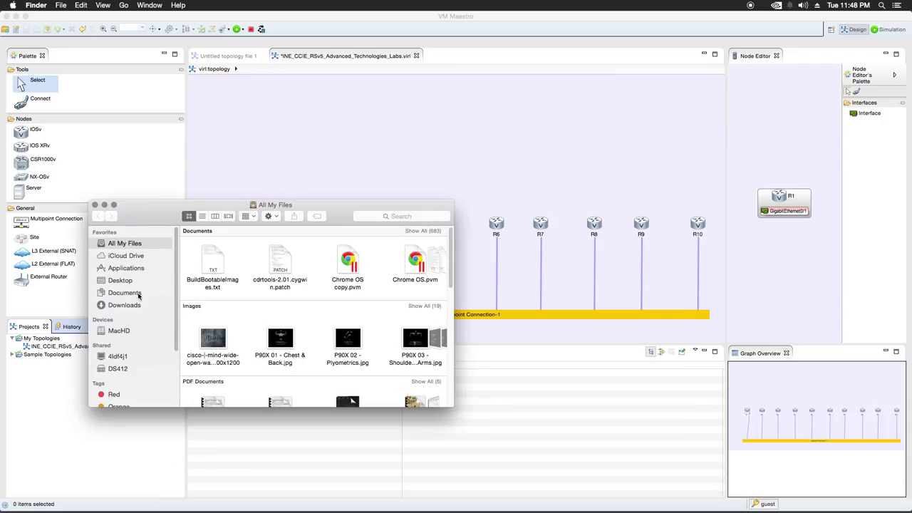
{"action": "mouse_move", "coordinate": [135, 327]}
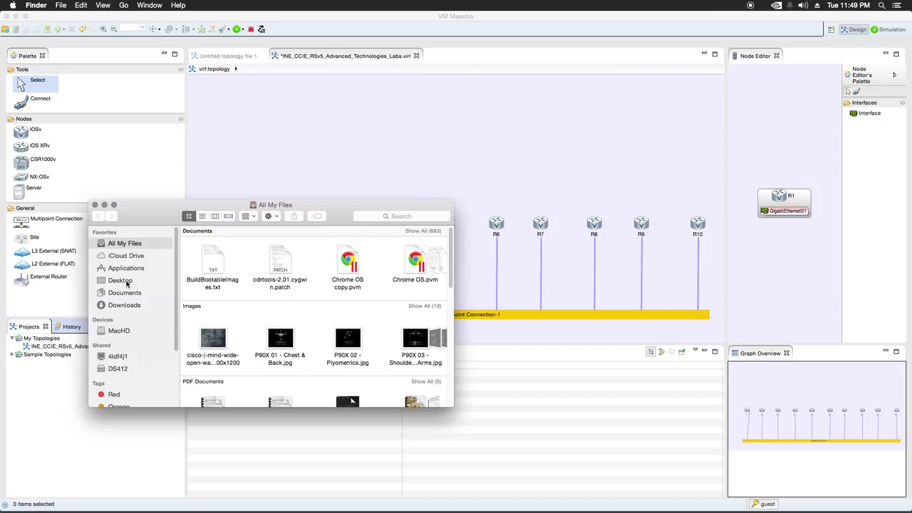
{"action": "left_click", "coordinate": [119, 280]}
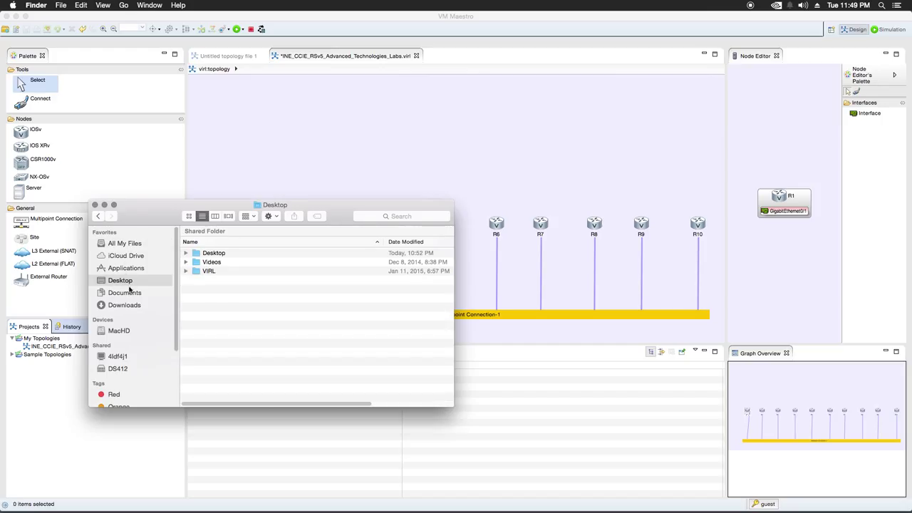
{"action": "left_click", "coordinate": [125, 305]}
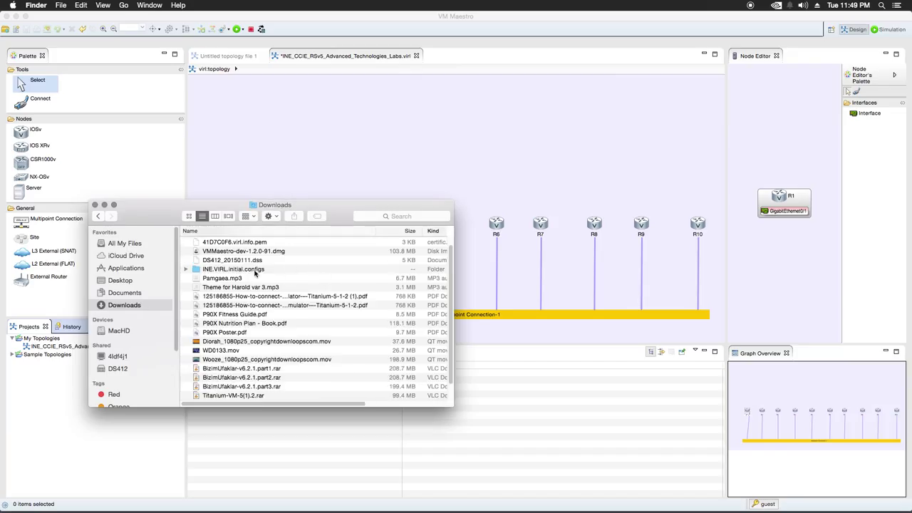
{"action": "double_click", "coordinate": [233, 268]}
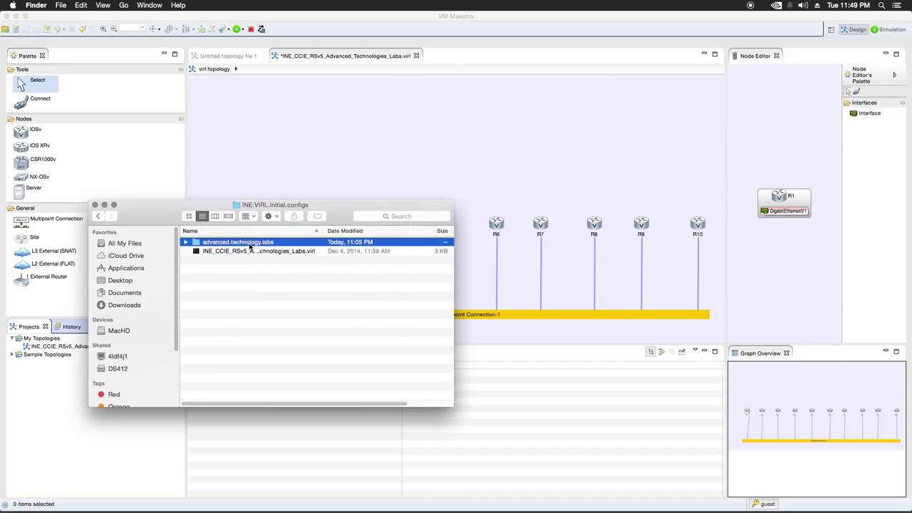
{"action": "double_click", "coordinate": [238, 242]}
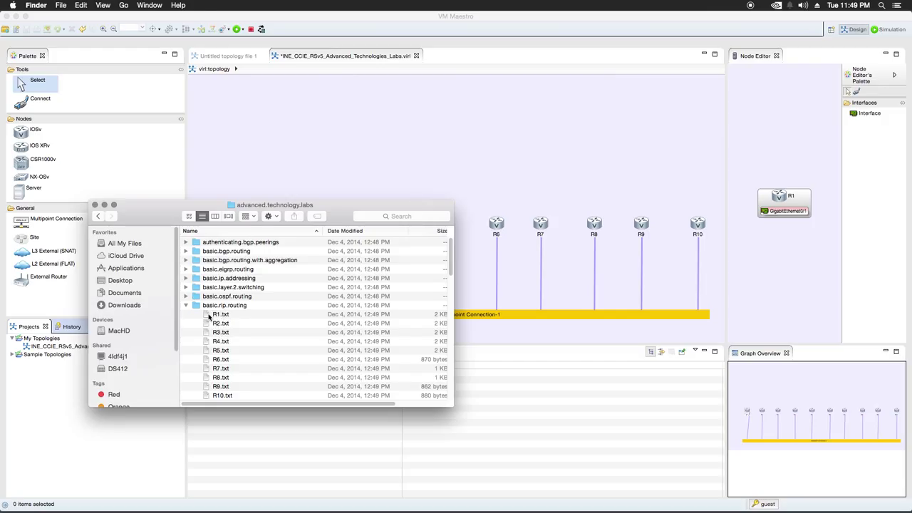
{"action": "double_click", "coordinate": [218, 314]}
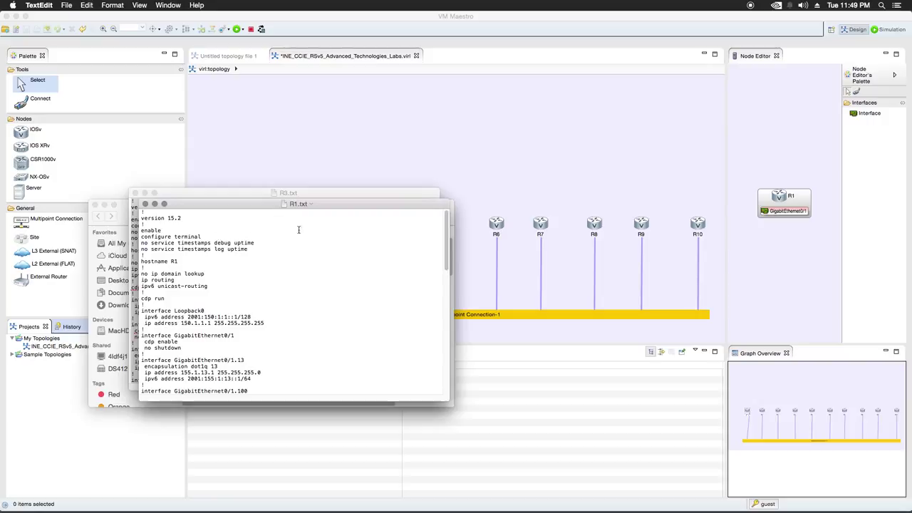
{"action": "mouse_move", "coordinate": [283, 270]}
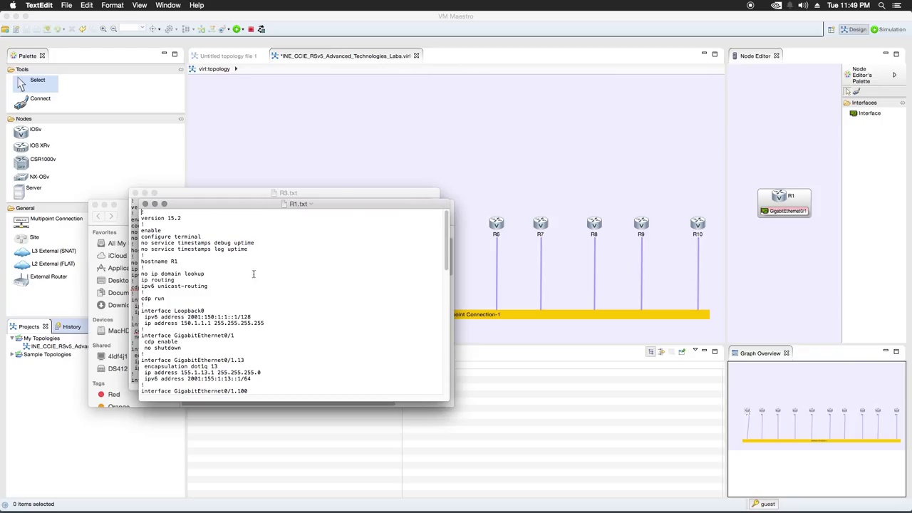
{"action": "mouse_move", "coordinate": [303, 131]}
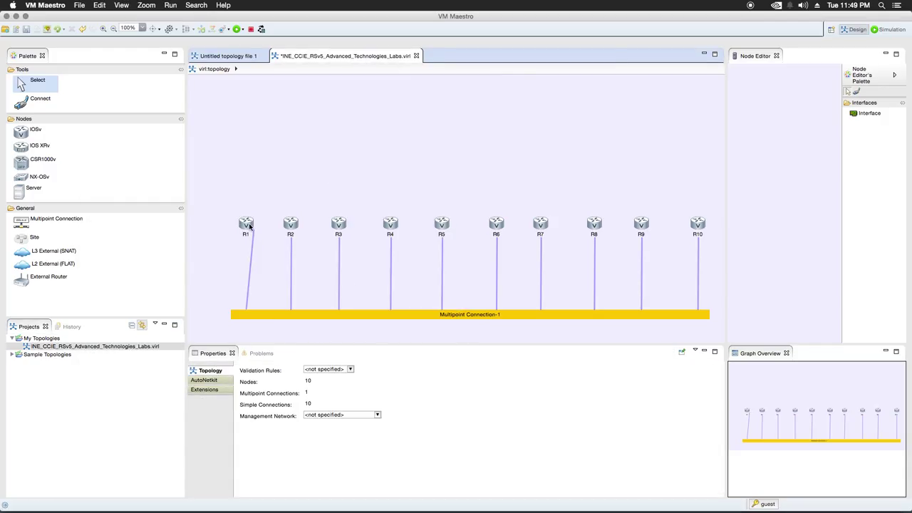
Paste the lab startup configuration into R1's Configuration property, then select R3 to review its config
{"action": "left_click", "coordinate": [248, 218]}
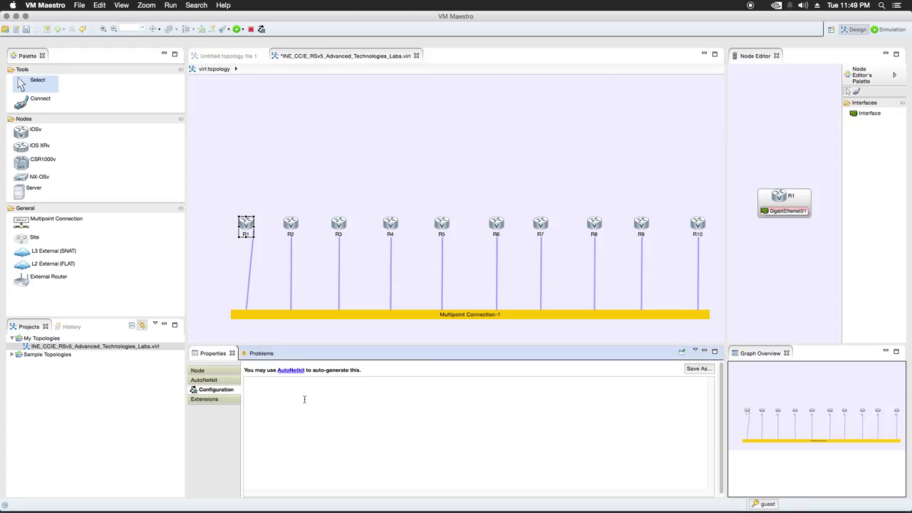
{"action": "right_click", "coordinate": [302, 400]}
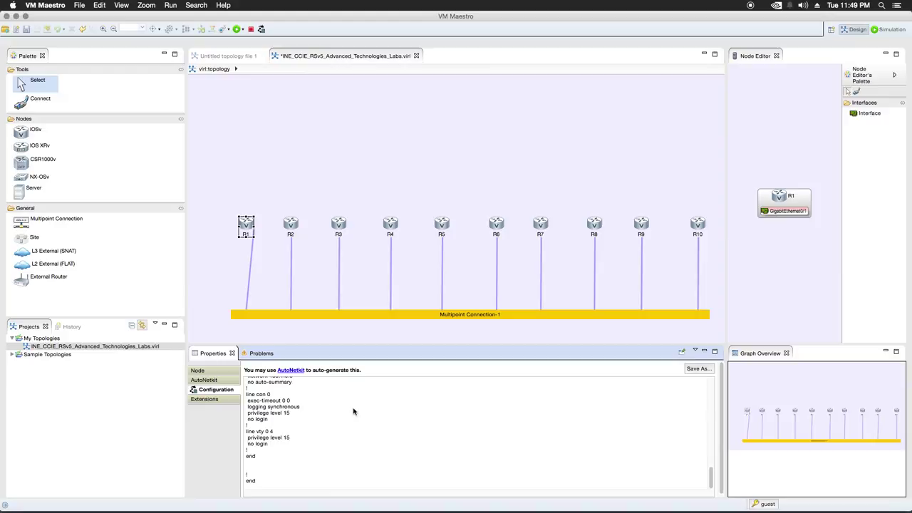
{"action": "mouse_move", "coordinate": [412, 165]}
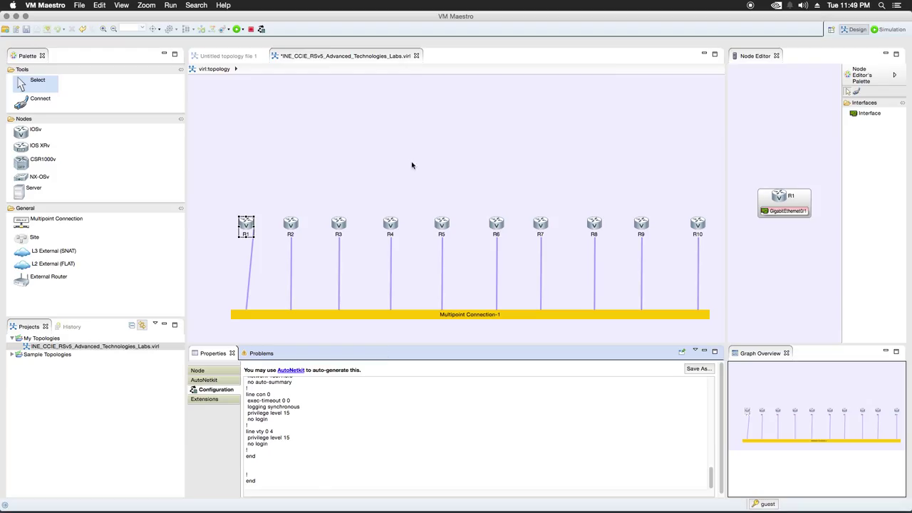
{"action": "mouse_move", "coordinate": [289, 222]}
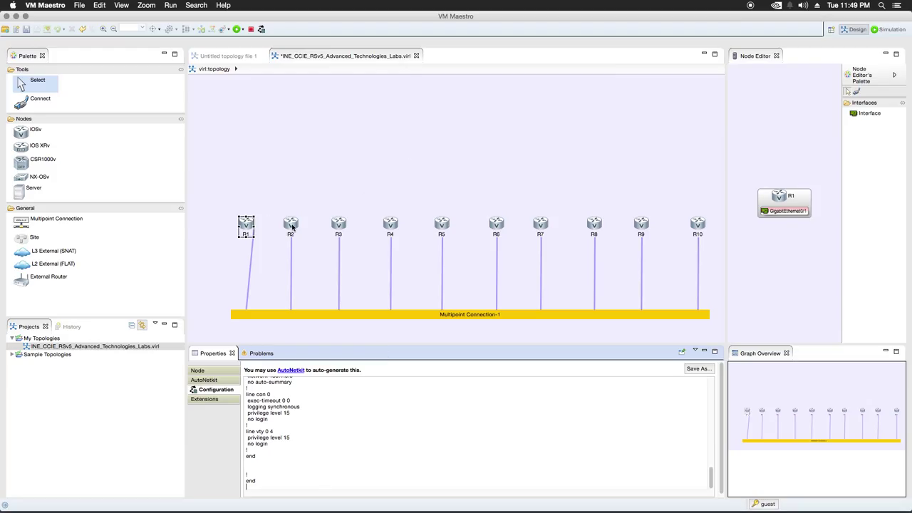
{"action": "left_click", "coordinate": [339, 221]}
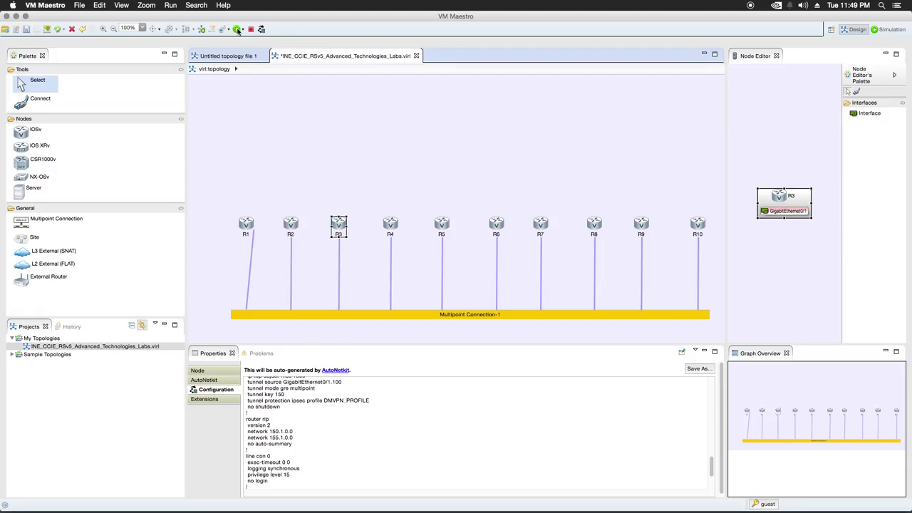
Launch the simulation, saving the topology changes and acknowledging the launch notice
{"action": "left_click", "coordinate": [236, 28]}
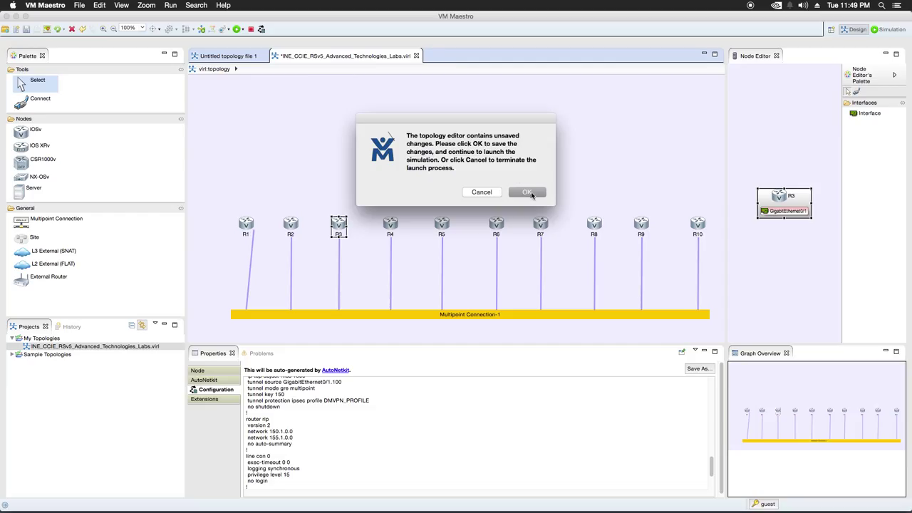
{"action": "left_click", "coordinate": [526, 192]}
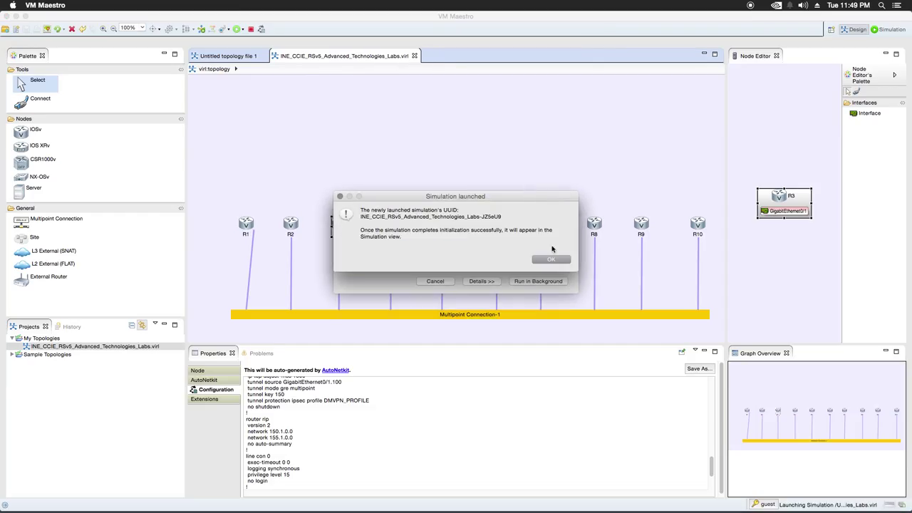
{"action": "left_click", "coordinate": [551, 260]}
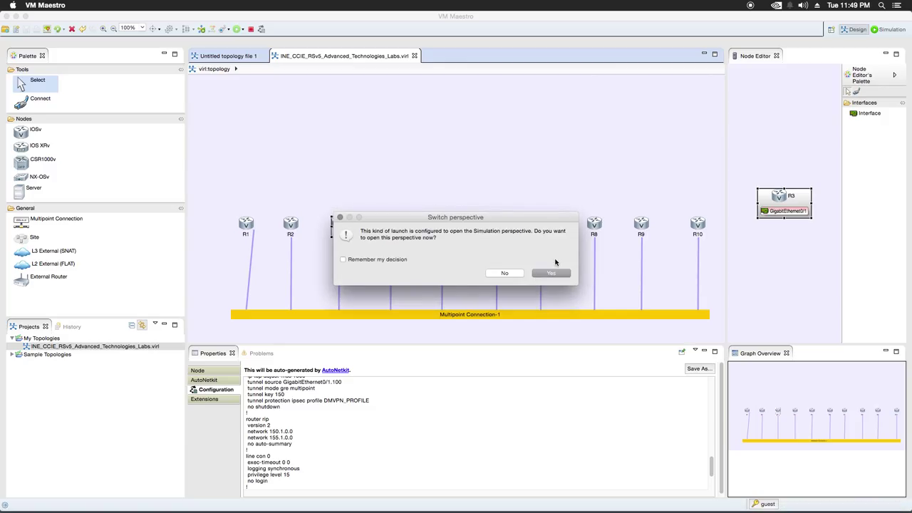
{"action": "mouse_move", "coordinate": [460, 257]}
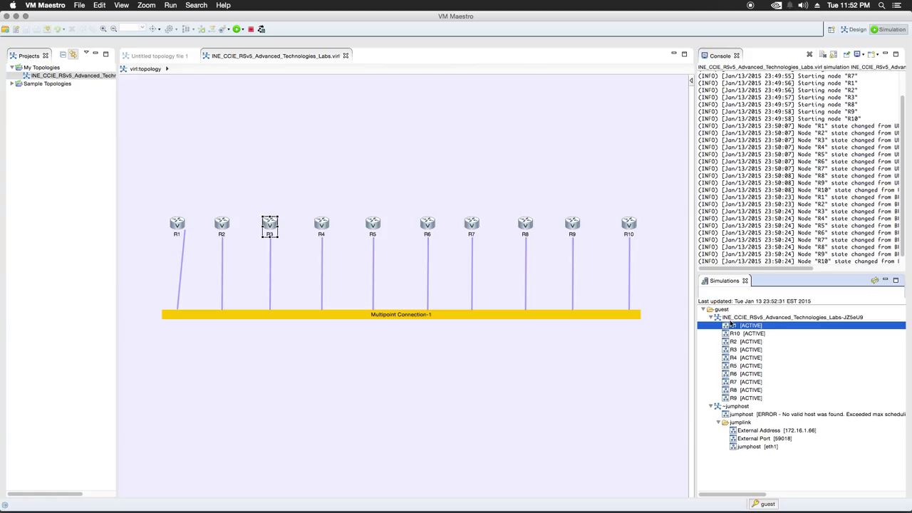
Open a telnet session to router R1's console port from the Simulations view
{"action": "right_click", "coordinate": [730, 325]}
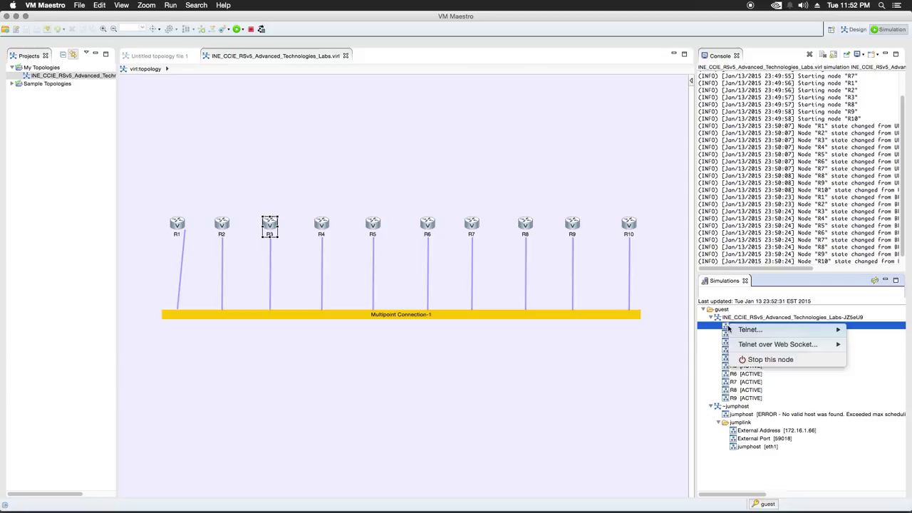
{"action": "left_click", "coordinate": [750, 329]}
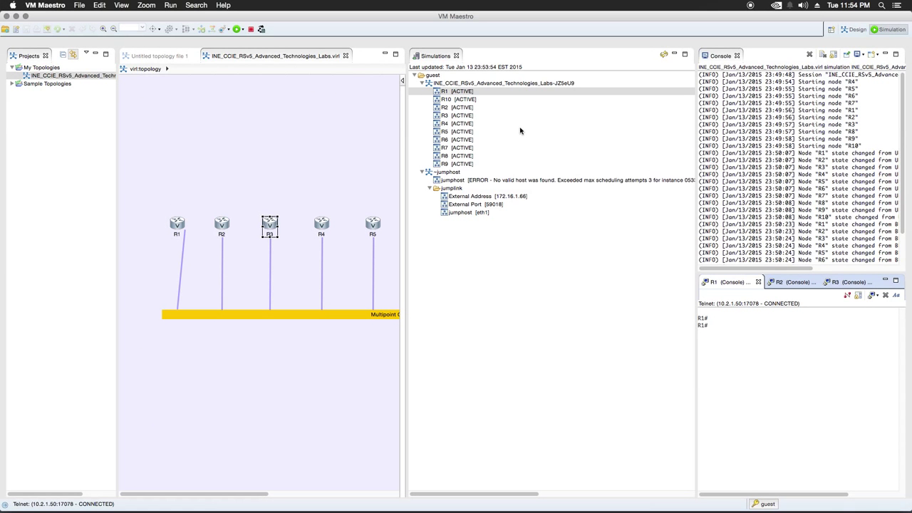
{"action": "mouse_move", "coordinate": [617, 130]}
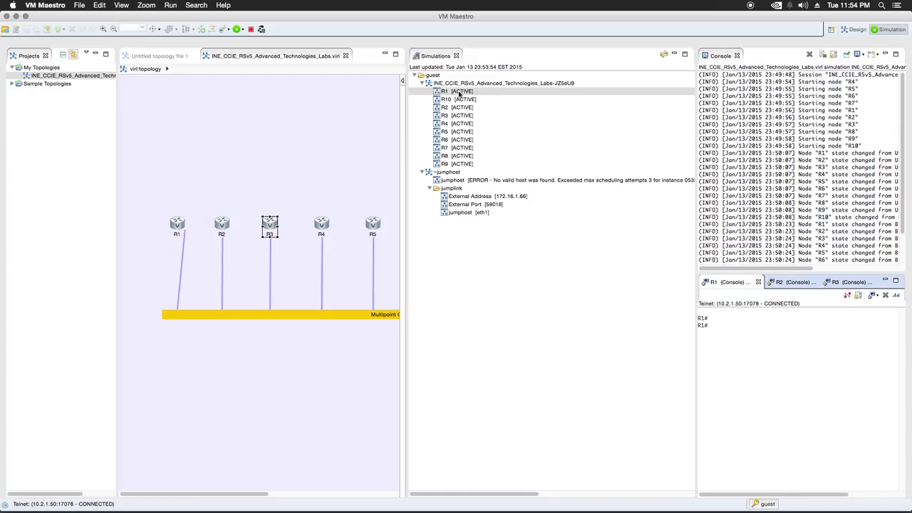
{"action": "right_click", "coordinate": [441, 91]}
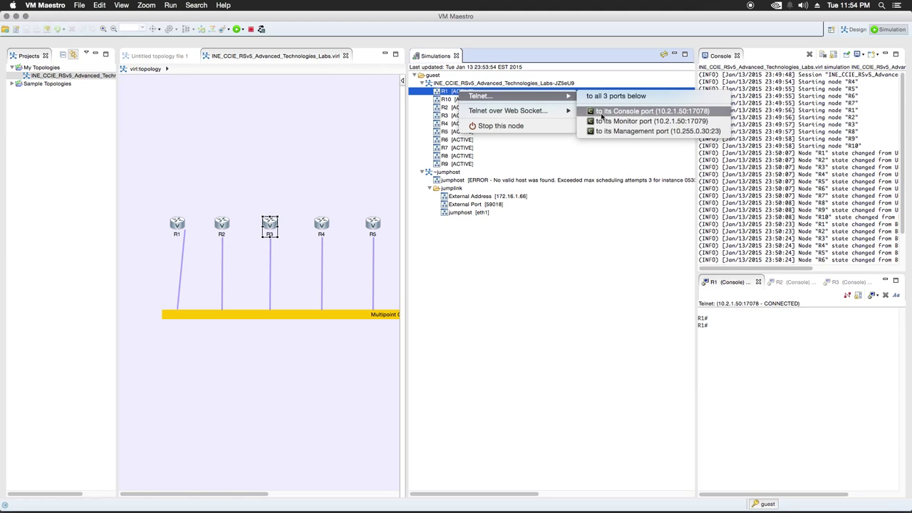
{"action": "left_click", "coordinate": [652, 111]}
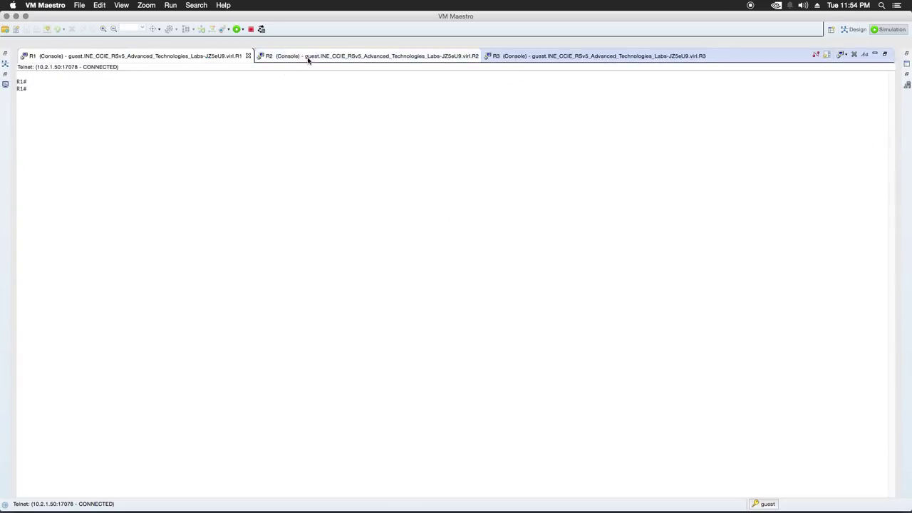
Review 'sh ip int br' interface status in the R1 and R2 console tabs
{"action": "left_click", "coordinate": [591, 57]}
{"action": "type", "text": "sh ip int br"}
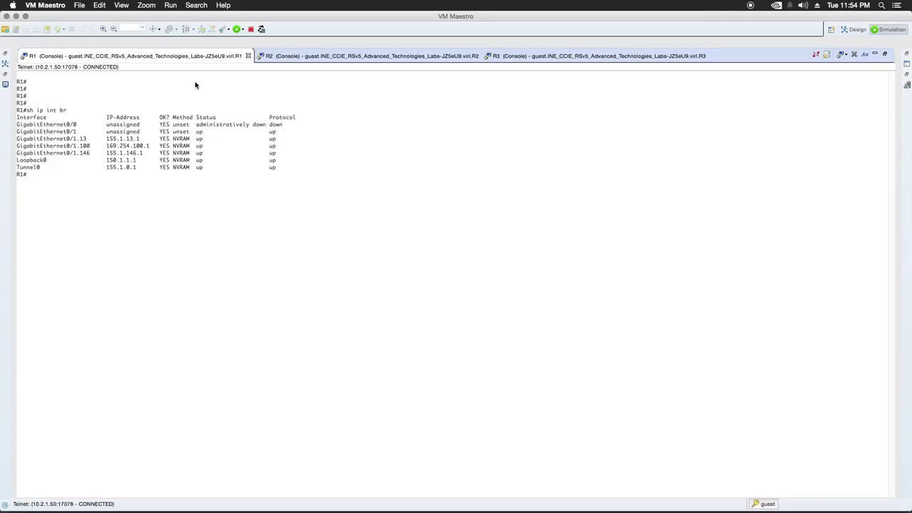
{"action": "left_click", "coordinate": [278, 56]}
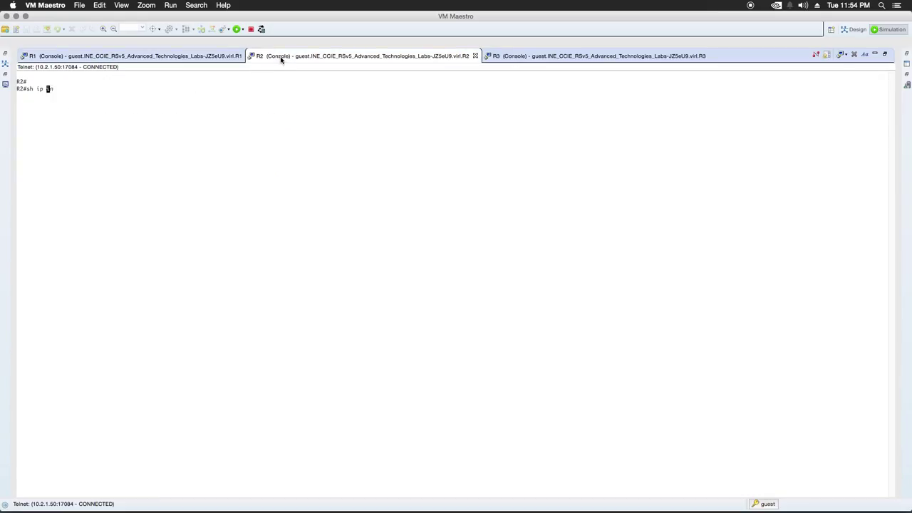
{"action": "key", "text": "Return"}
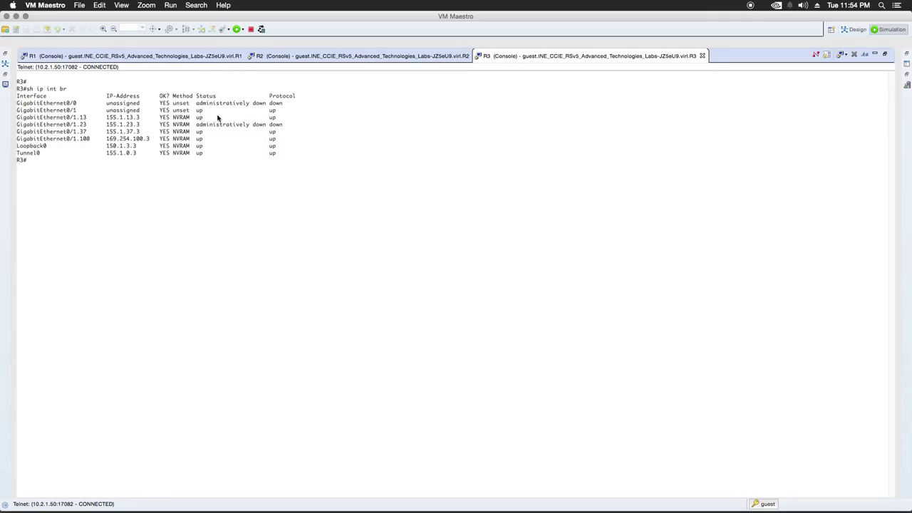
{"action": "left_click", "coordinate": [363, 55]}
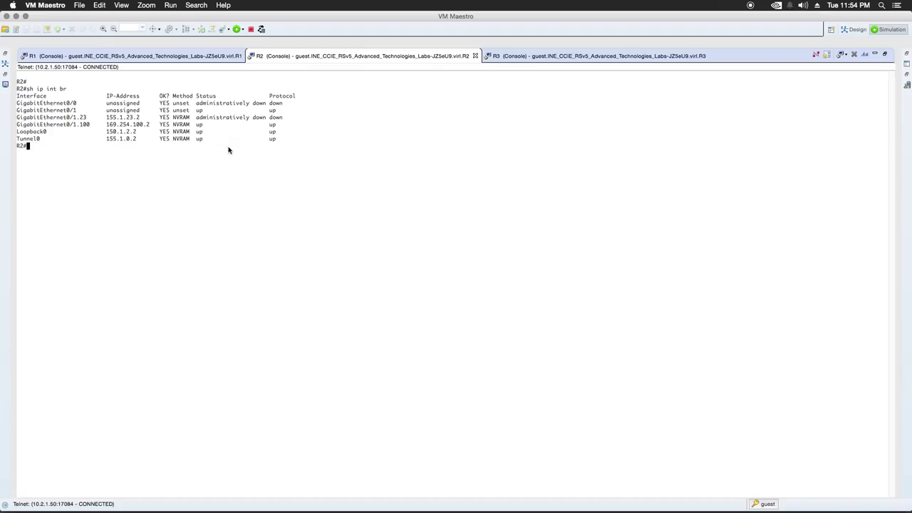
On R3, enter config mode and bring up GigabitEthernet0/1.23 with 'no shut'
{"action": "type", "text": "conf t"}
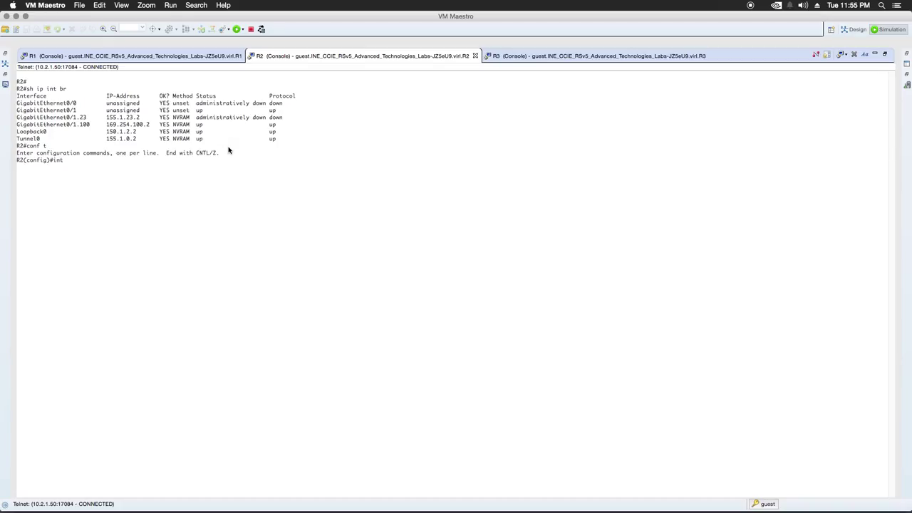
{"action": "type", "text": "g 0/1.23"}
{"action": "type", "text": "no"}
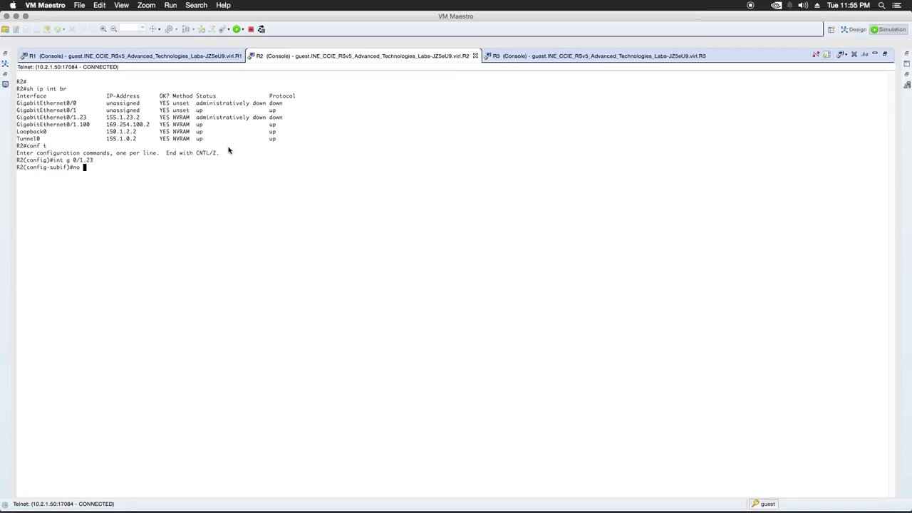
{"action": "type", "text": "shut"}
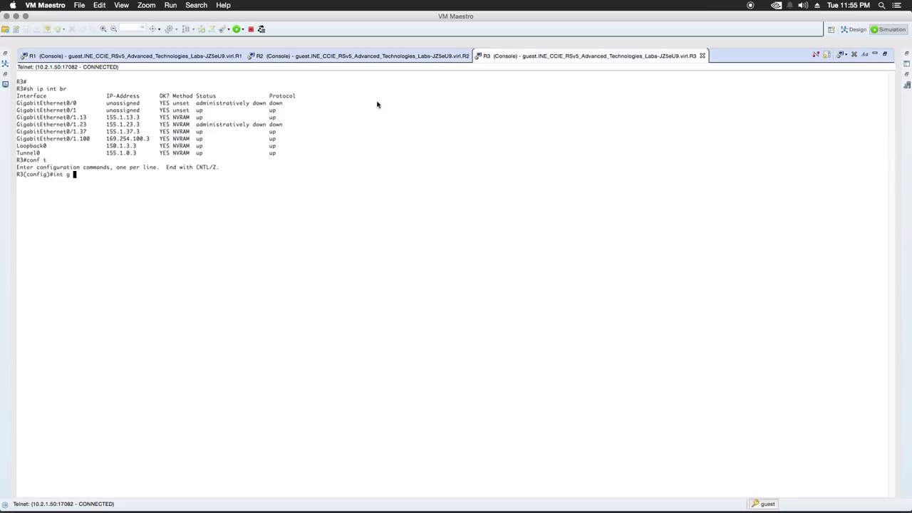
{"action": "type", "text": "0/1.23"}
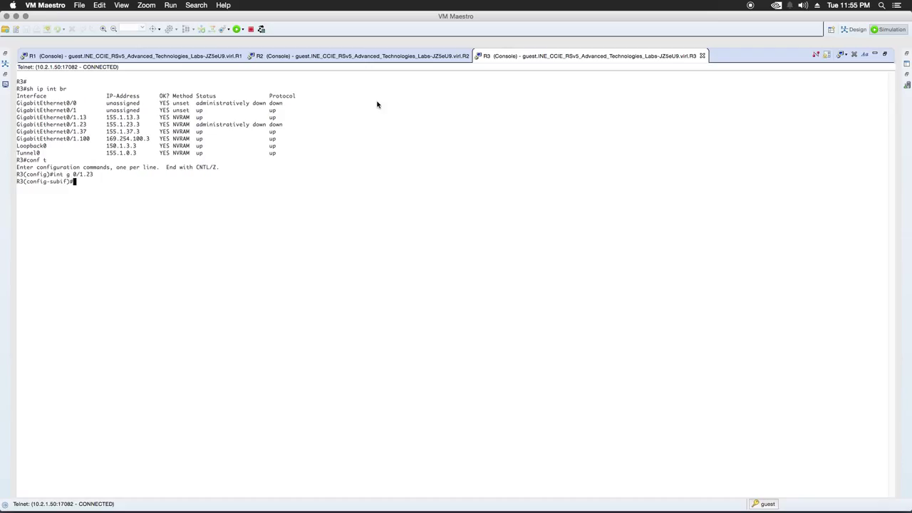
{"action": "type", "text": "no shut"}
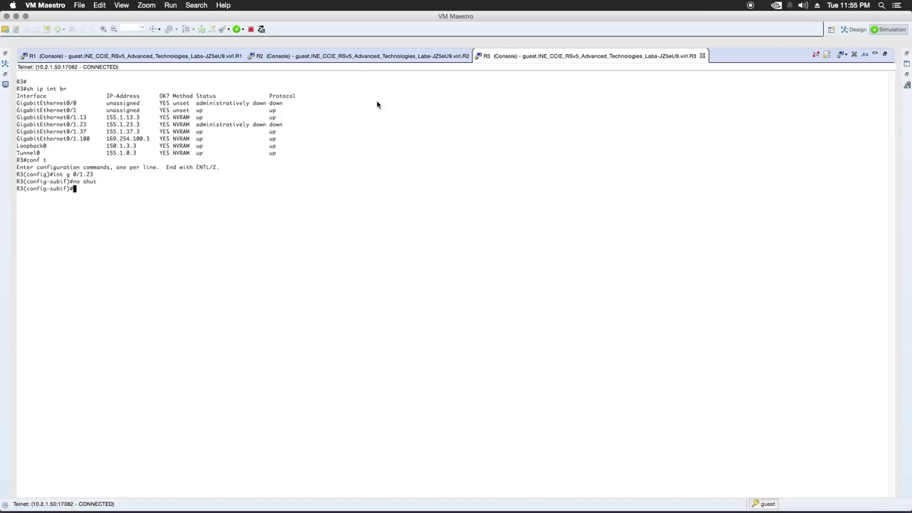
Exit config and check 'sh ip int br' on R3, then on R2
{"action": "type", "text": "end"}
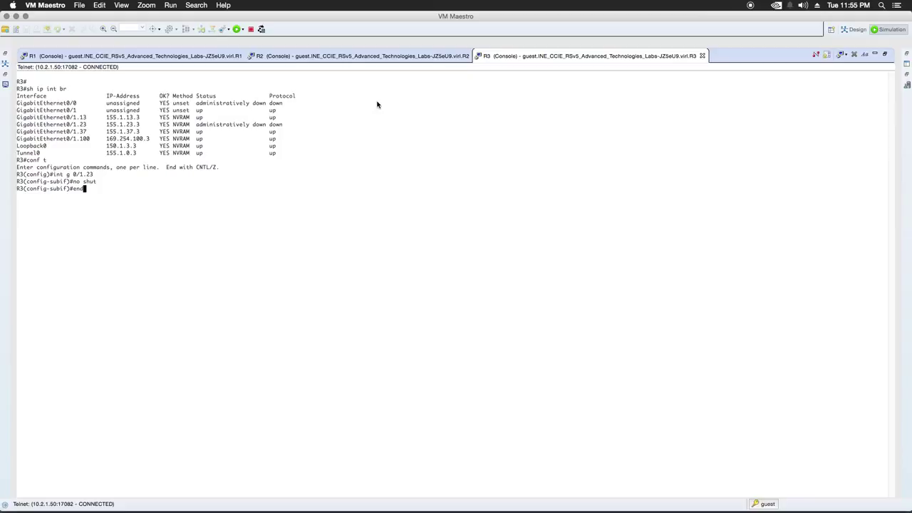
{"action": "type", "text": "sh ip int br"}
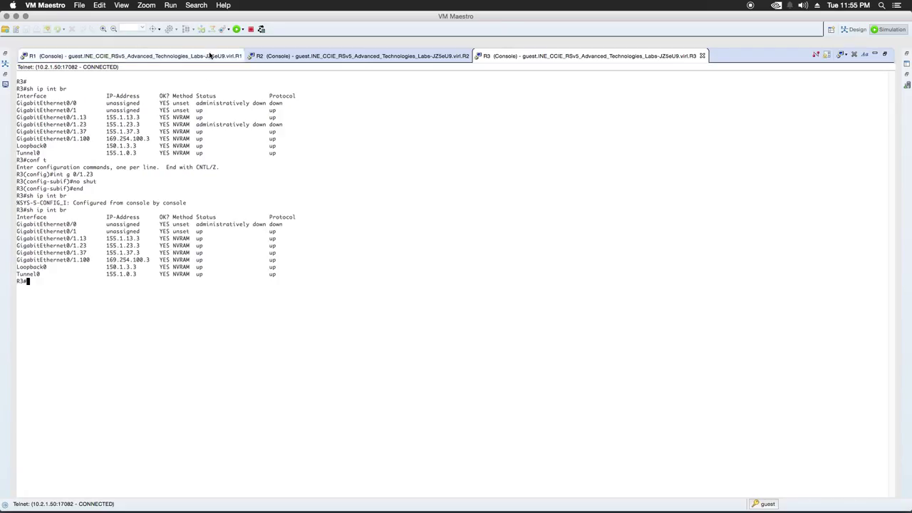
{"action": "left_click", "coordinate": [363, 56]}
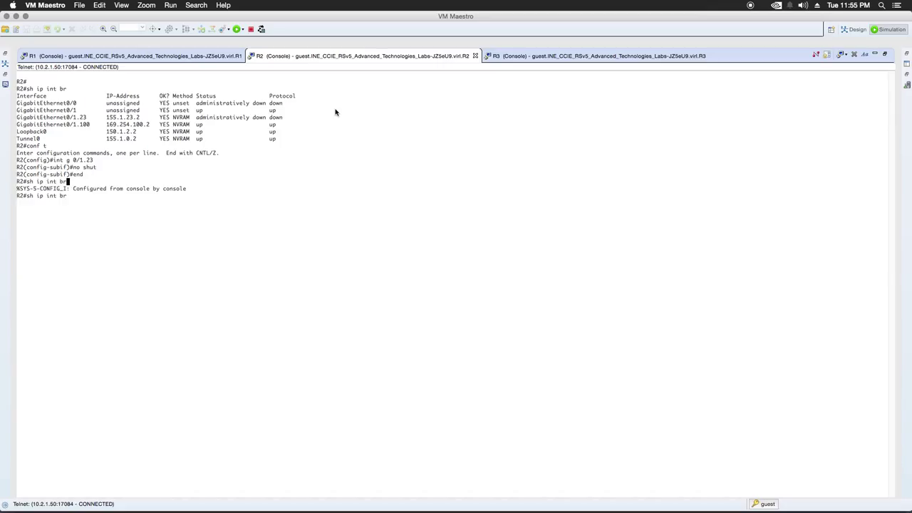
{"action": "key", "text": "Return"}
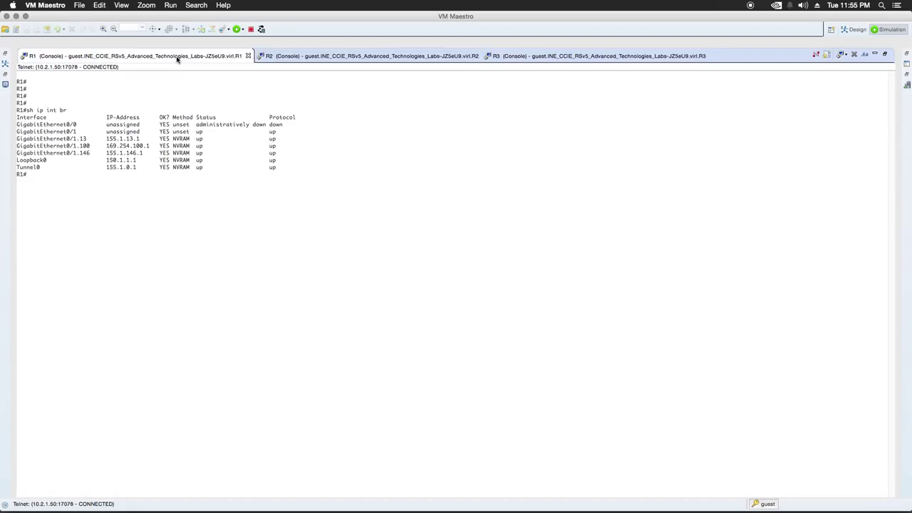
Display RIP routing tables with 'sh ip route' on R1, R2 and R3
{"action": "type", "text": "sh ip route"}
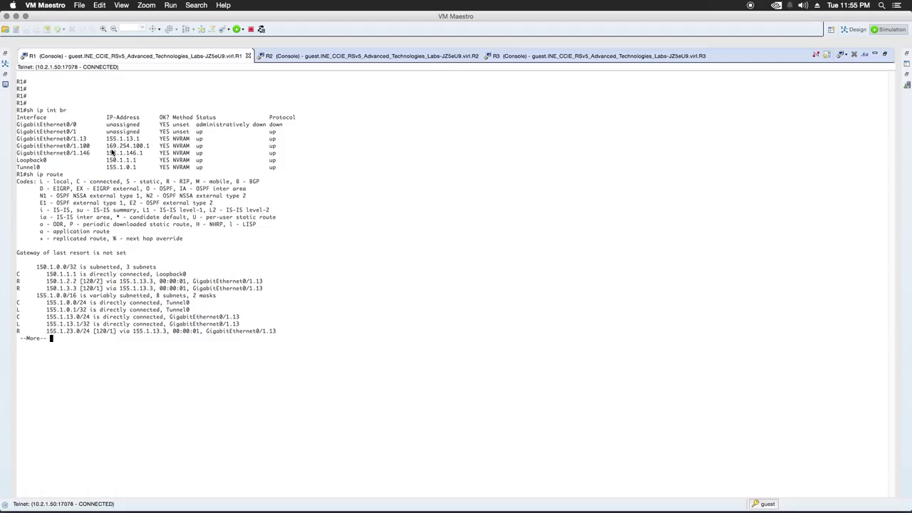
{"action": "key", "text": "space"}
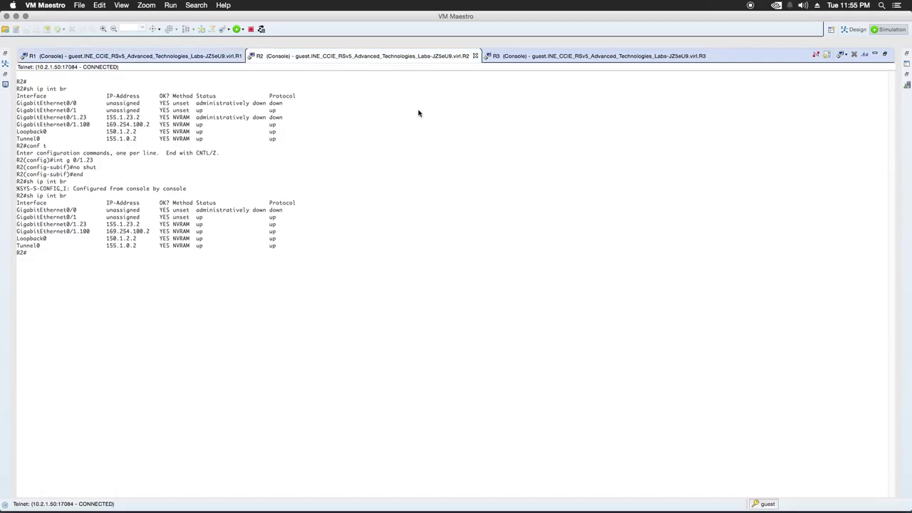
{"action": "type", "text": "sh ip t"}
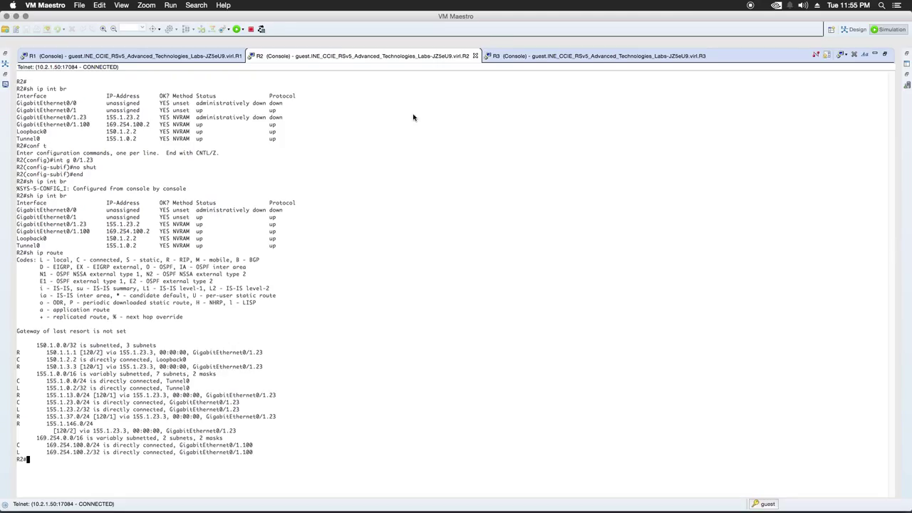
{"action": "left_click", "coordinate": [606, 56]}
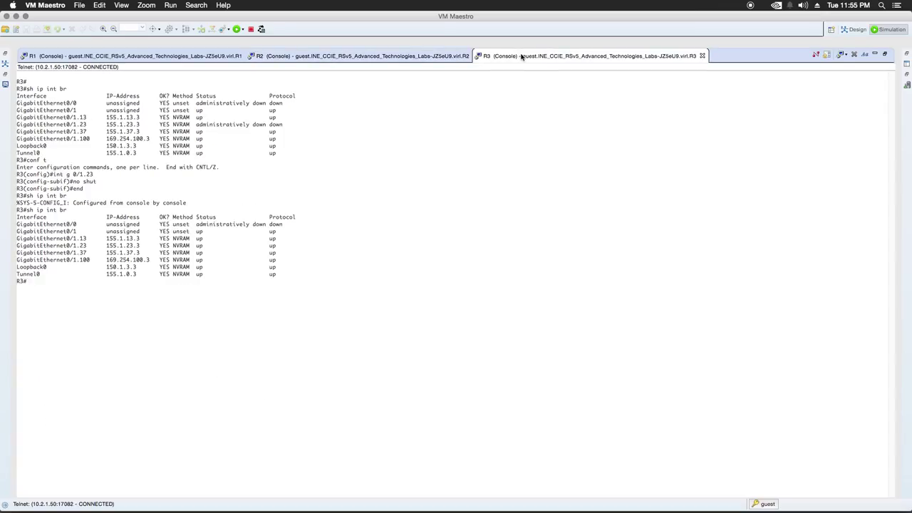
{"action": "type", "text": "sh ip route"}
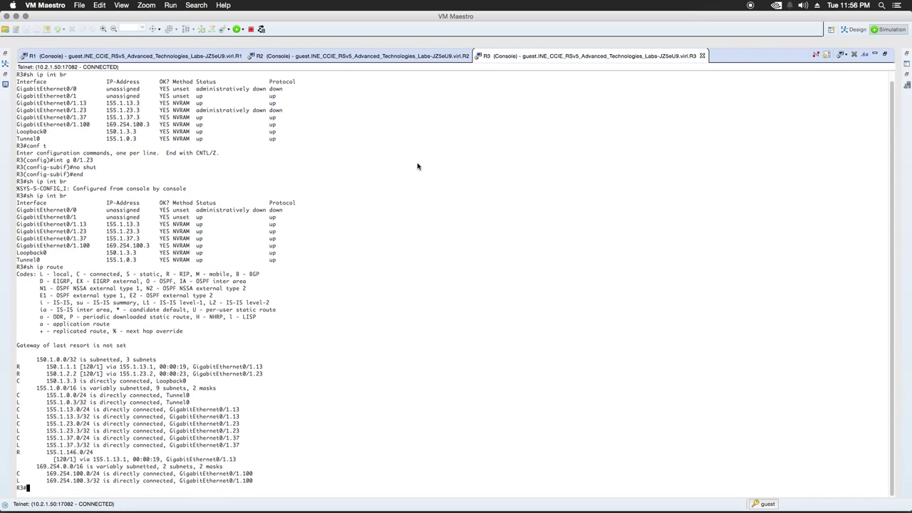
{"action": "mouse_move", "coordinate": [158, 139]}
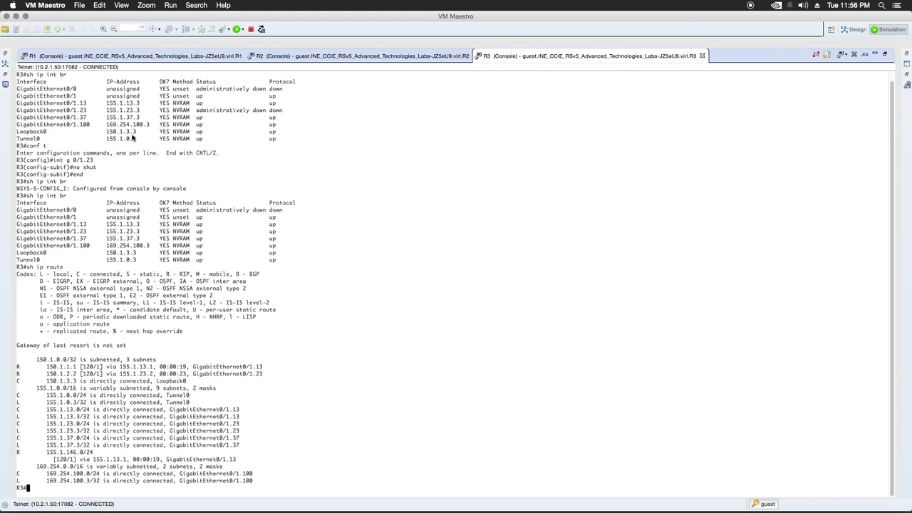
{"action": "mouse_move", "coordinate": [125, 139]}
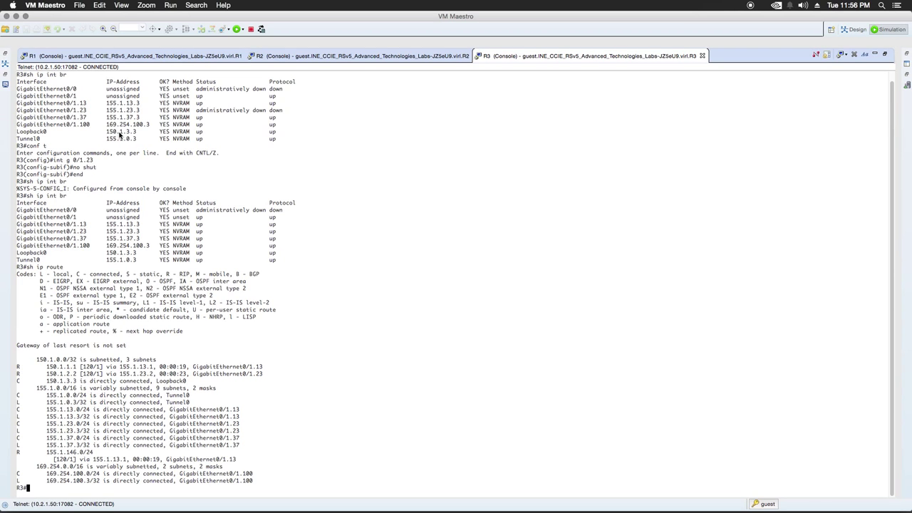
{"action": "left_click", "coordinate": [363, 53]}
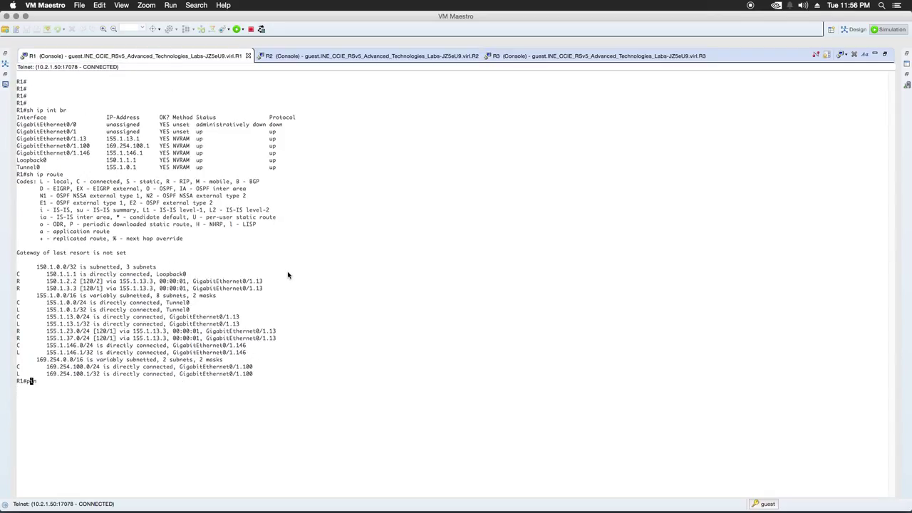
From R1, ping loopbacks 150.1.3.3 and 150.1.2.2
{"action": "type", "text": "ing 150.1.3.3"}
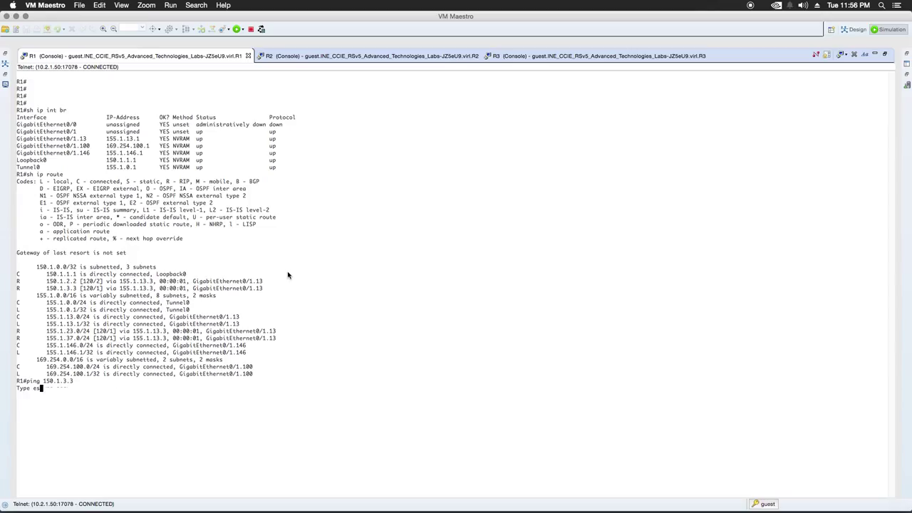
{"action": "key", "text": "enter"}
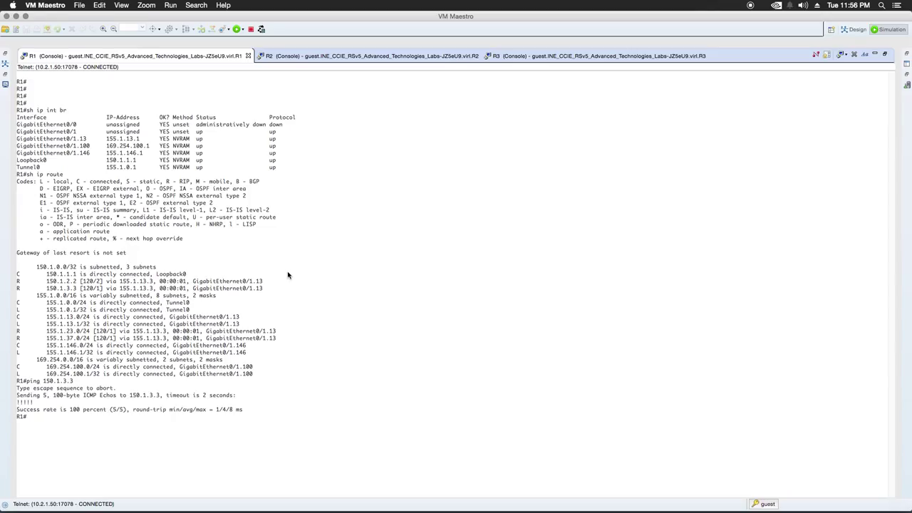
{"action": "type", "text": "ping 150.1.3.3"}
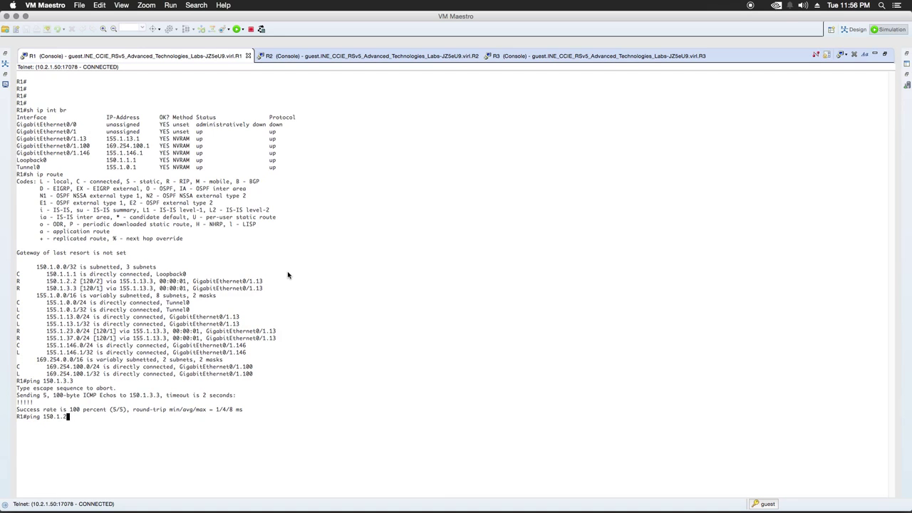
{"action": "key", "text": "Enter"}
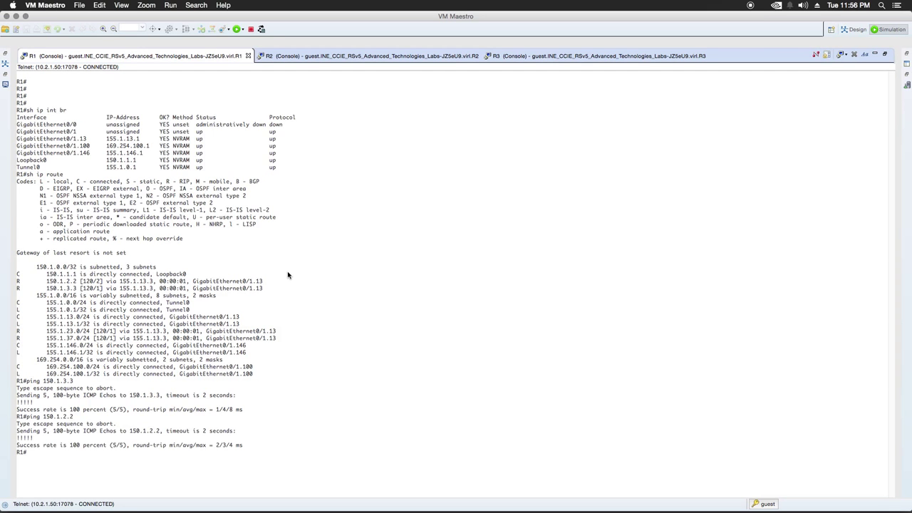
From the other router consoles, ping the remaining loopbacks 150.1.2.2 and 150.1.1.1
{"action": "left_click", "coordinate": [371, 58]}
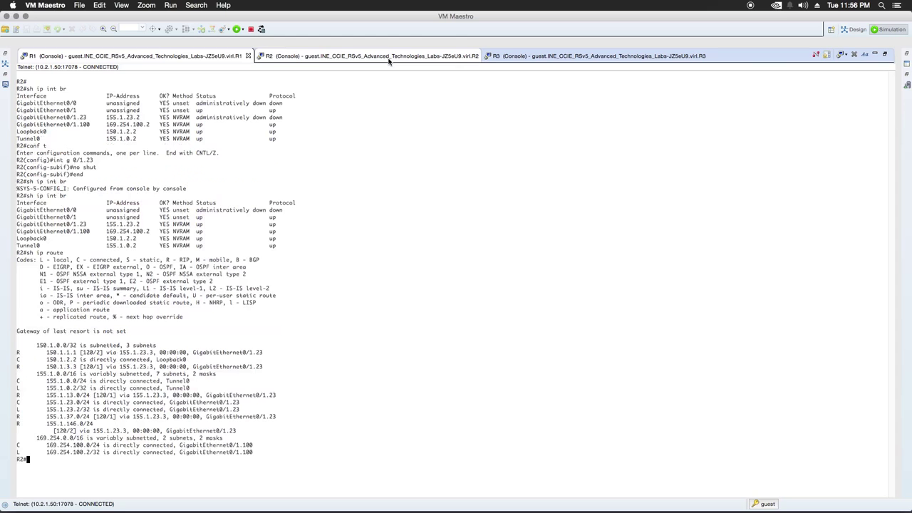
{"action": "type", "text": "ping"}
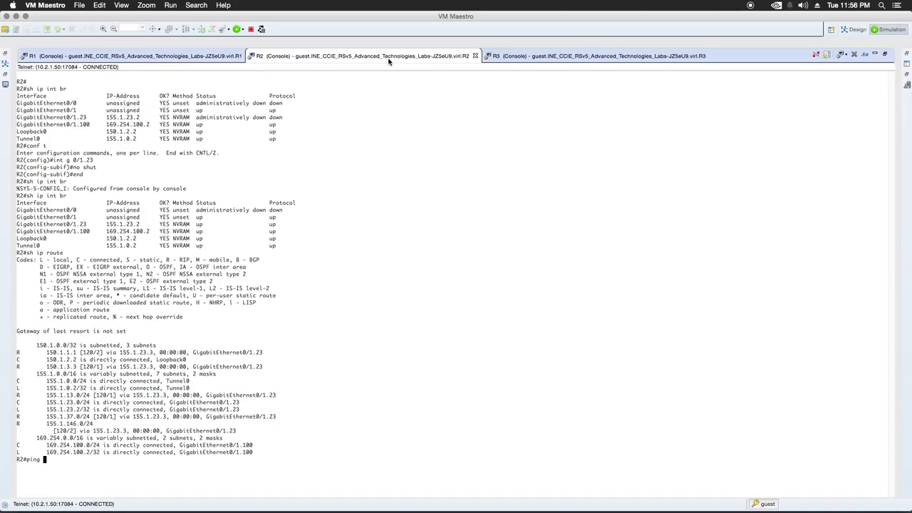
{"action": "type", "text": "15"}
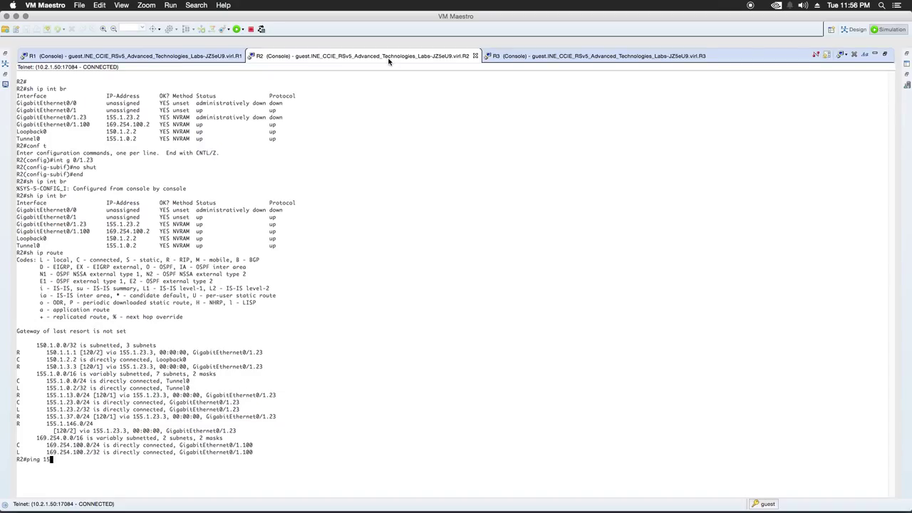
{"action": "type", "text": "50.1."}
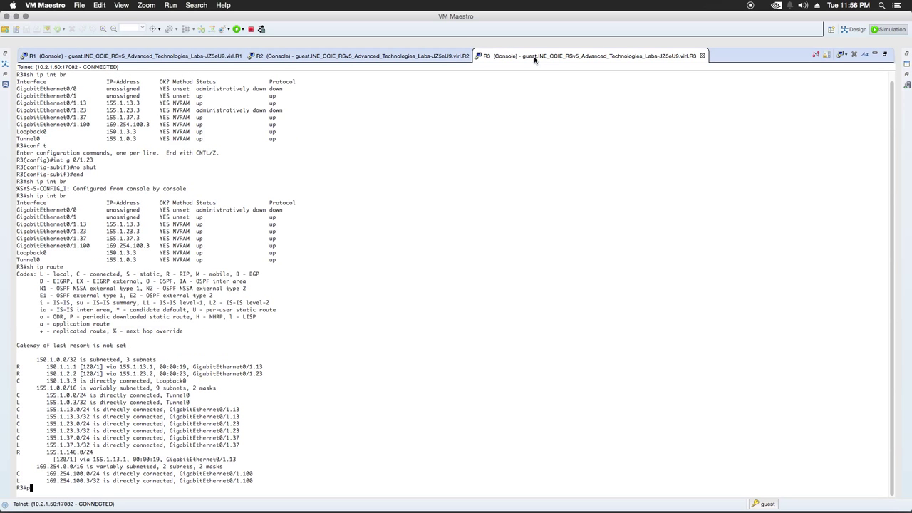
{"action": "type", "text": "ing 105."}
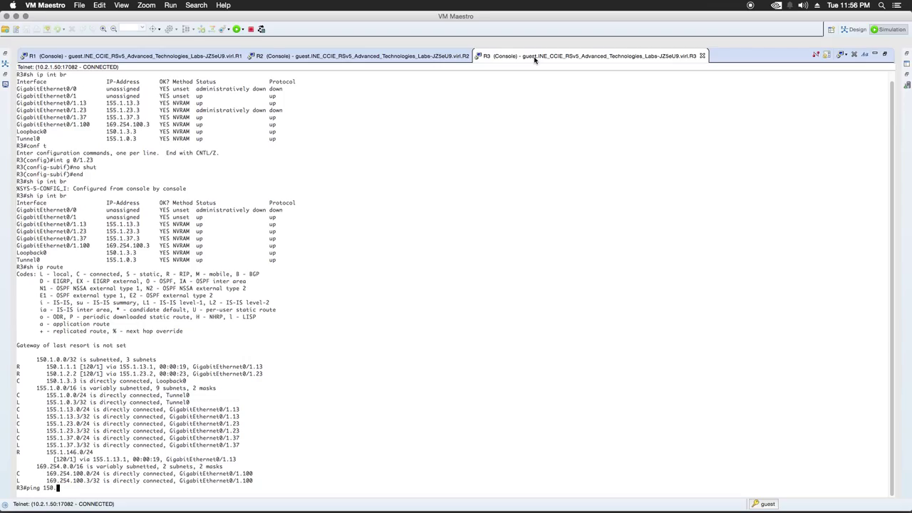
{"action": "type", "text": "1.2.2"}
{"action": "type", "text": "ping 150.1.1.1"}
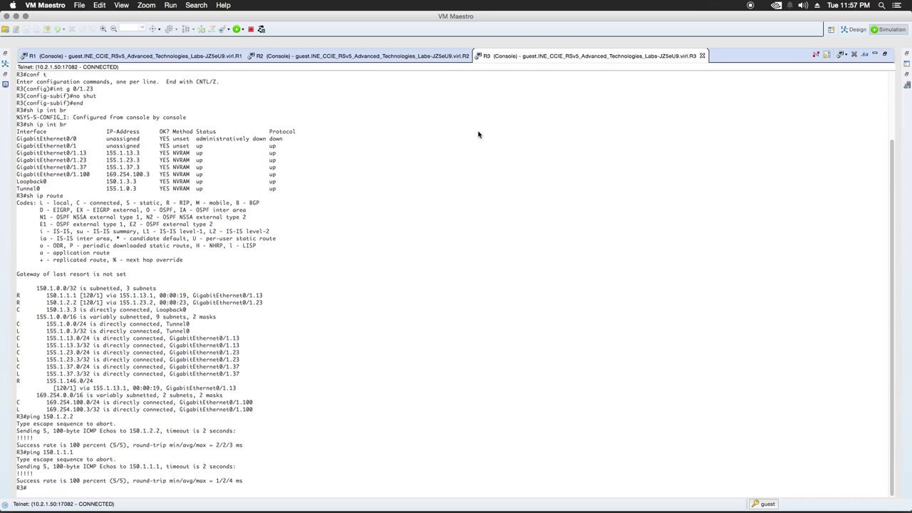
{"action": "mouse_move", "coordinate": [292, 114]}
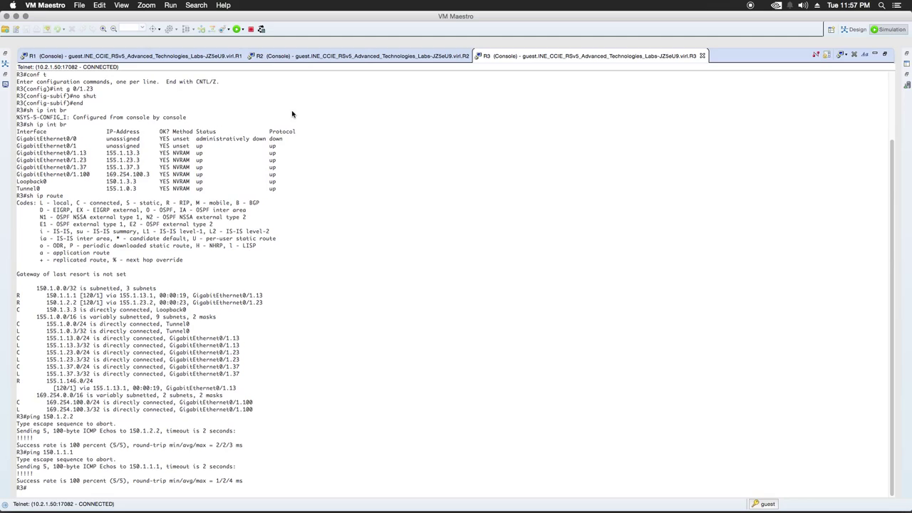
{"action": "mouse_move", "coordinate": [130, 195]}
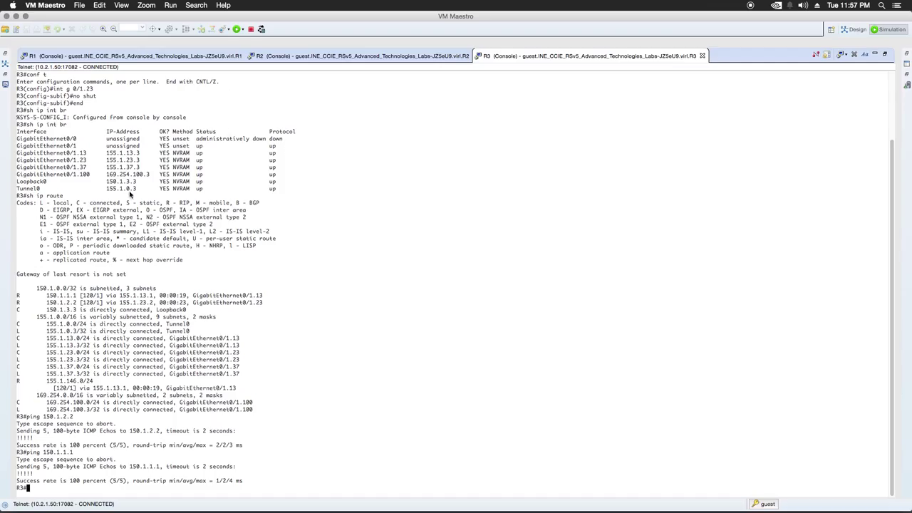